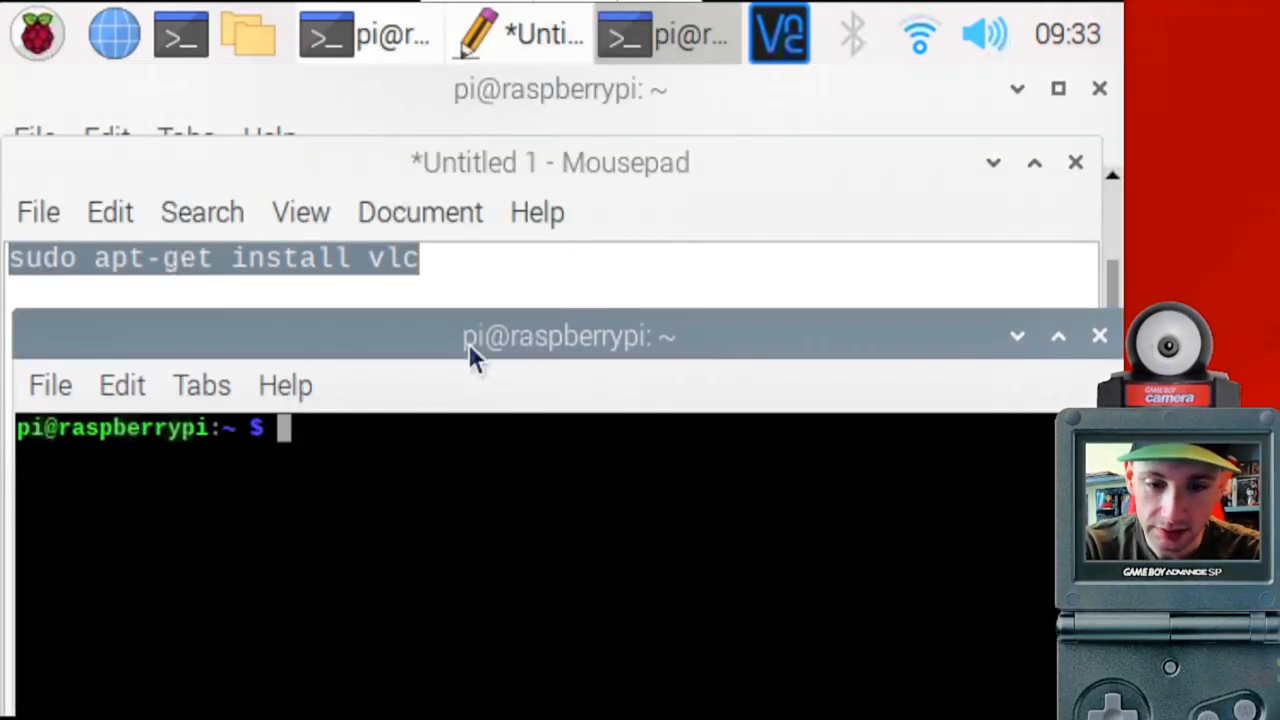
Run sudo apt-get install vlc, confirm VLC is already the newest version, and close the terminal.
type("suo")
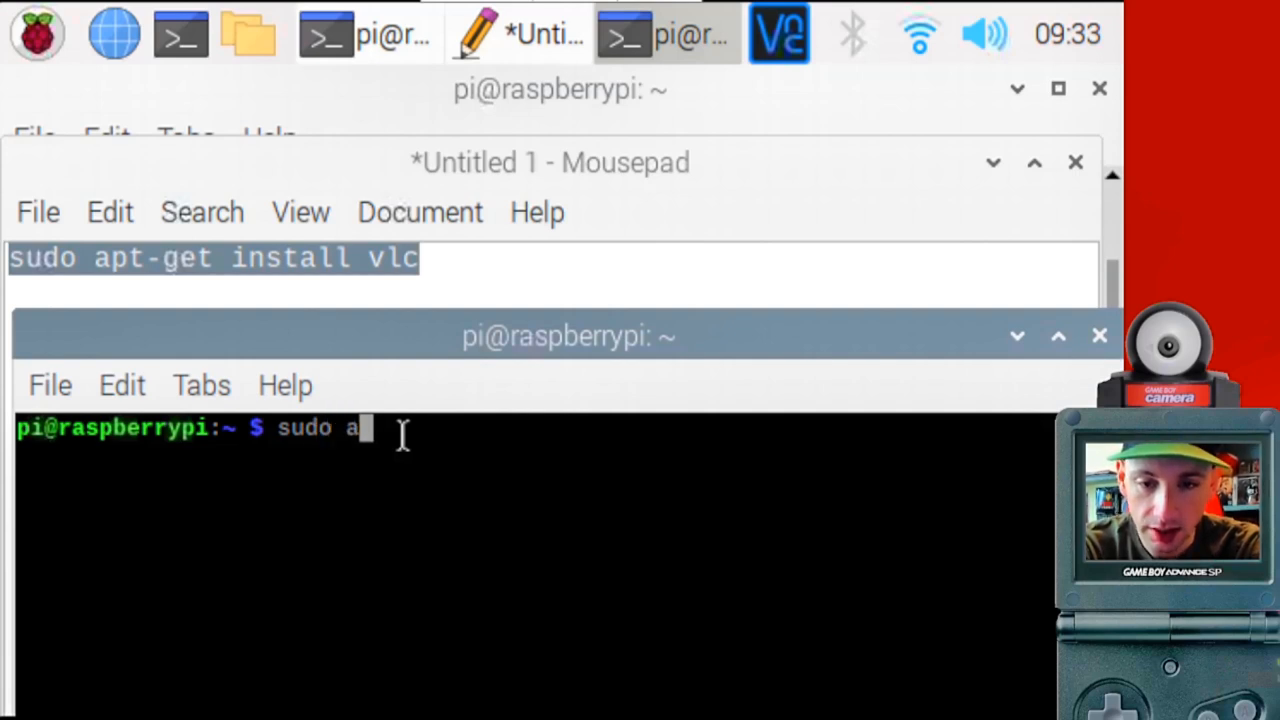
type("pt-get install vlc")
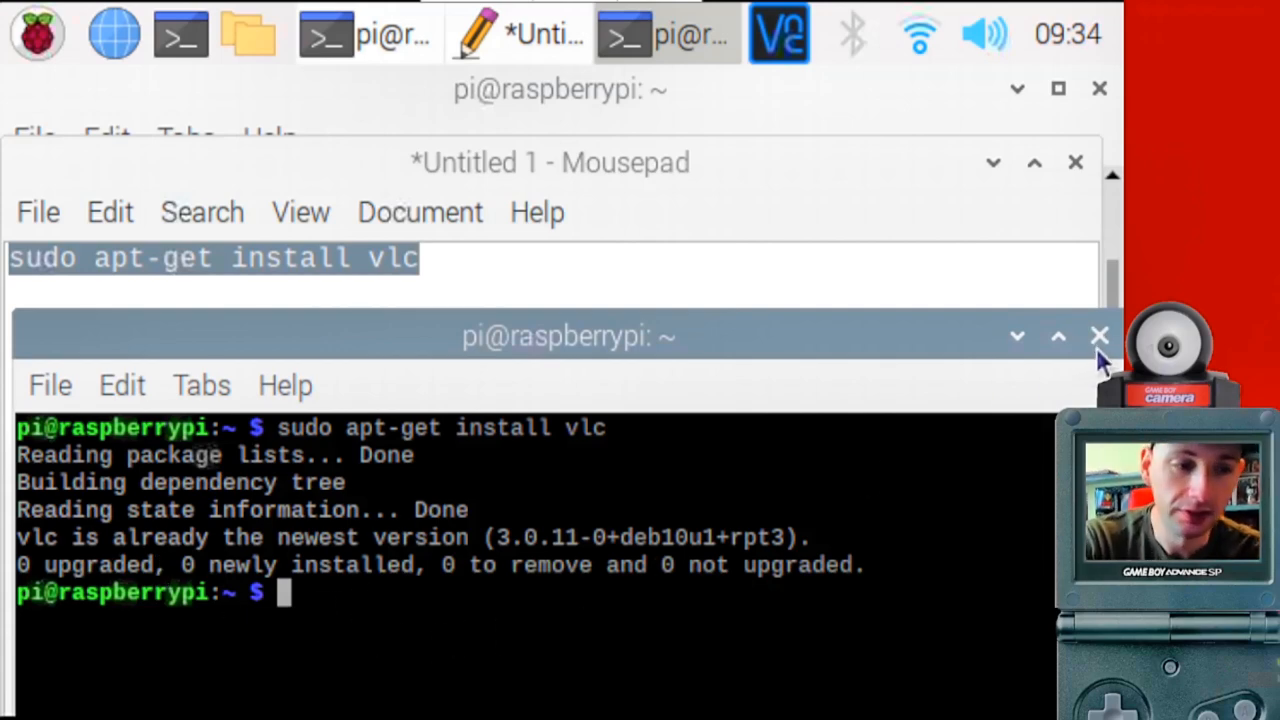
left_click(1100, 336)
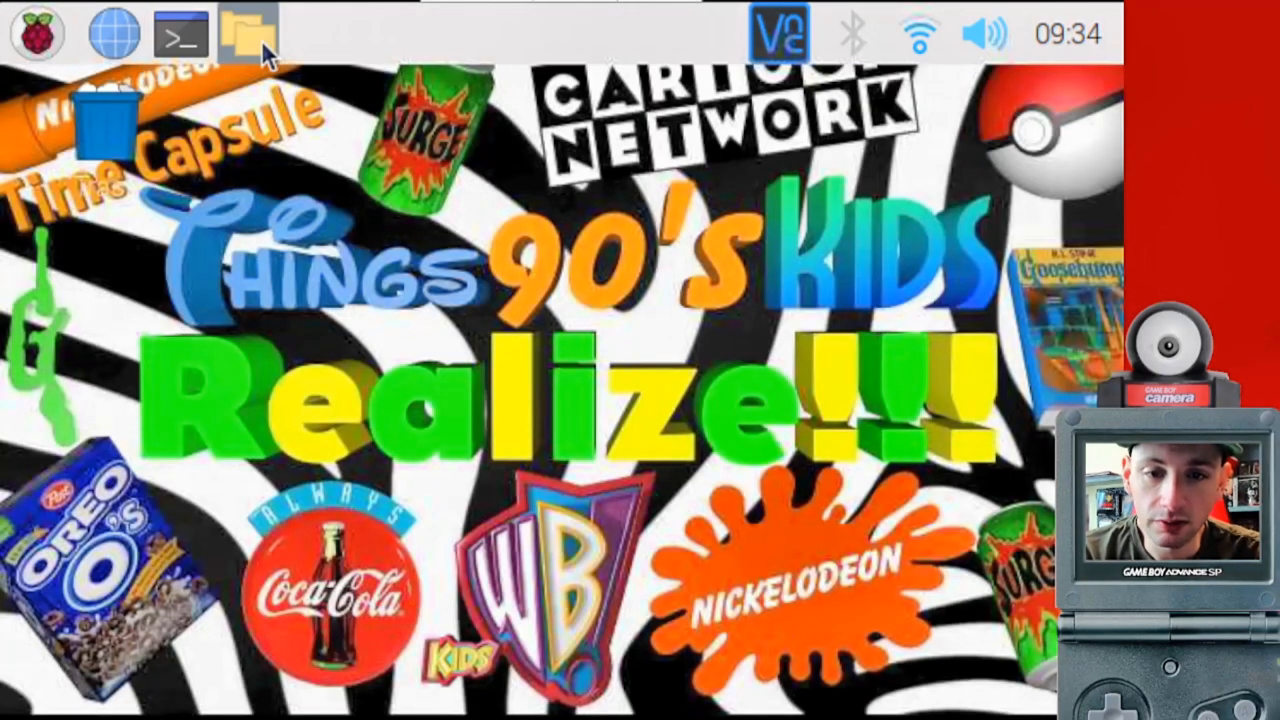
Browse the home folder in the file manager and enter the hidden .config folder.
left_click(248, 32)
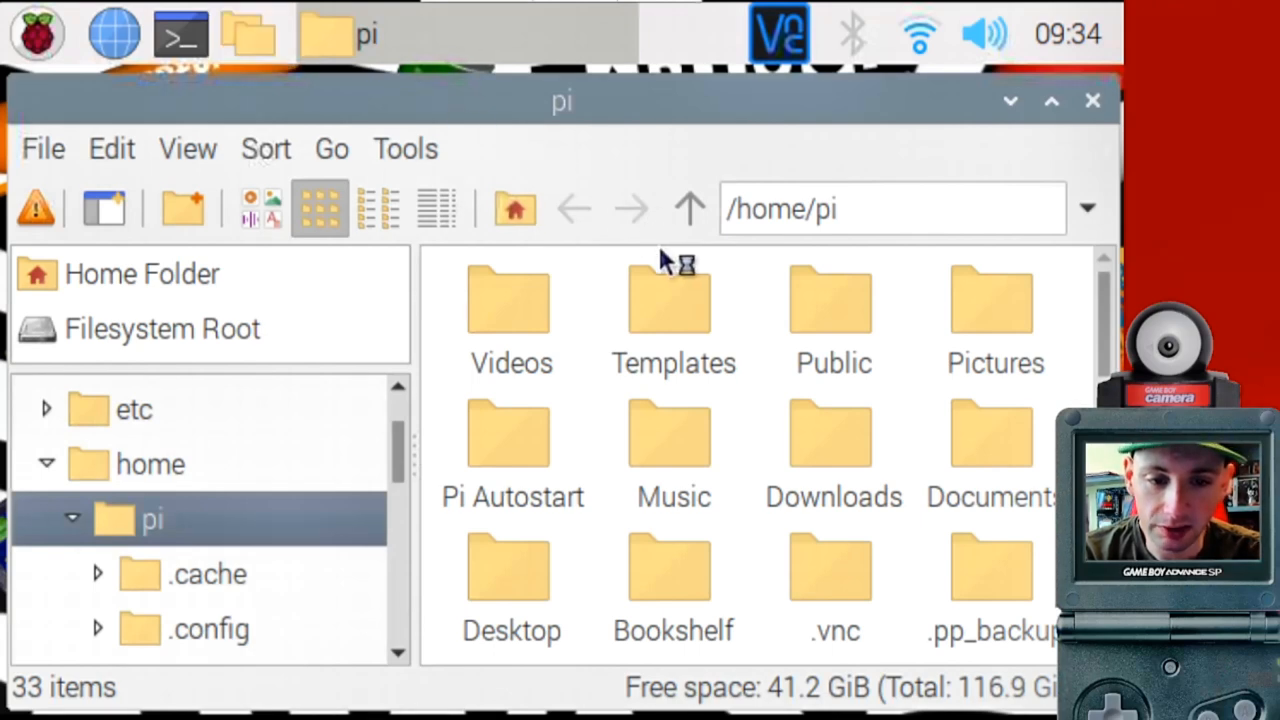
scroll("down", 3)
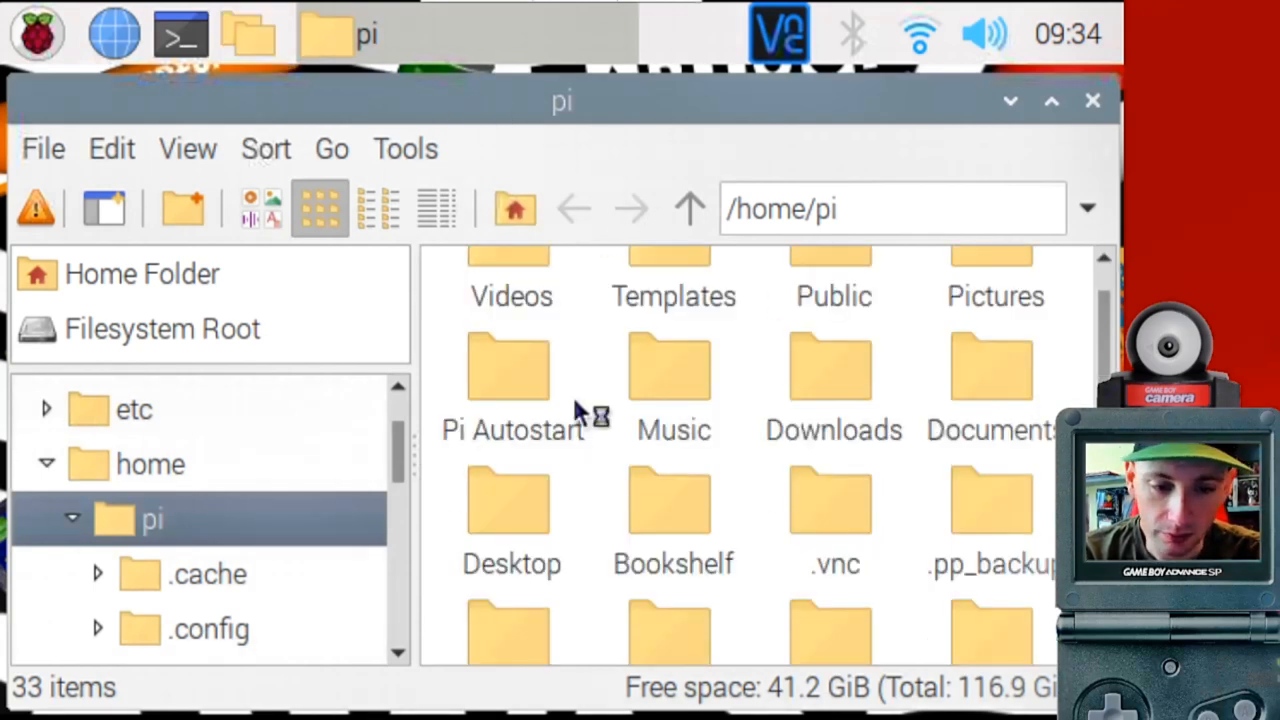
scroll("down", 3)
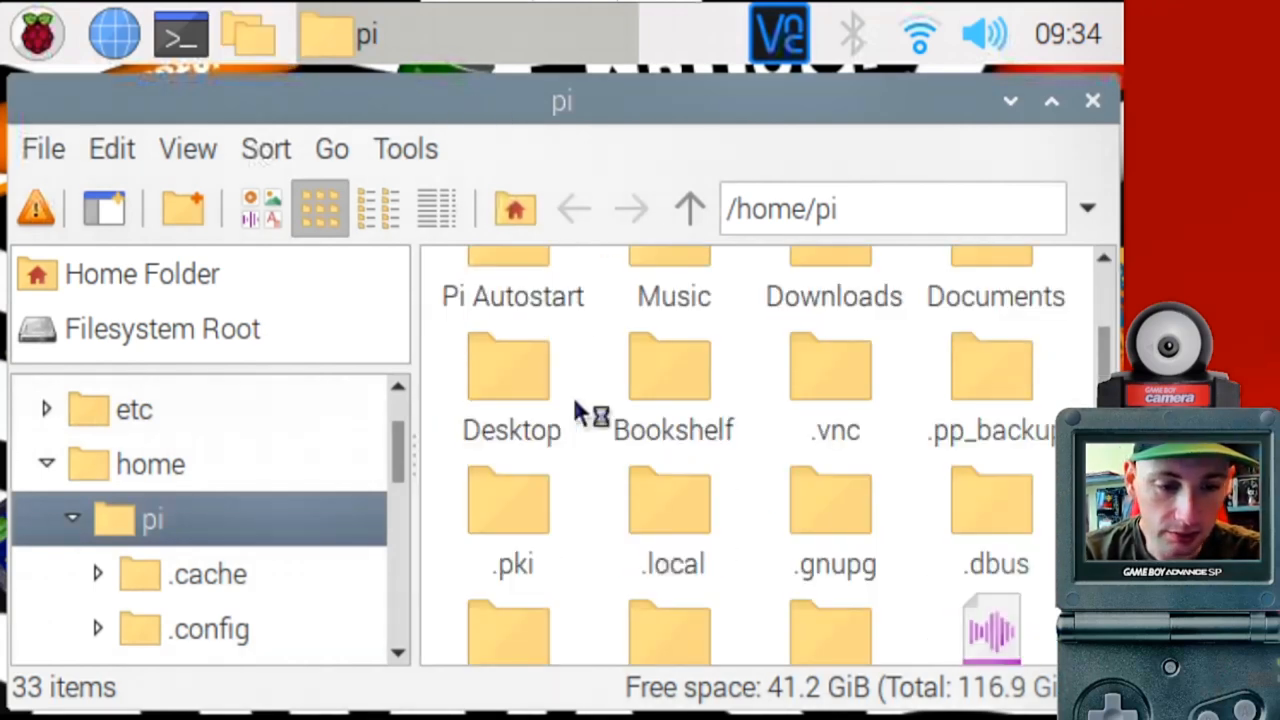
left_click(188, 148)
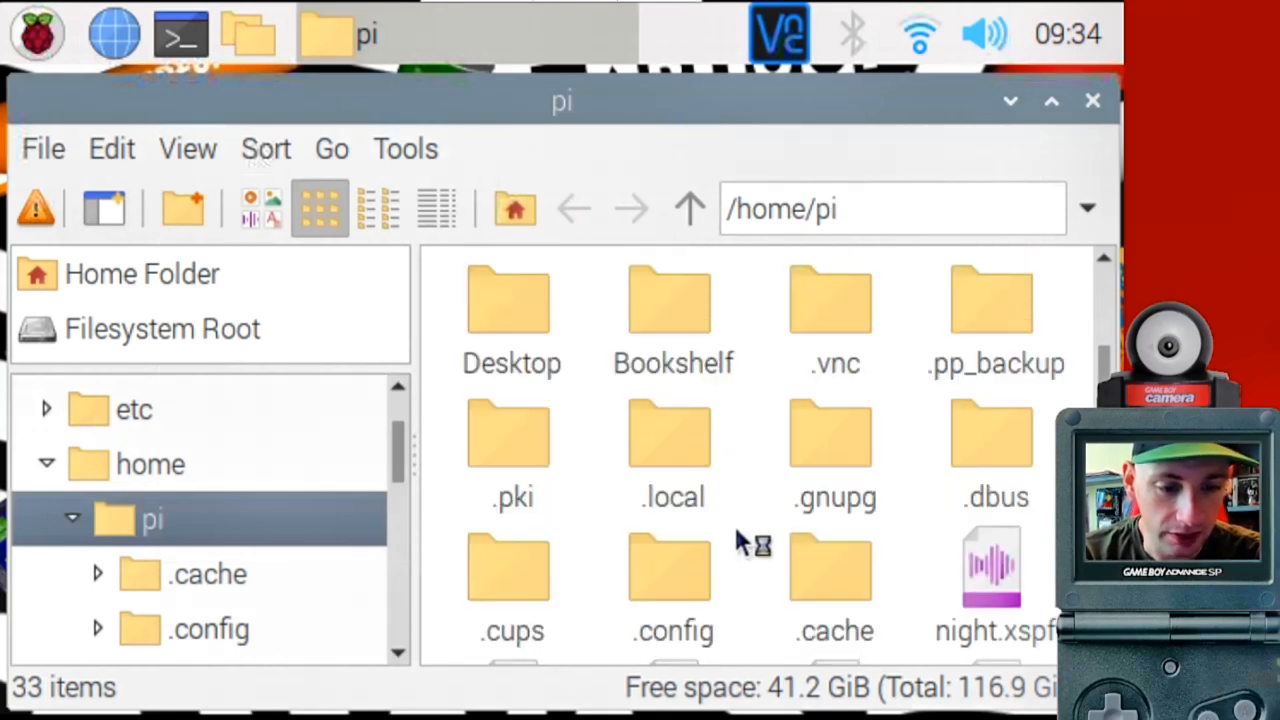
left_click(672, 568)
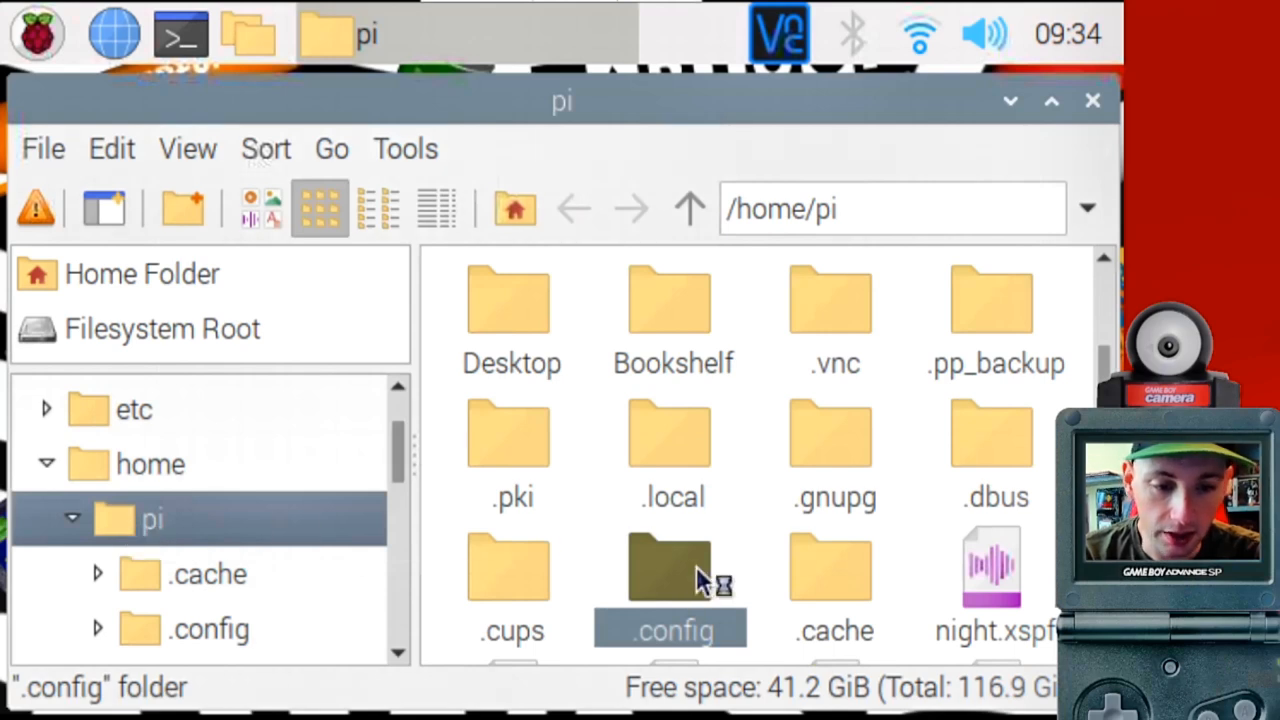
double_click(672, 570)
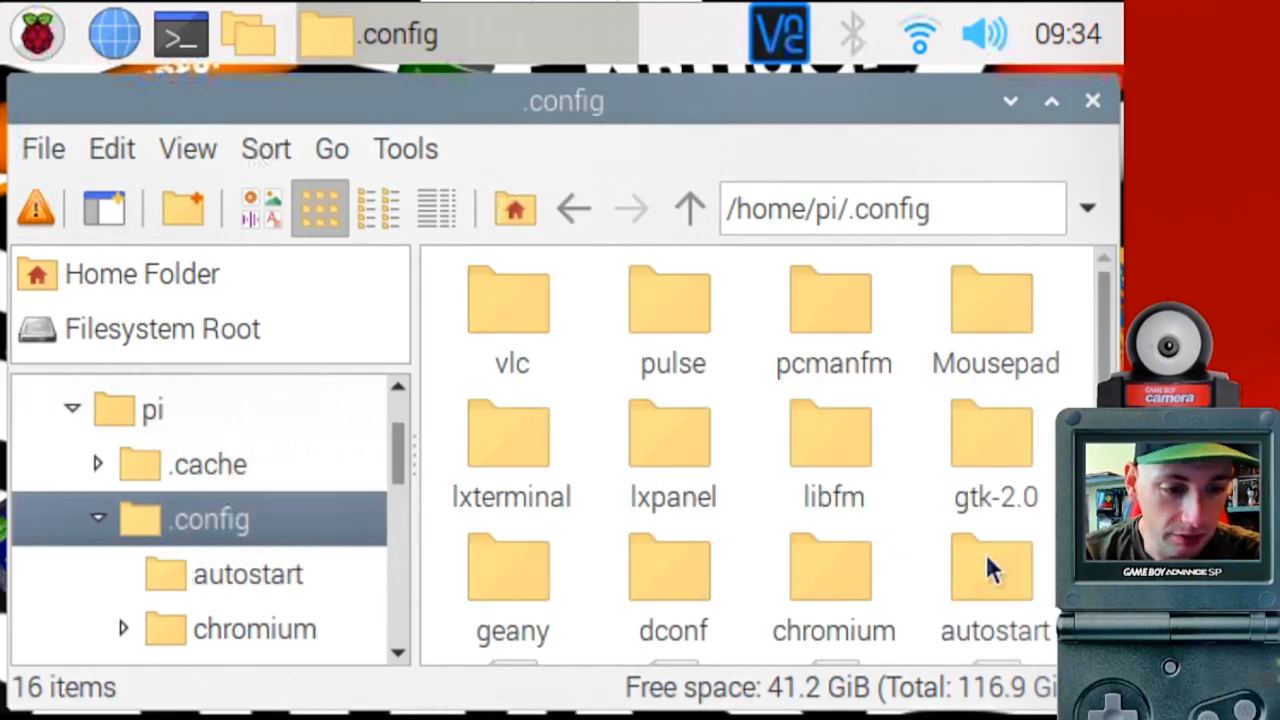
Enter the autostart folder holding the VLC media player entry.
left_click(994, 568)
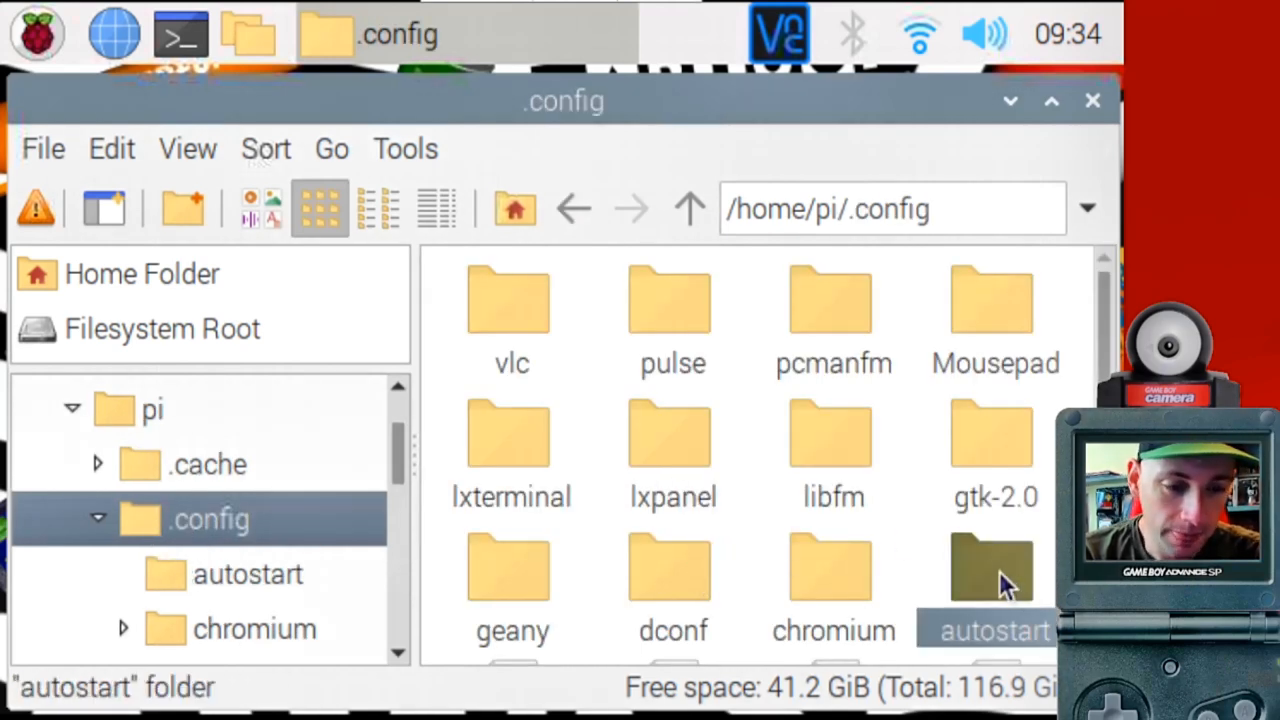
double_click(994, 568)
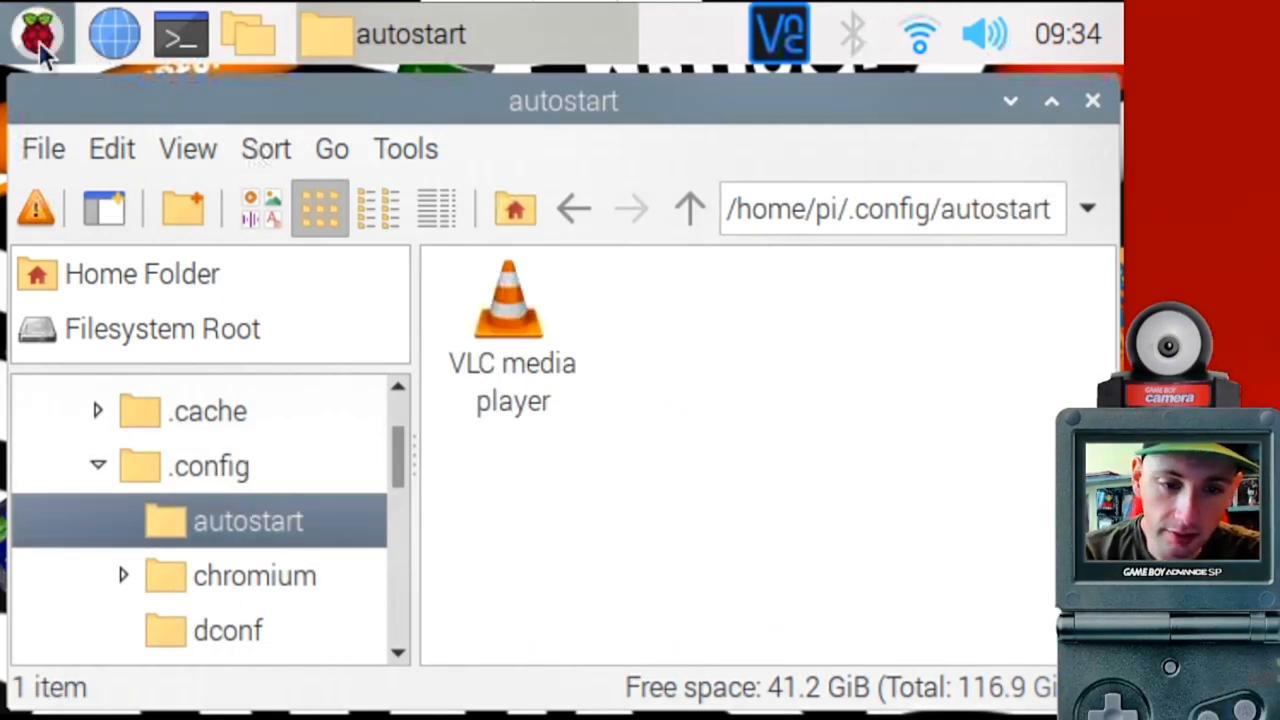
left_click(36, 32)
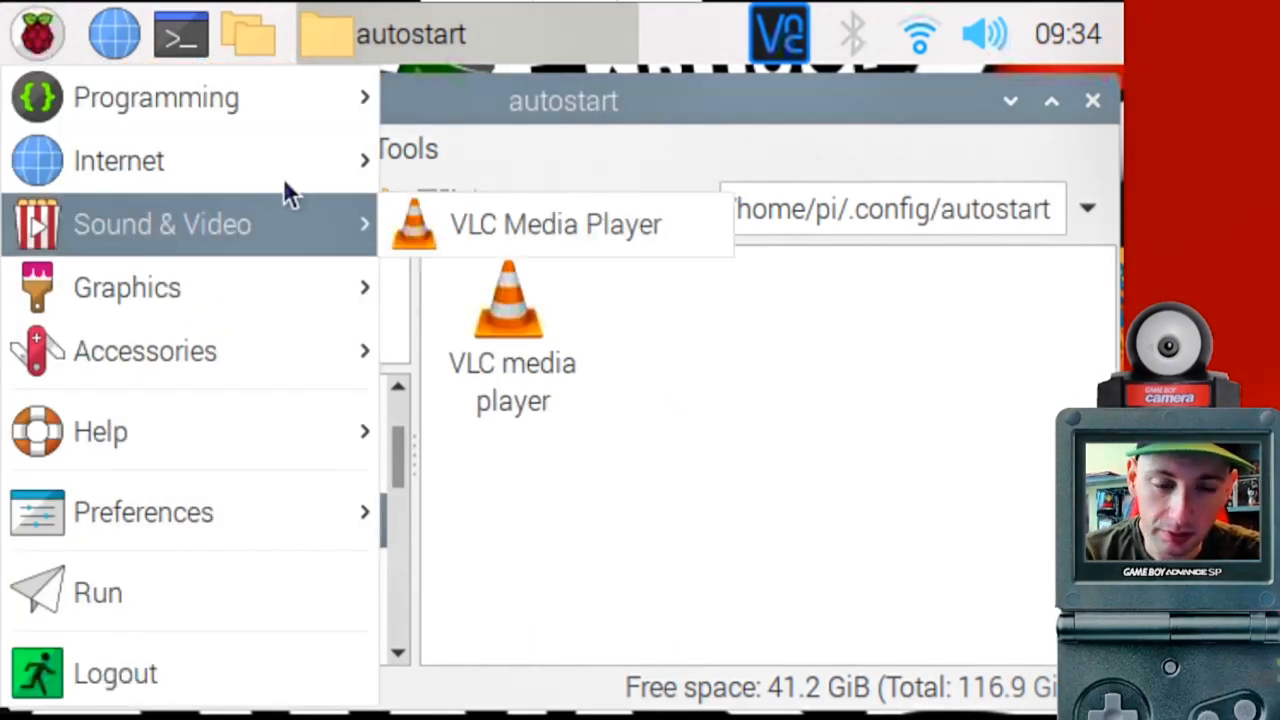
left_click(36, 32)
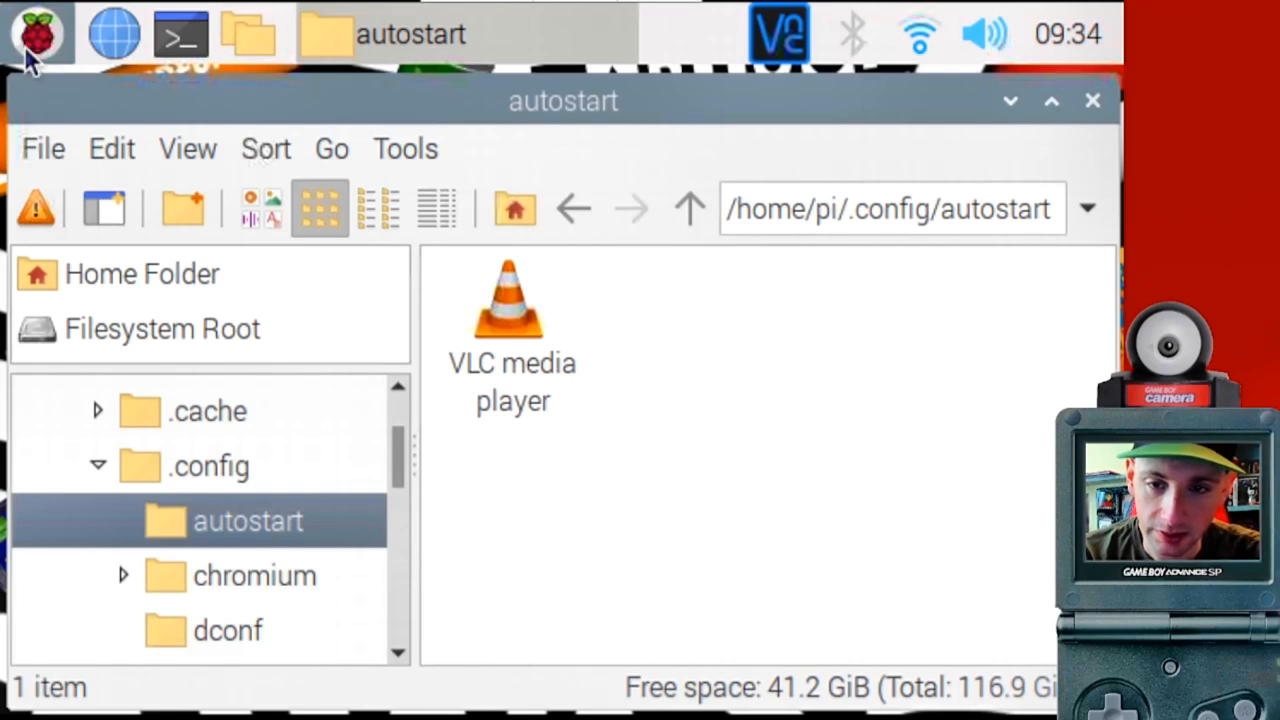
left_click(36, 34)
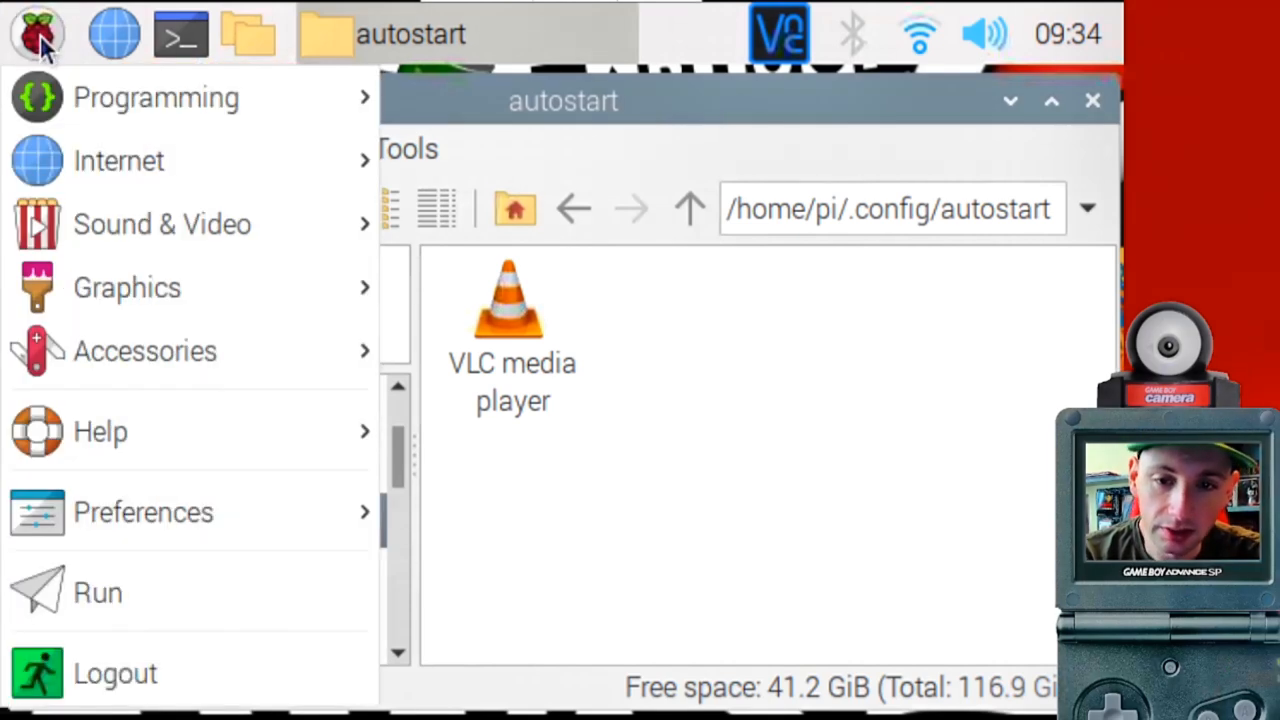
mouse_move(162, 224)
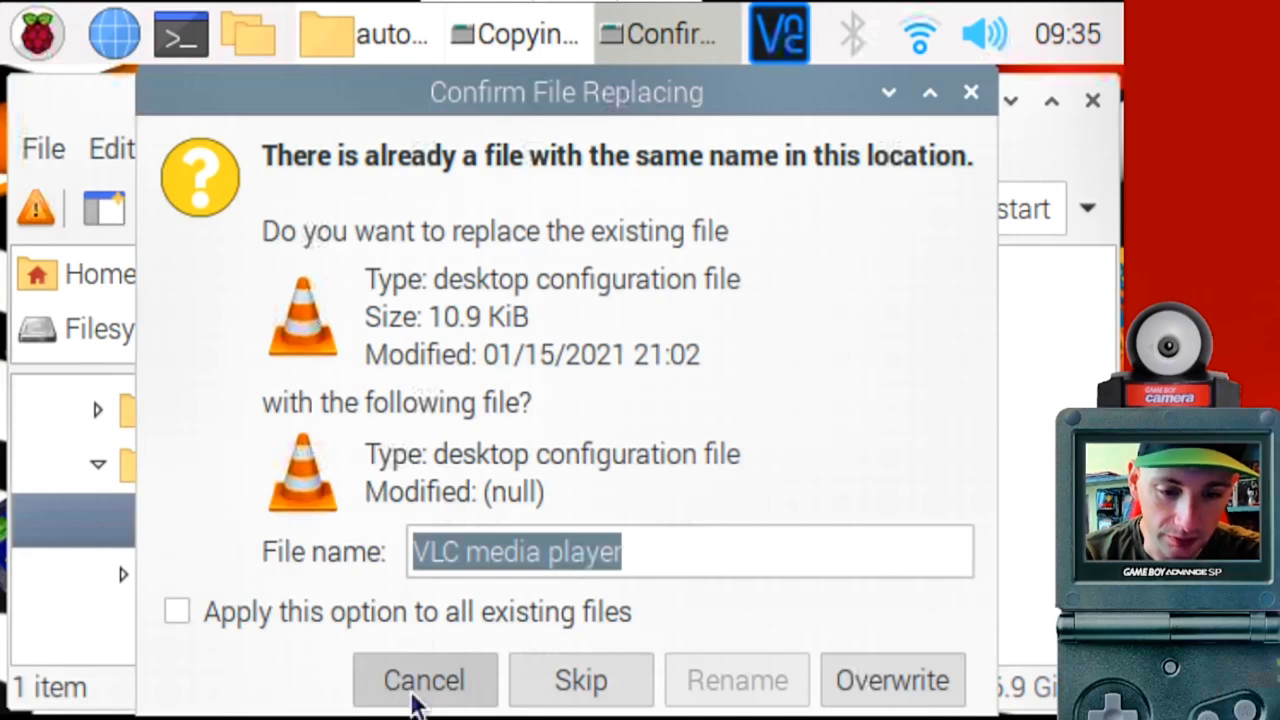
left_click(424, 680)
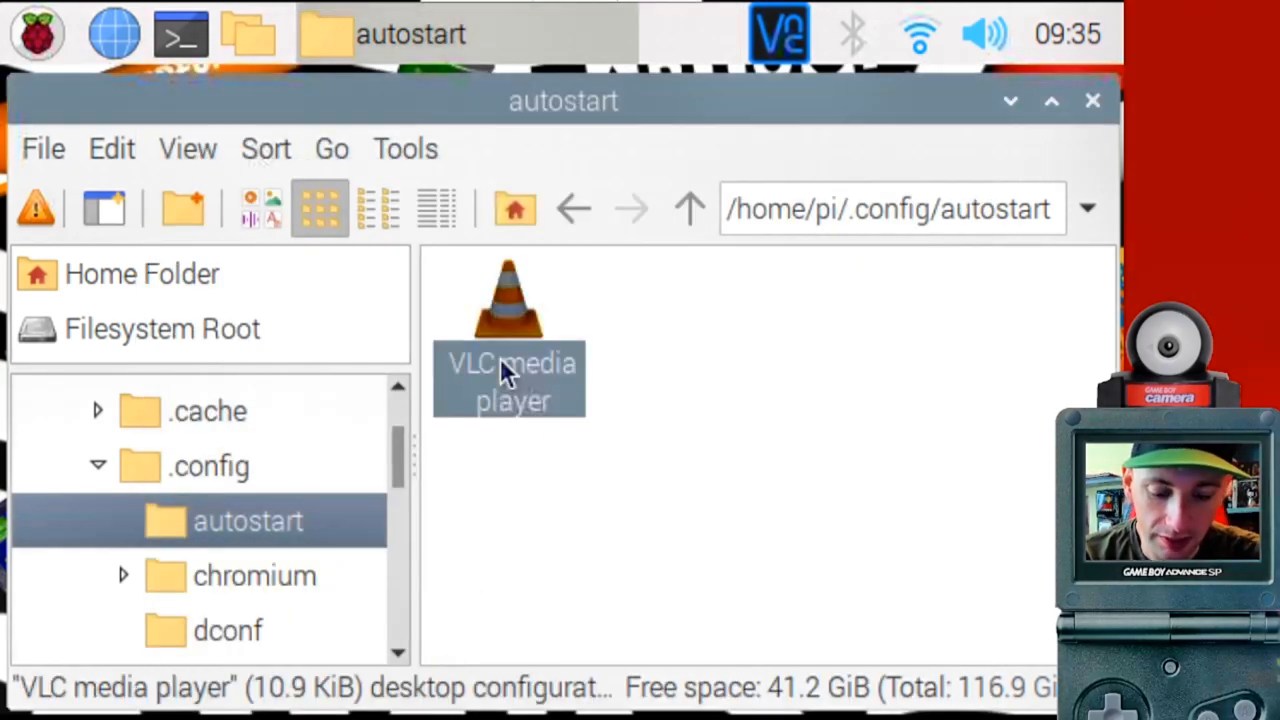
right_click(510, 364)
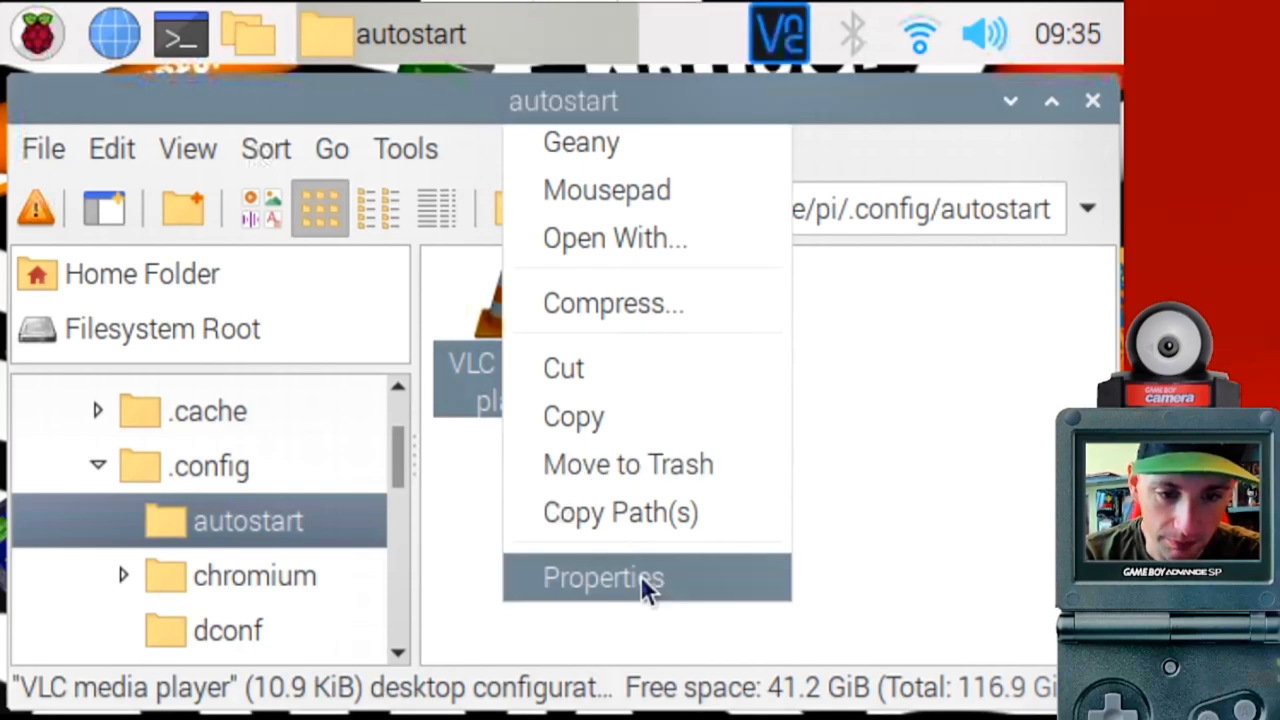
left_click(604, 576)
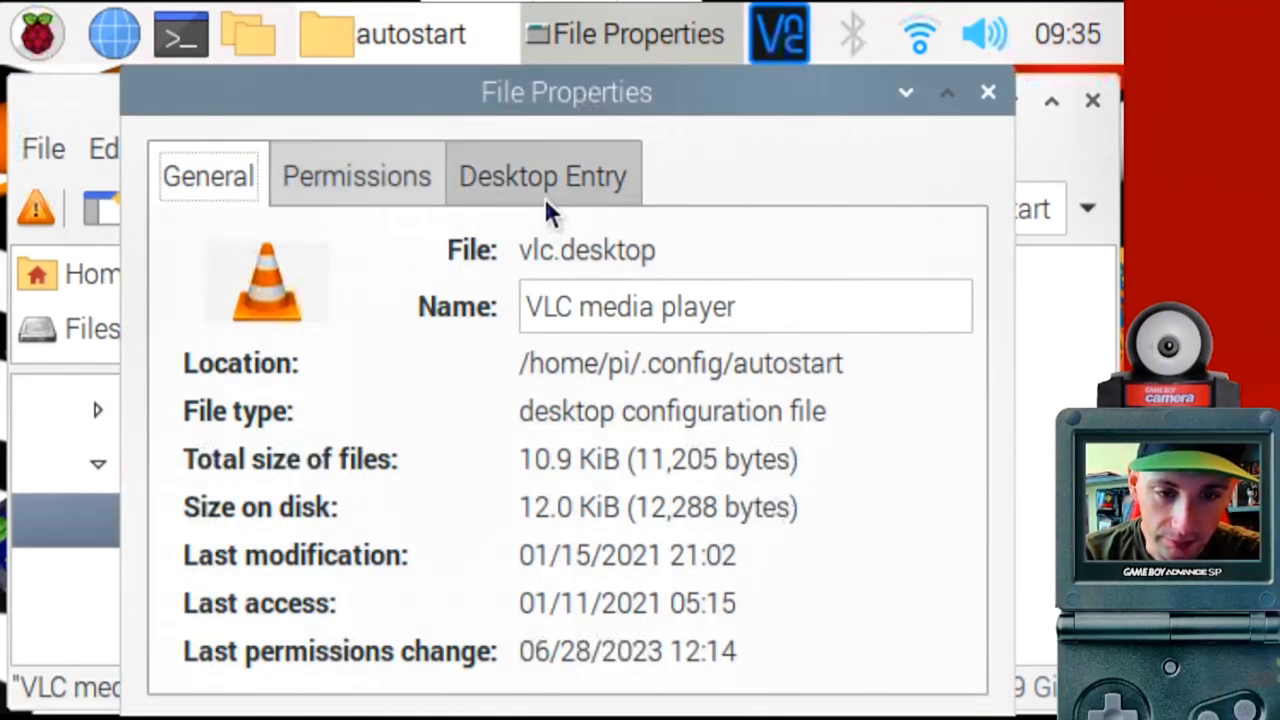
left_click(544, 176)
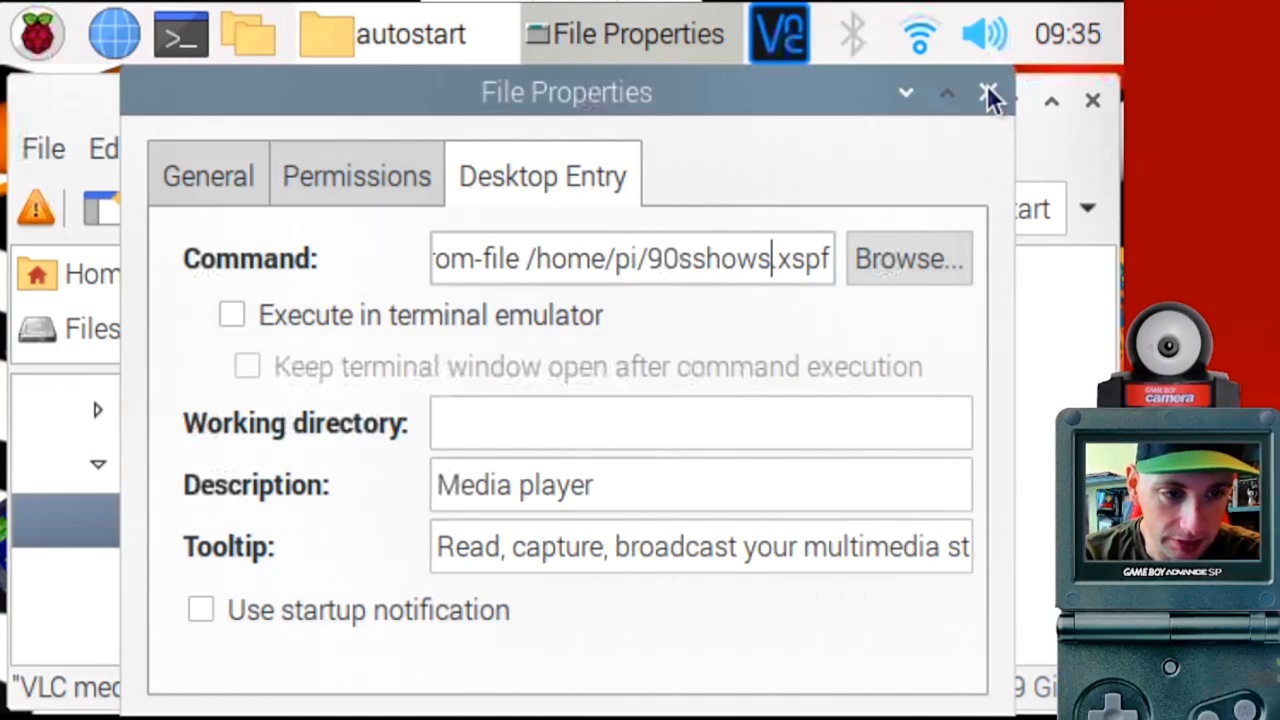
left_click(988, 92)
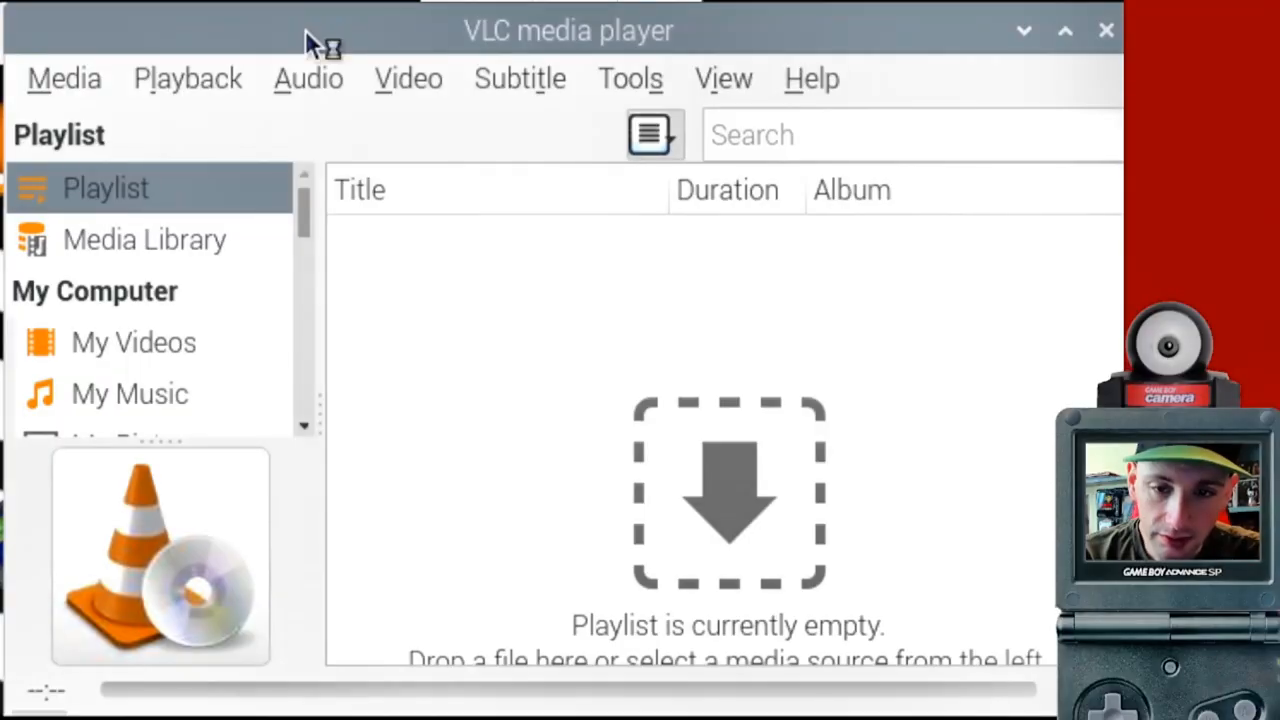
mouse_move(518, 390)
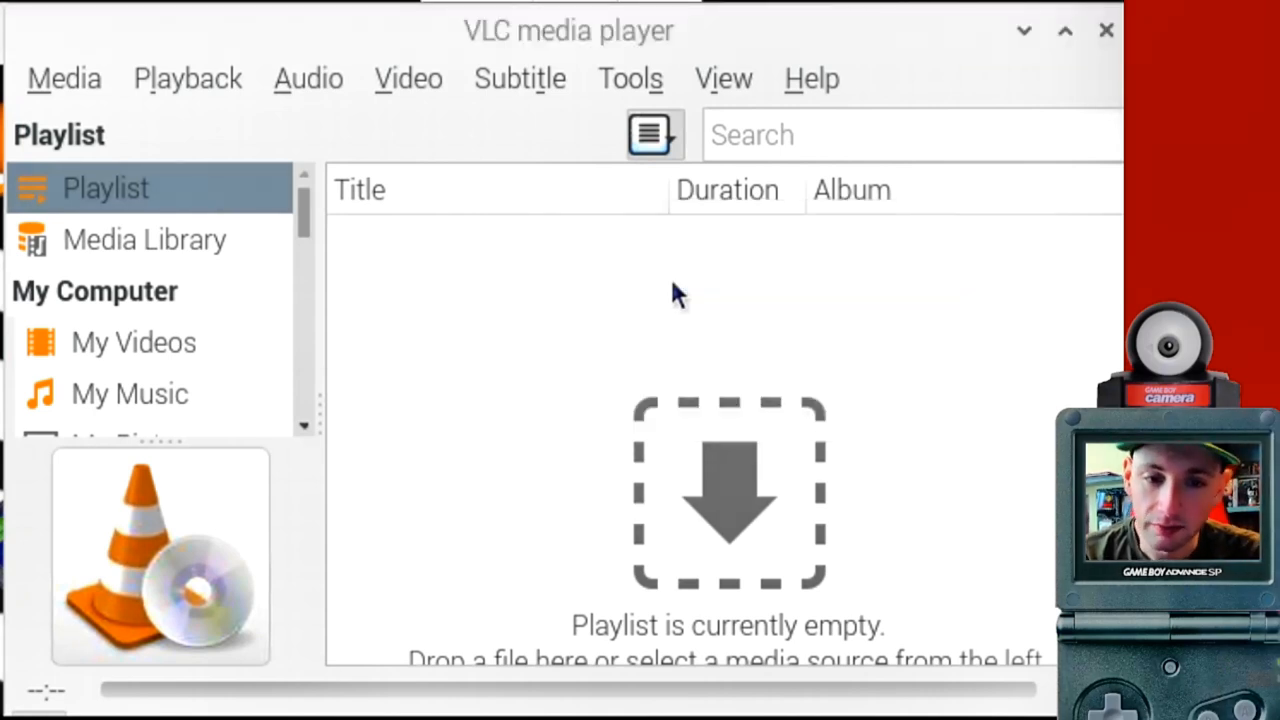
mouse_move(216, 30)
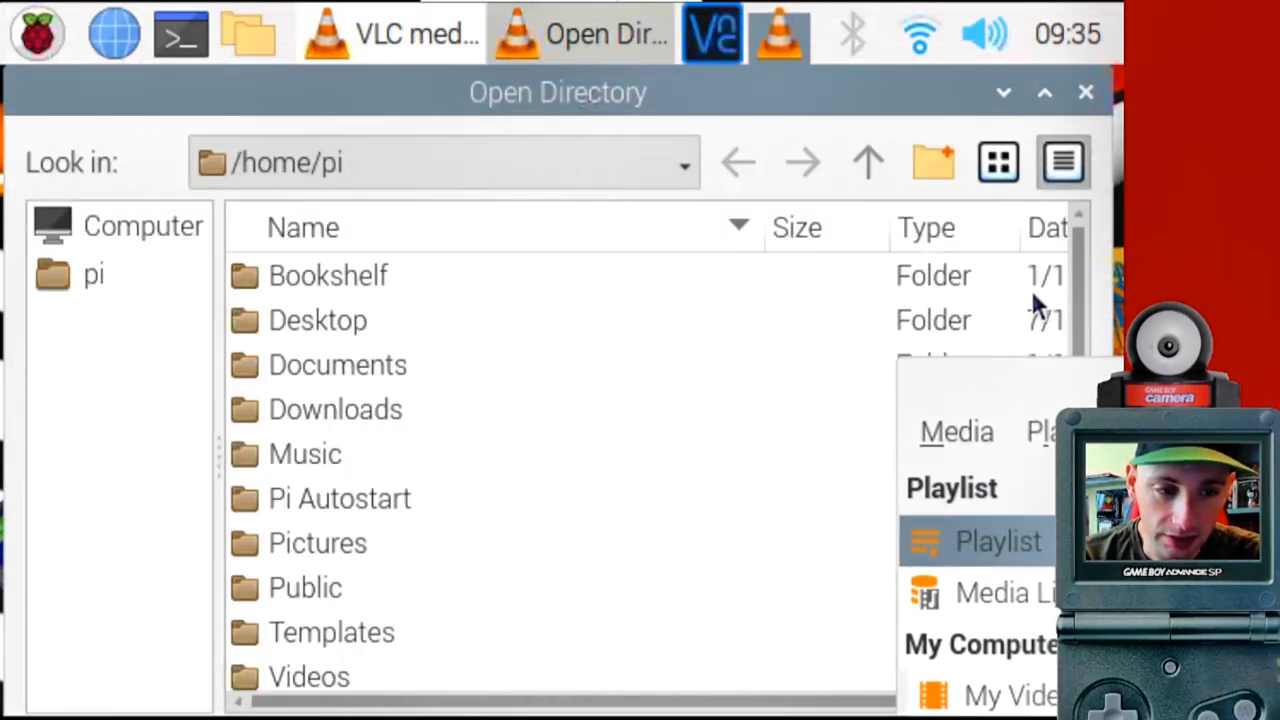
Browse to /home/pi/Videos/90s shows and select the 01morning folder.
scroll("down", 3)
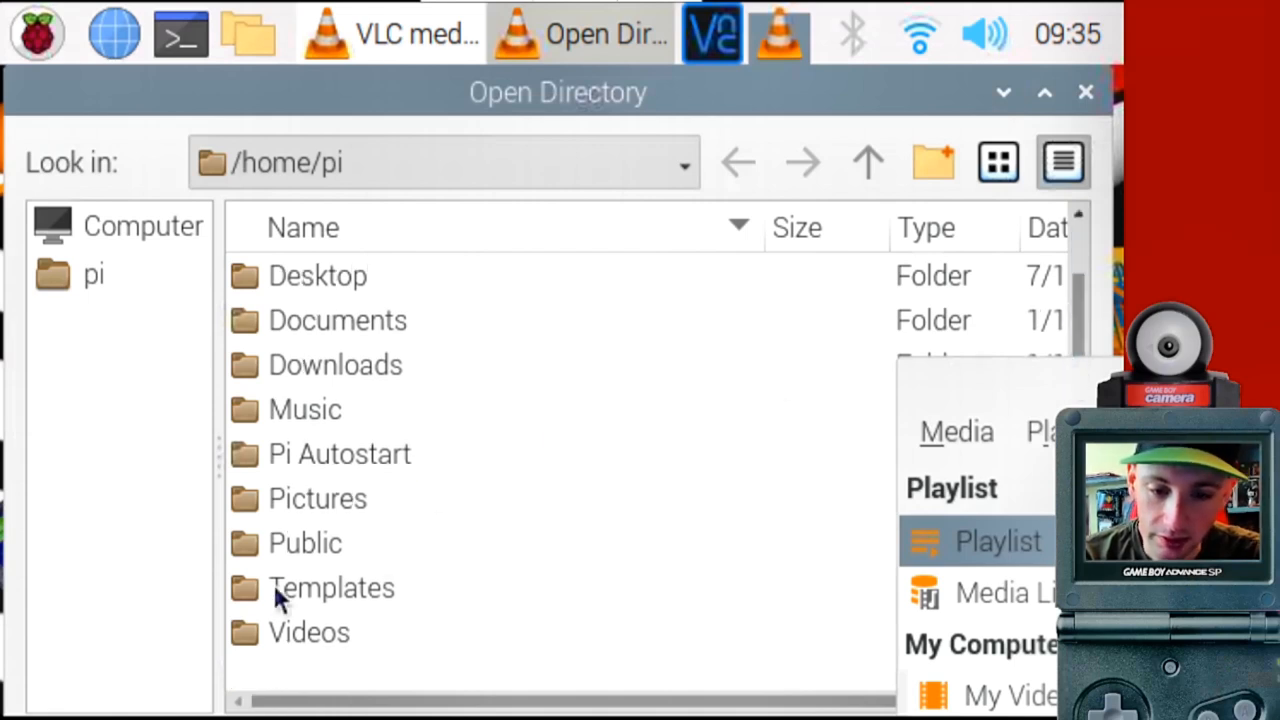
double_click(308, 632)
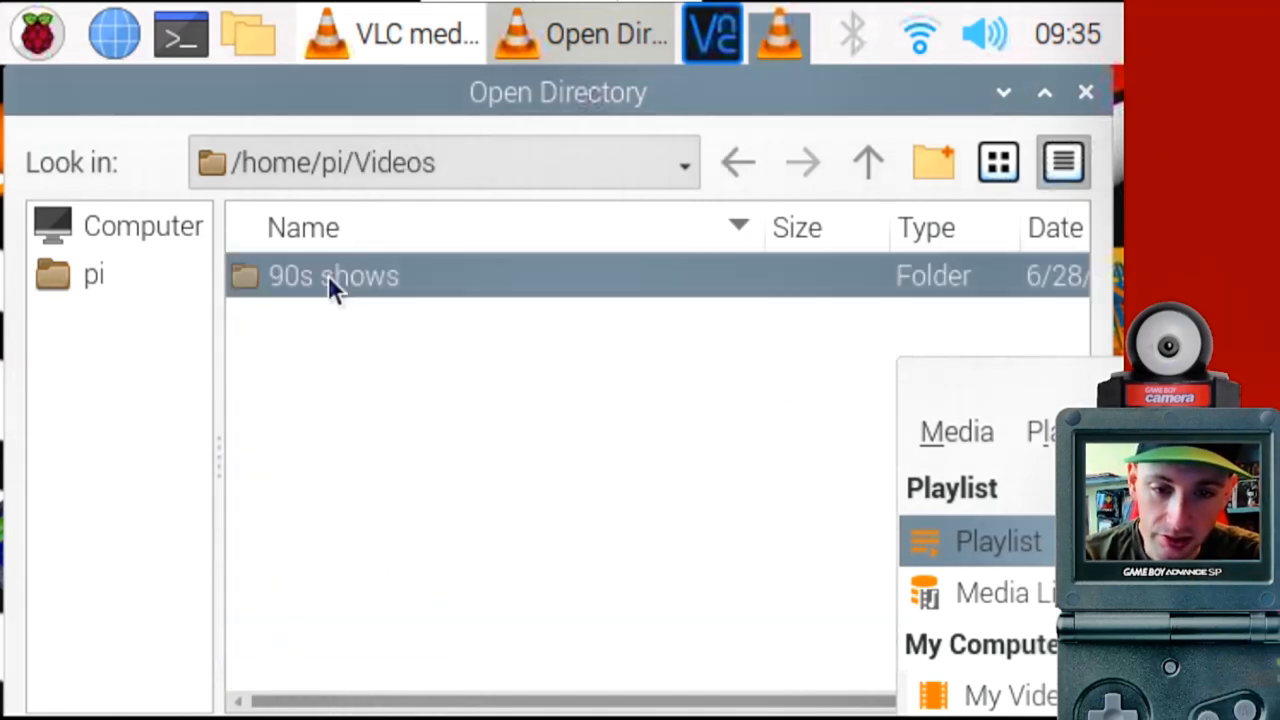
double_click(332, 276)
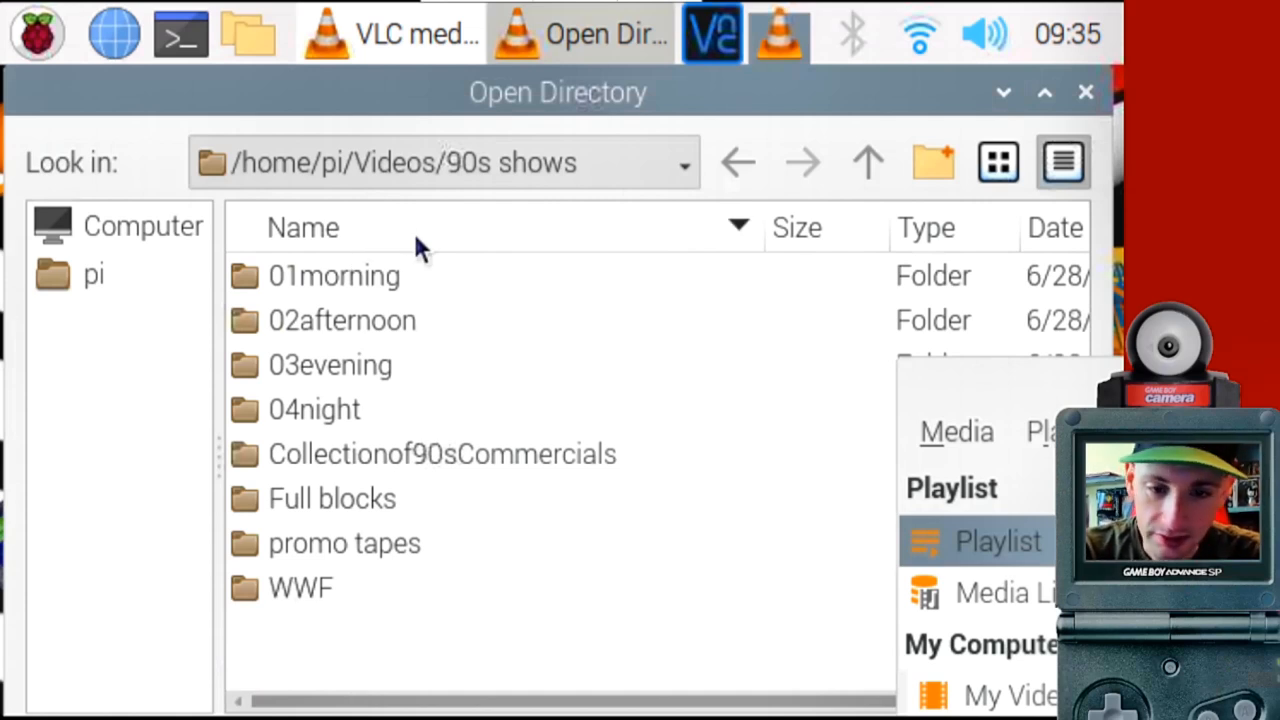
mouse_move(372, 290)
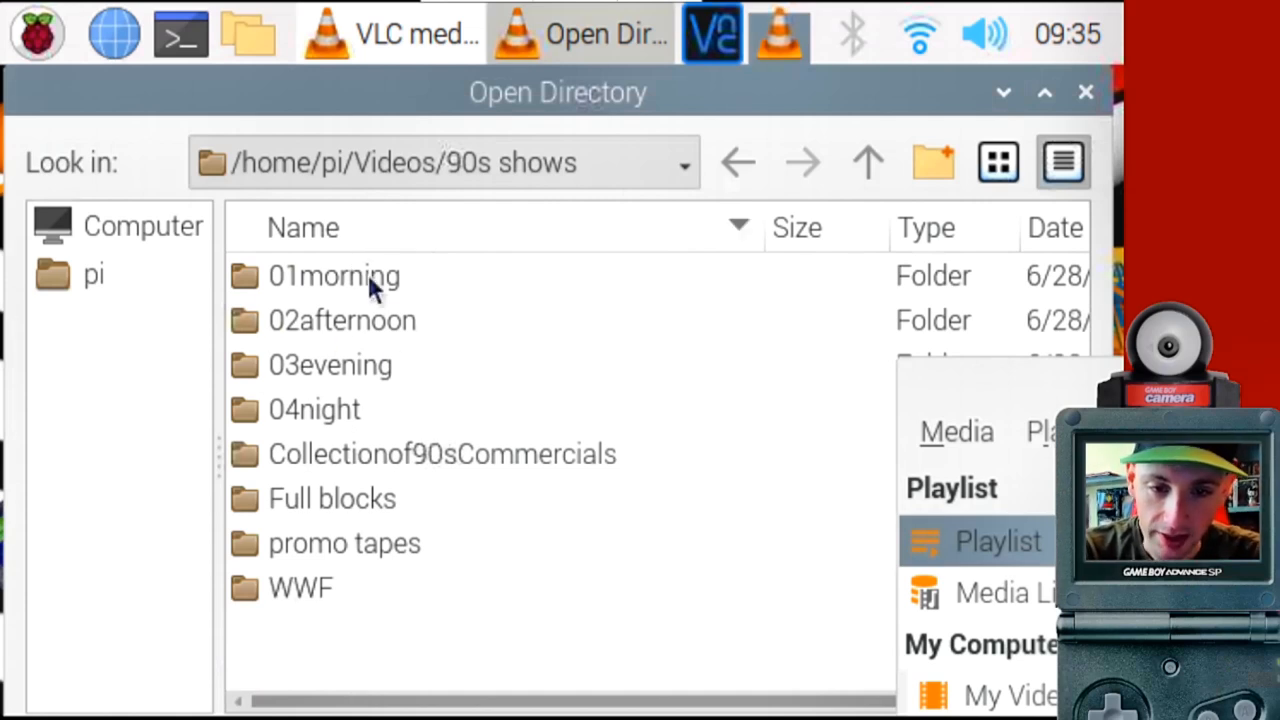
mouse_move(430, 596)
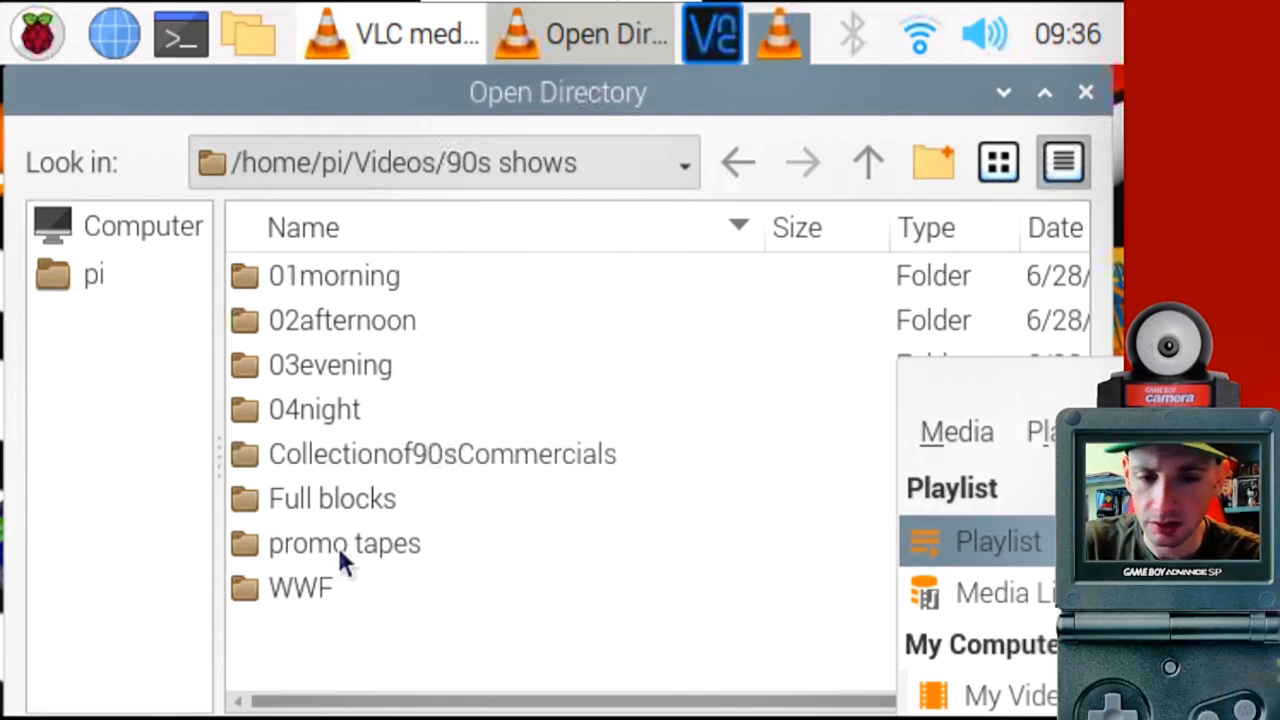
mouse_move(400, 414)
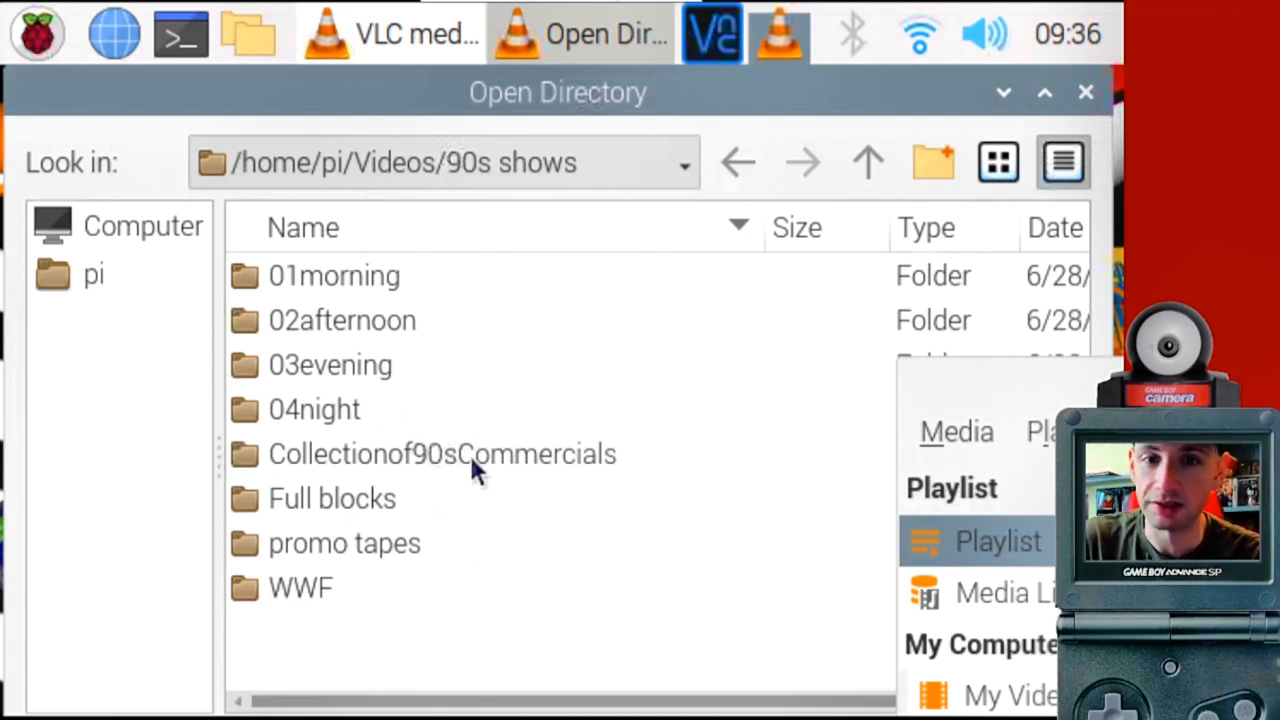
mouse_move(370, 310)
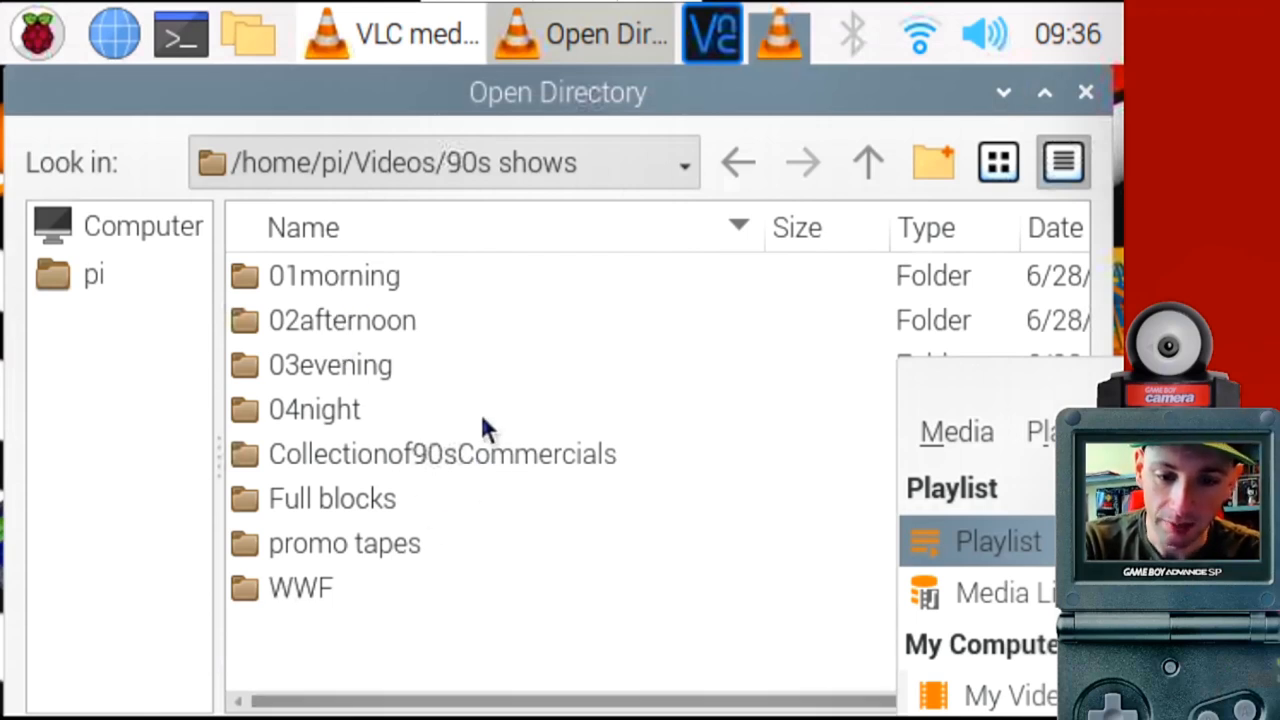
left_click(332, 276)
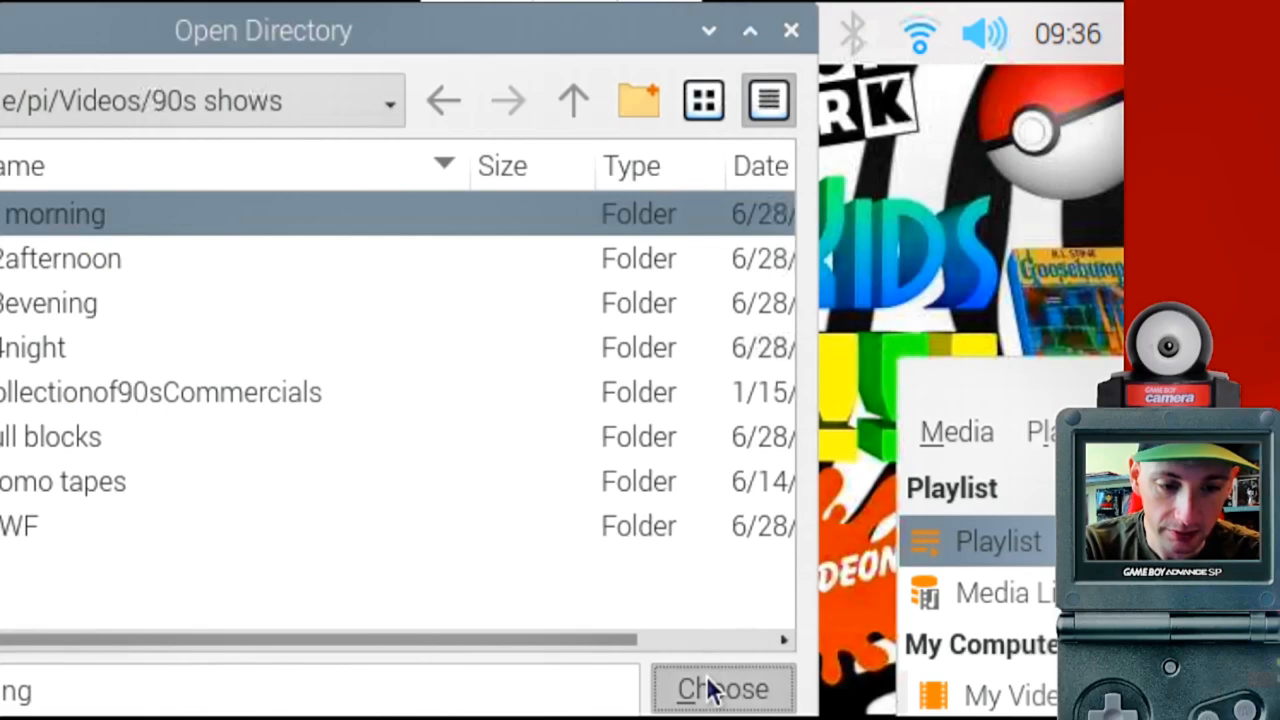
Load the 01morning folder into the playlist, start it playing, then return to the playlist.
left_click(722, 688)
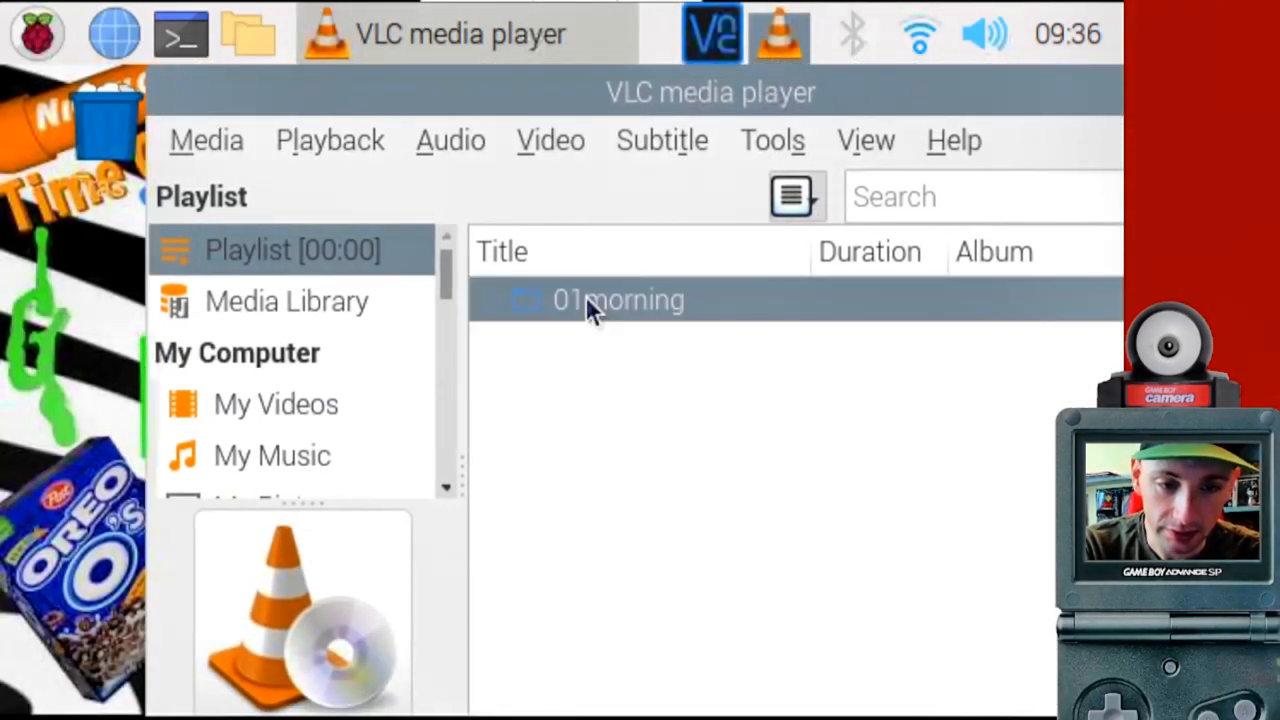
double_click(618, 300)
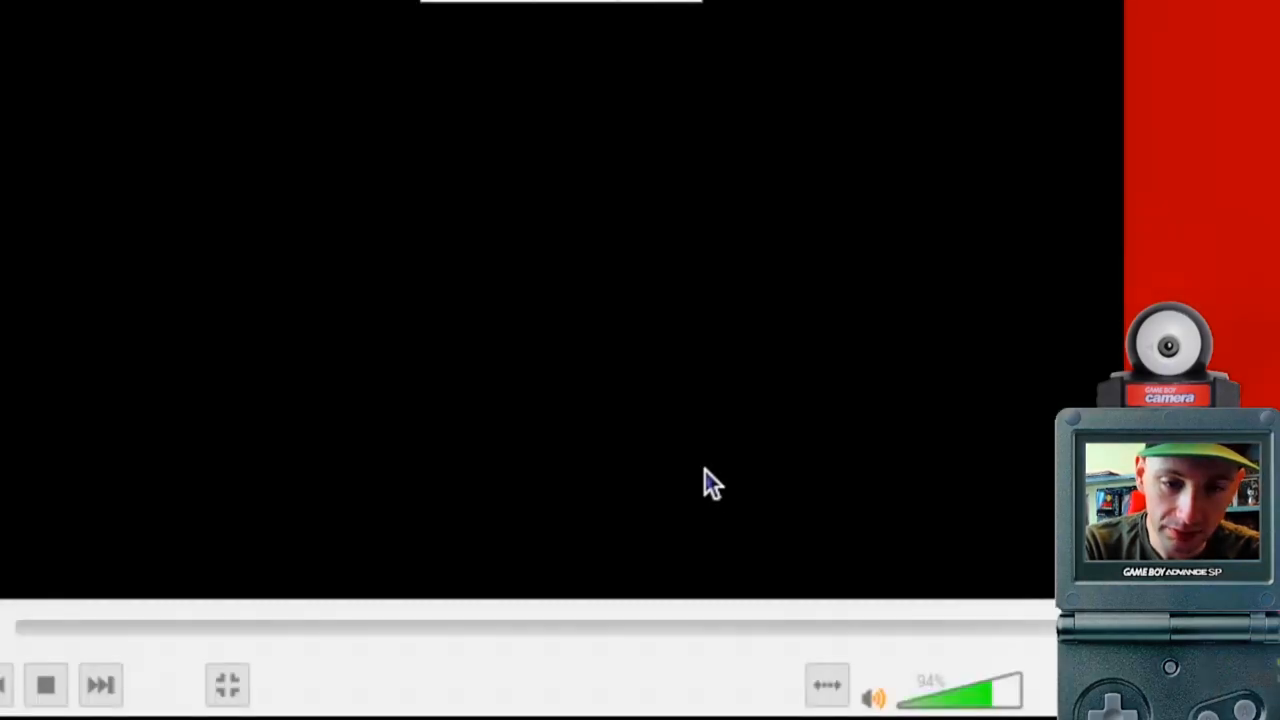
left_click(228, 684)
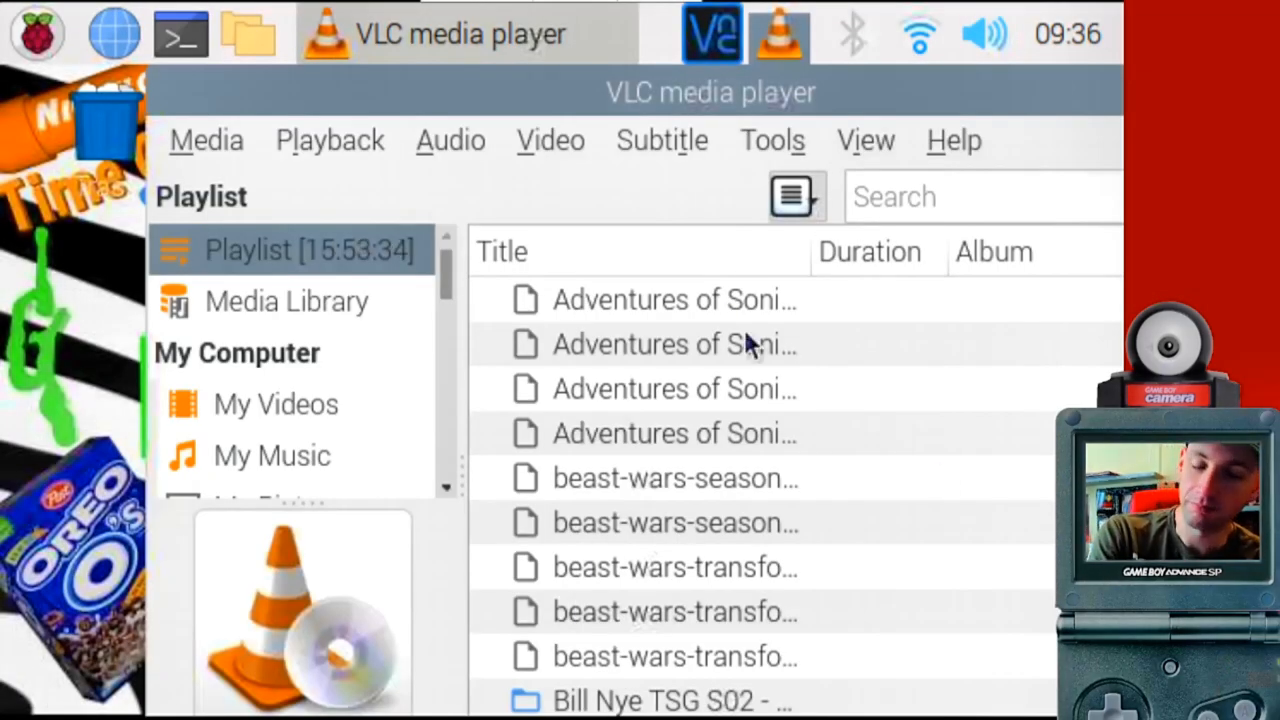
mouse_move(208, 140)
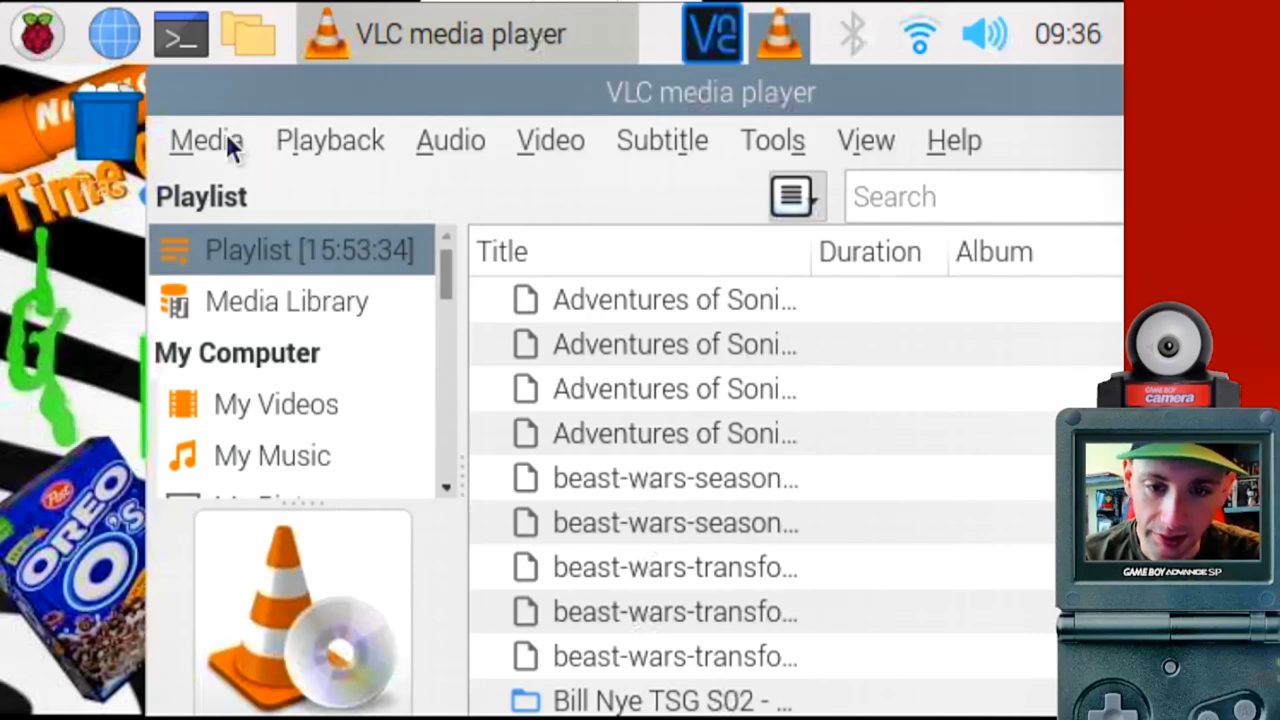
Bring up Media > Save Playlist to File and dismiss the save dialog.
left_click(204, 140)
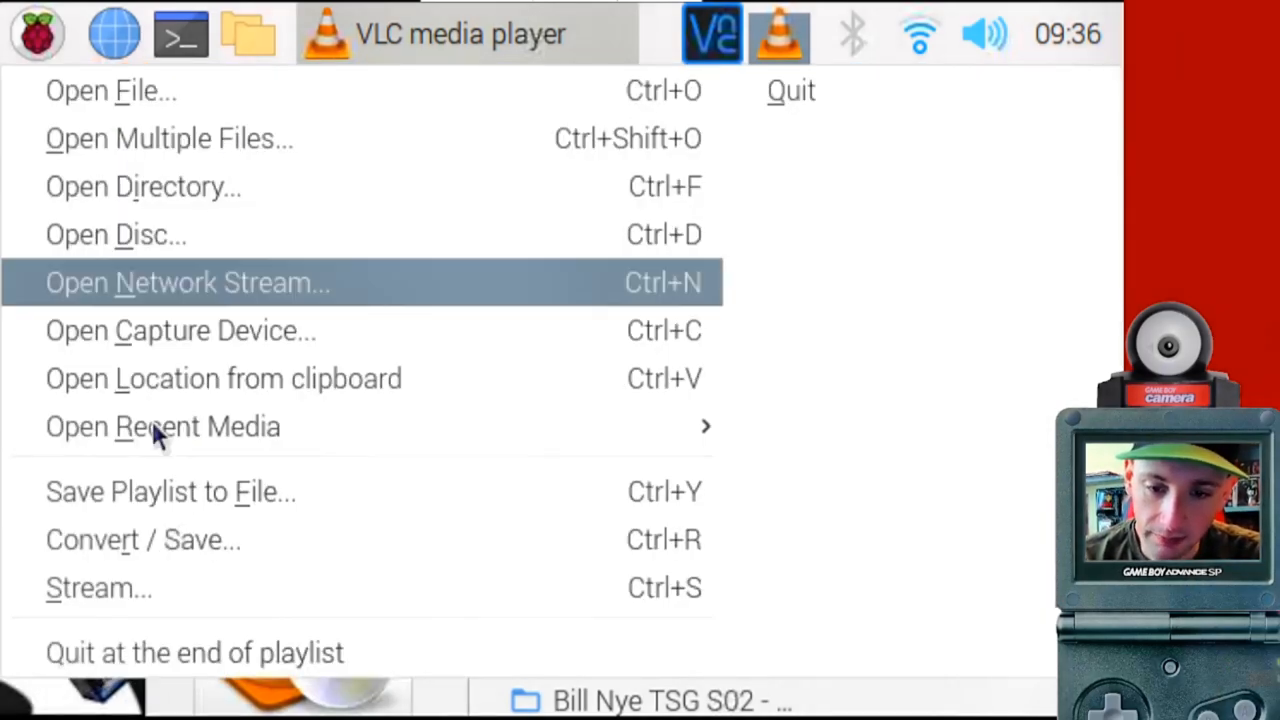
left_click(170, 492)
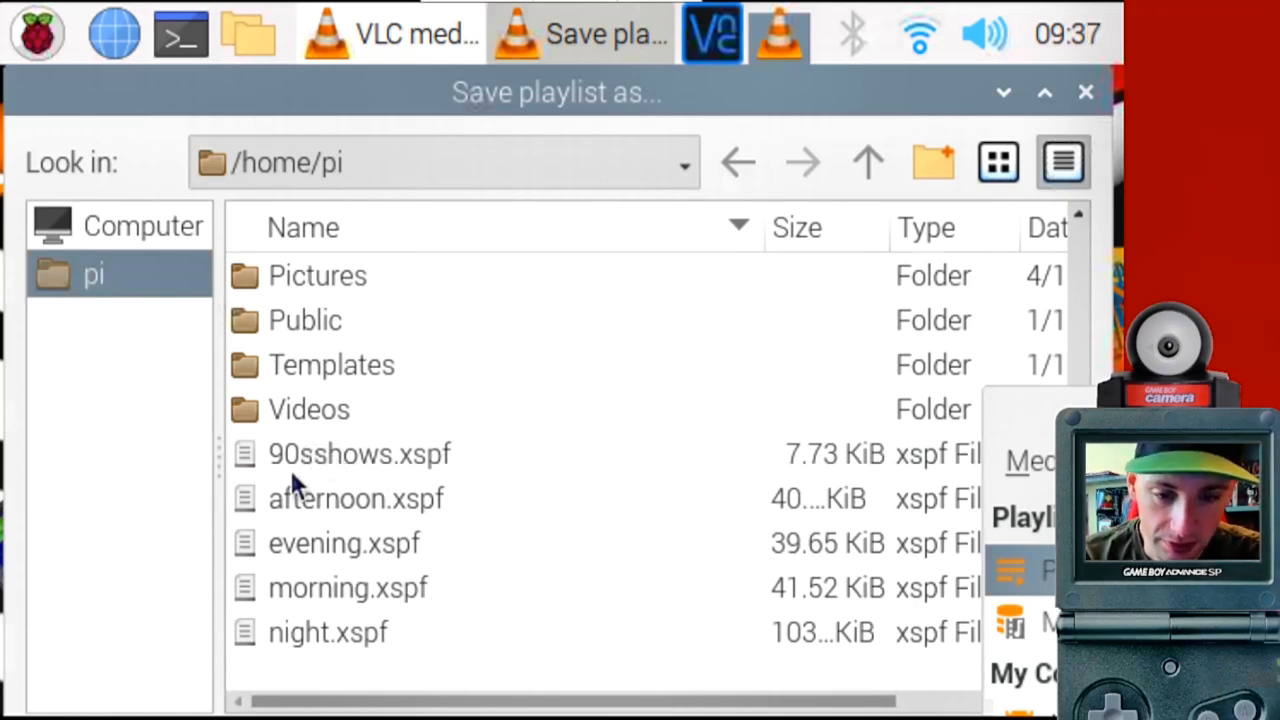
mouse_move(400, 486)
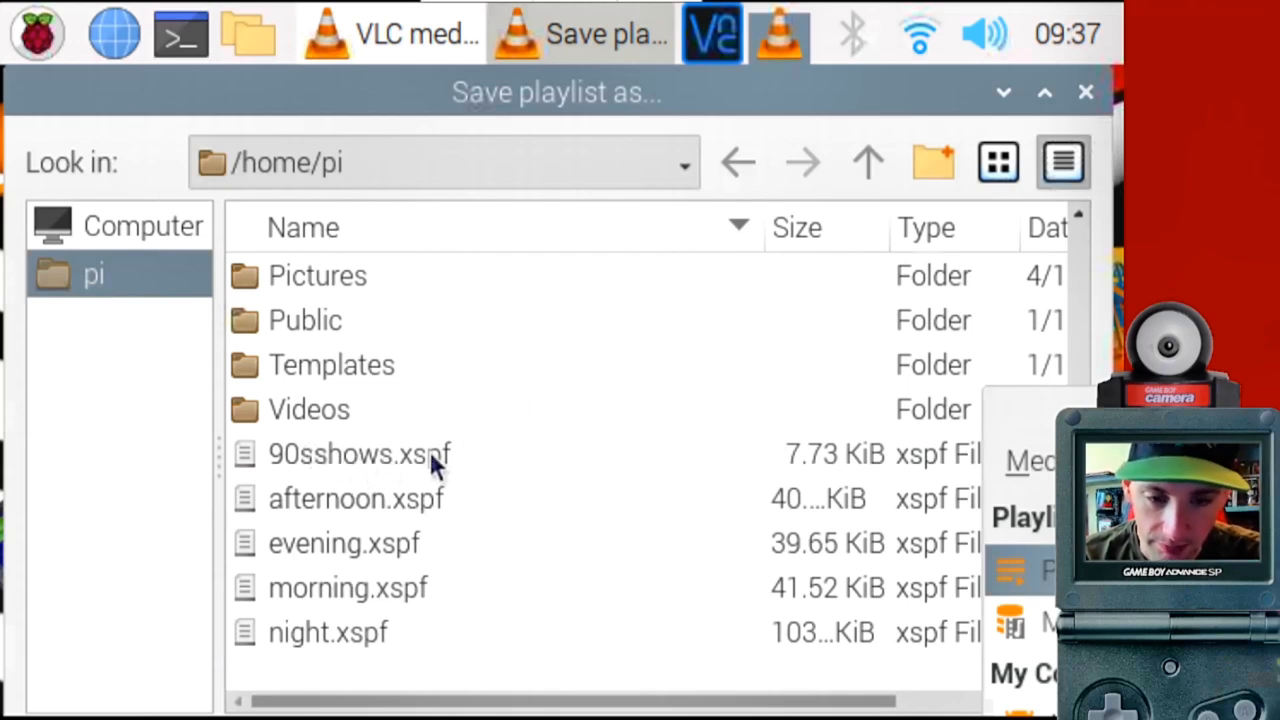
mouse_move(358, 304)
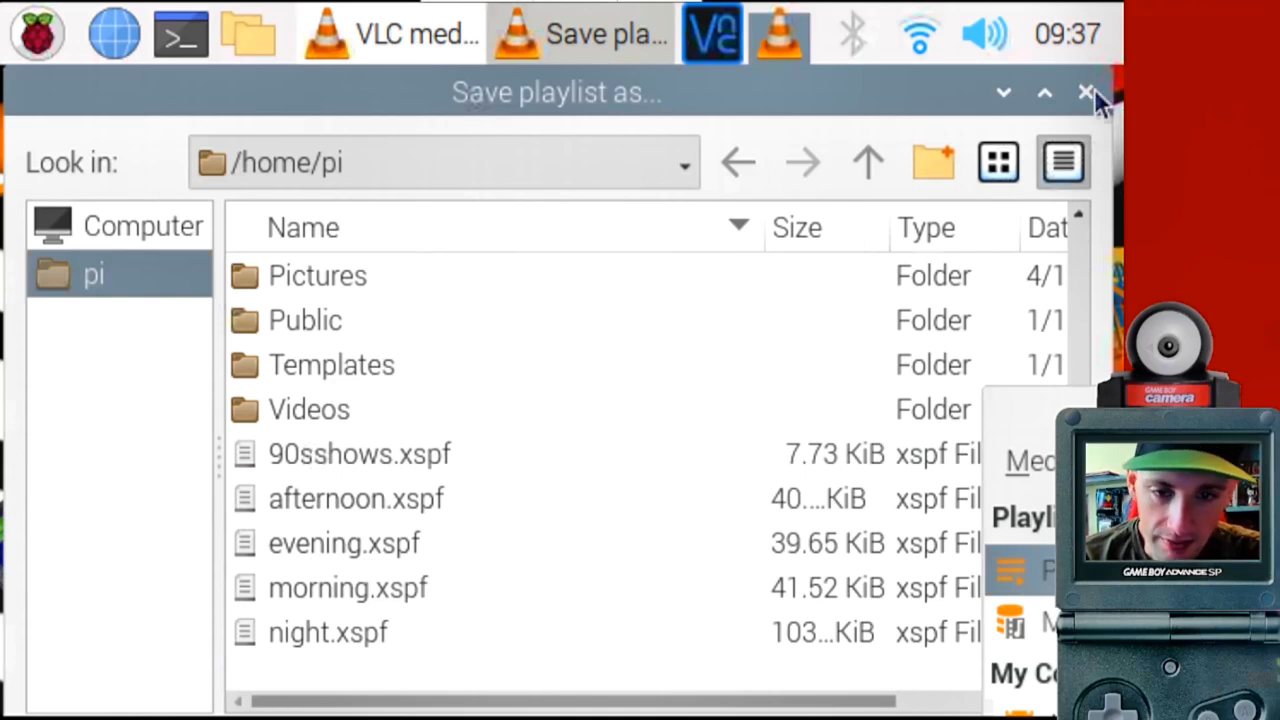
left_click(1088, 92)
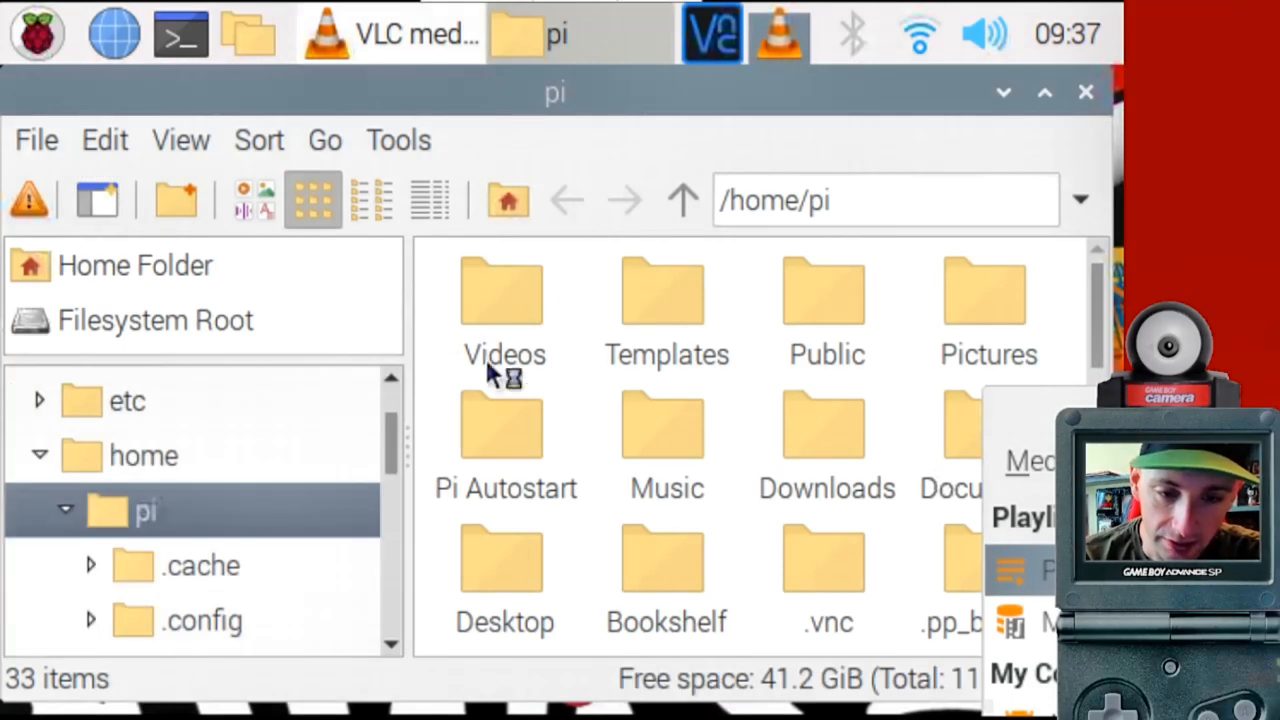
Scroll the home folder down to the .xspf playlist files and ch1.sh.
scroll("down", 3)
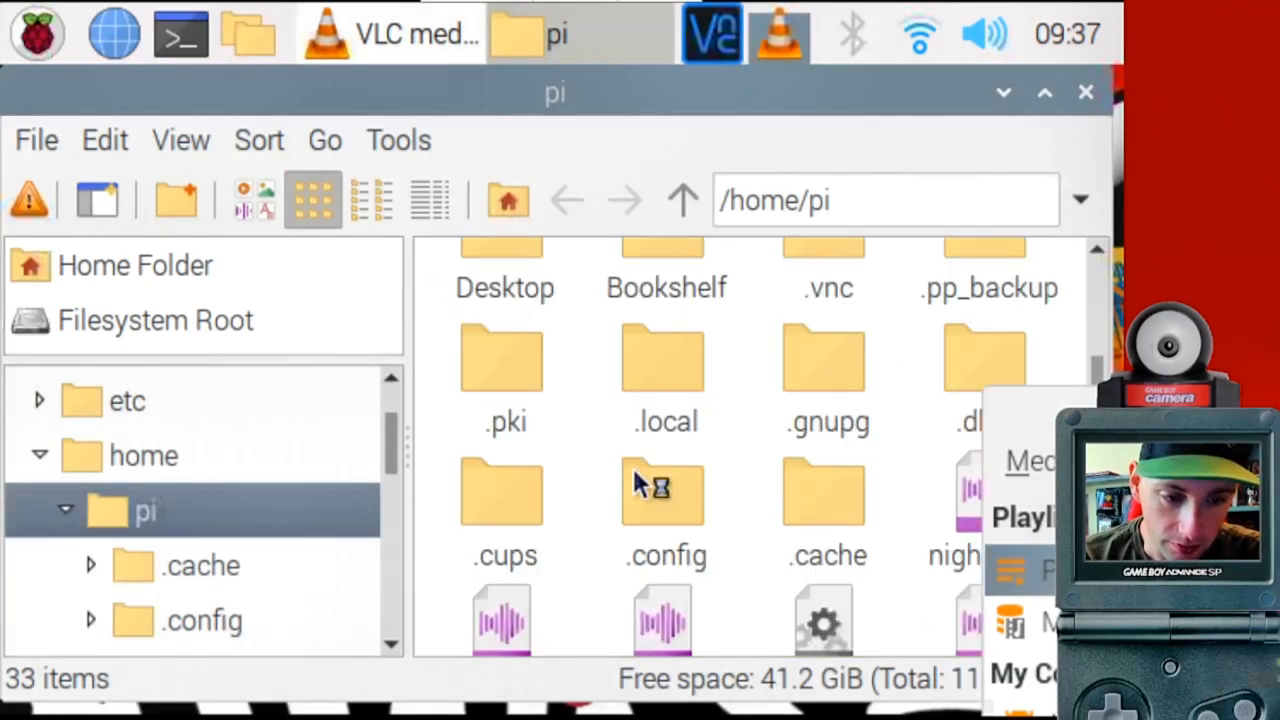
scroll("down", 3)
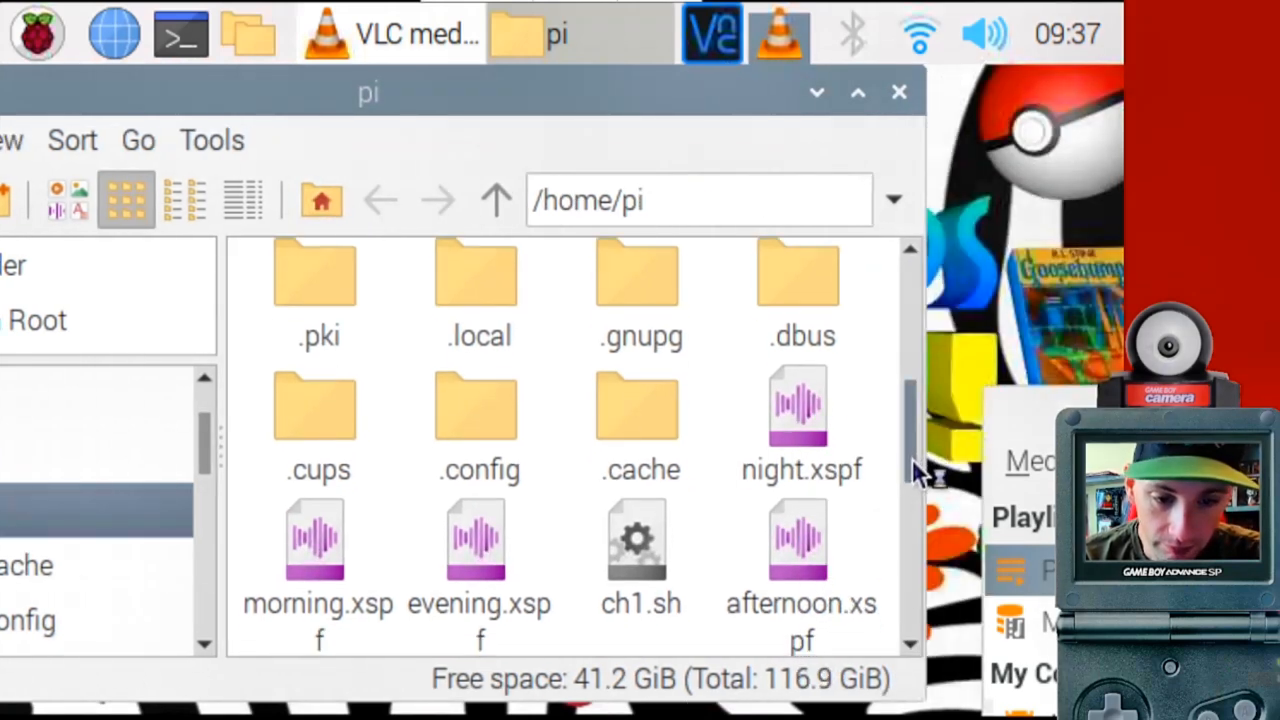
scroll("down", 3)
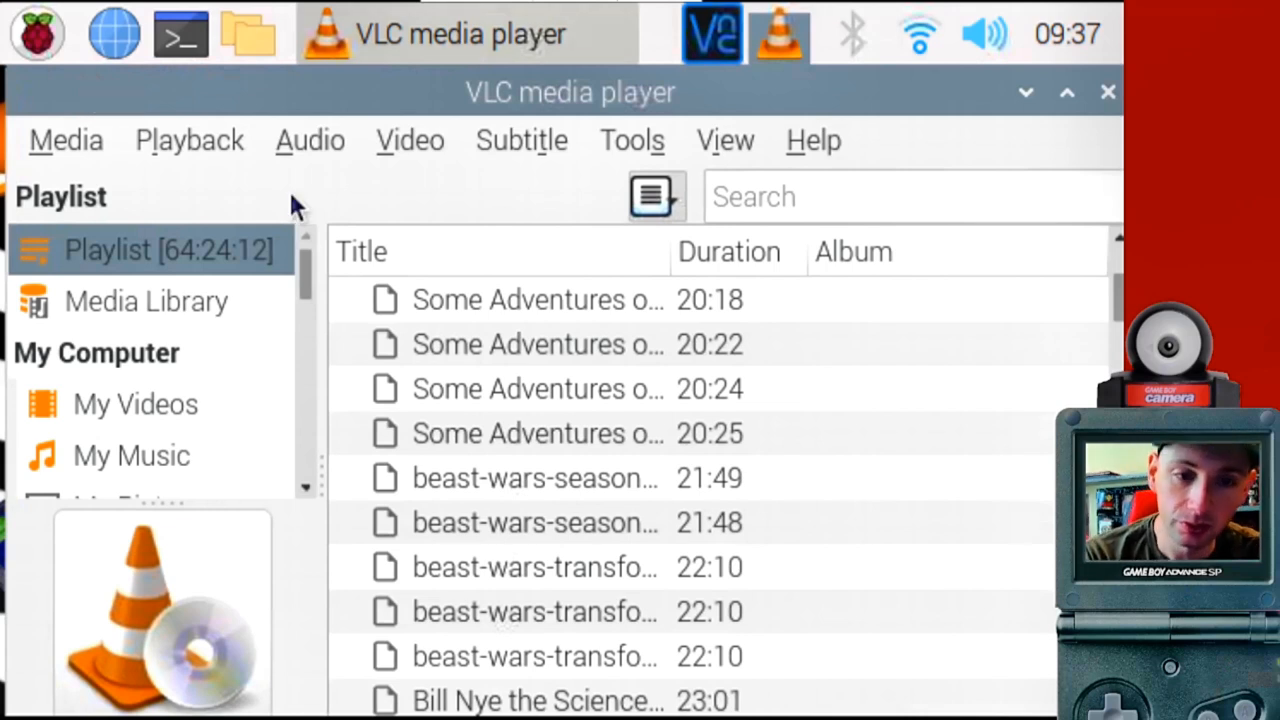
Review the Interface page of Tools > Preferences.
left_click(632, 140)
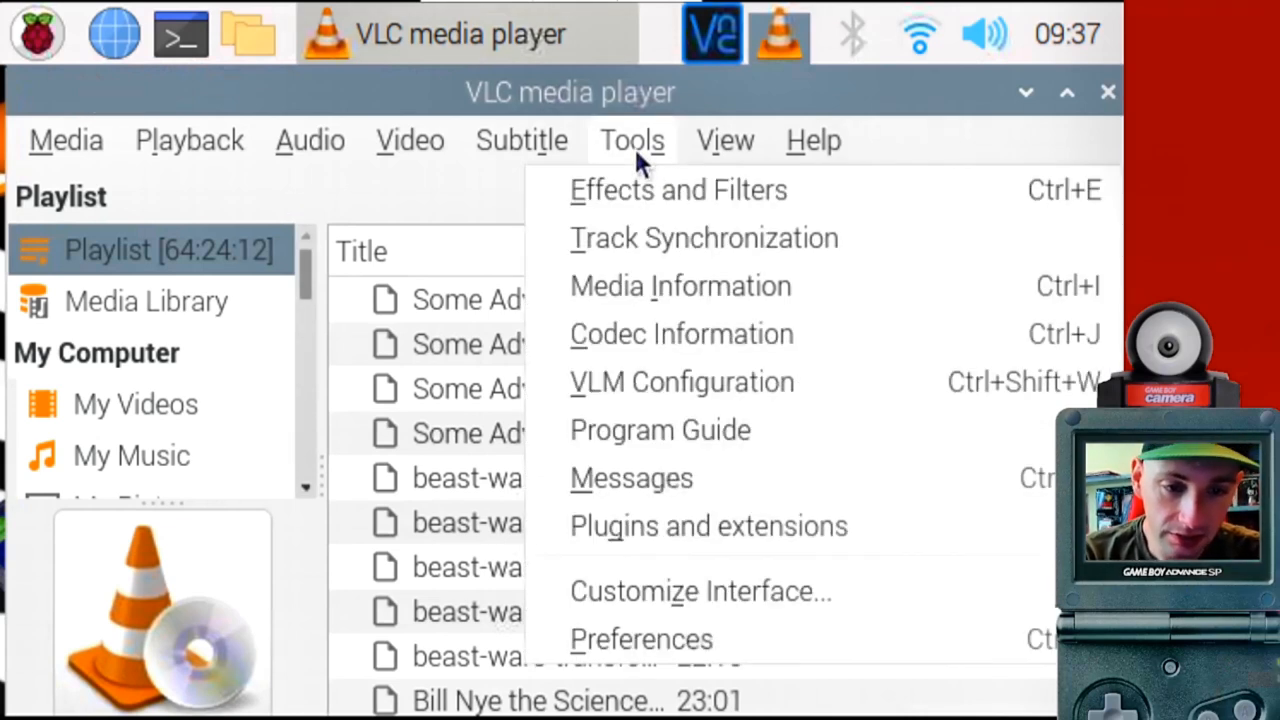
mouse_move(640, 640)
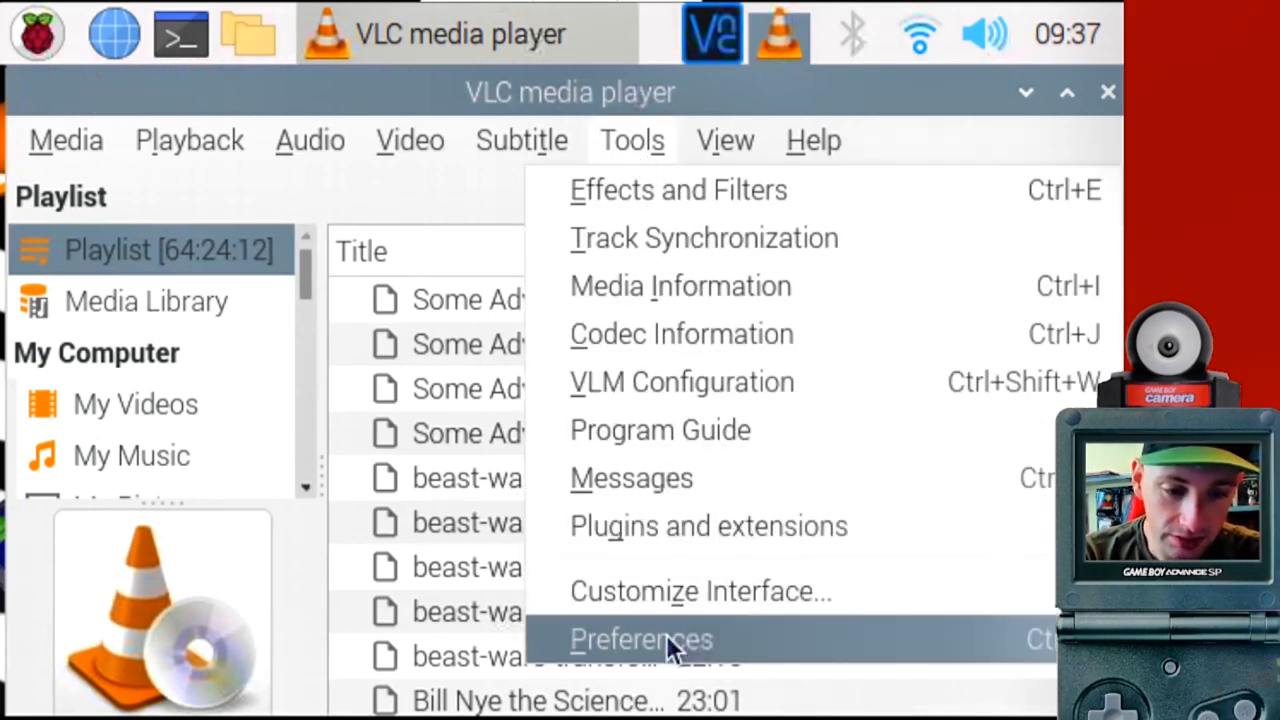
left_click(640, 640)
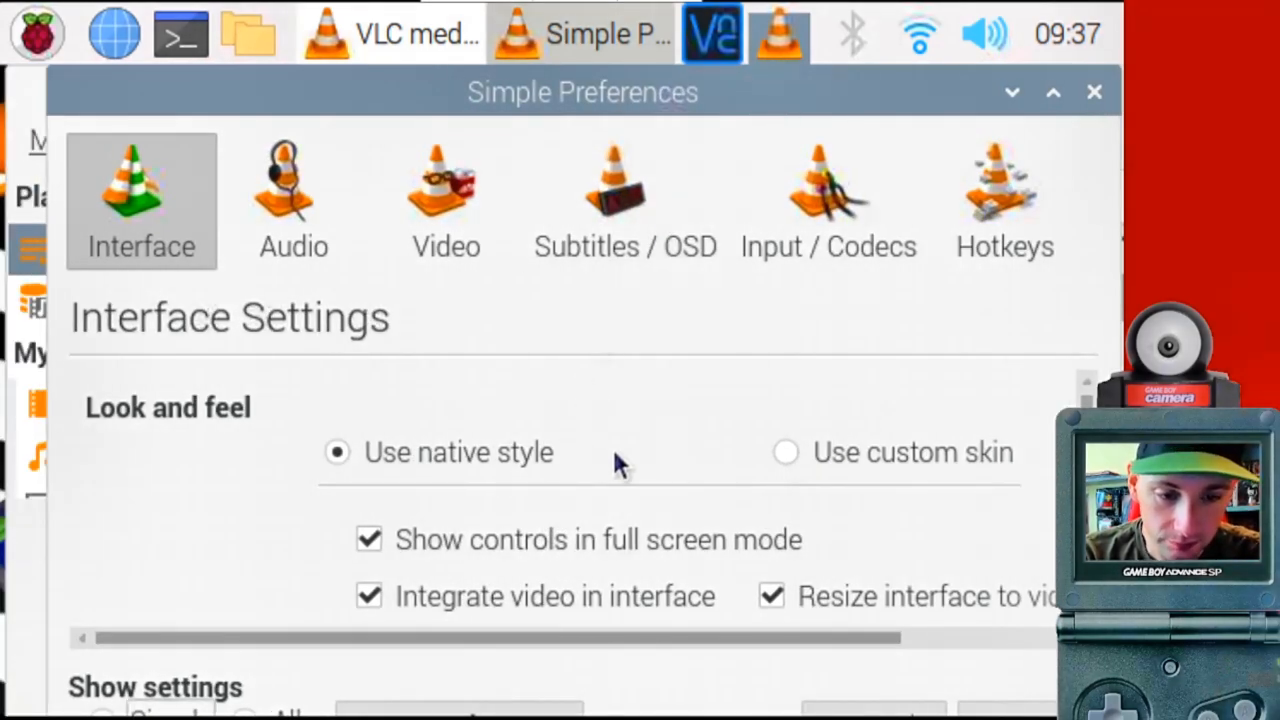
scroll("down", 3)
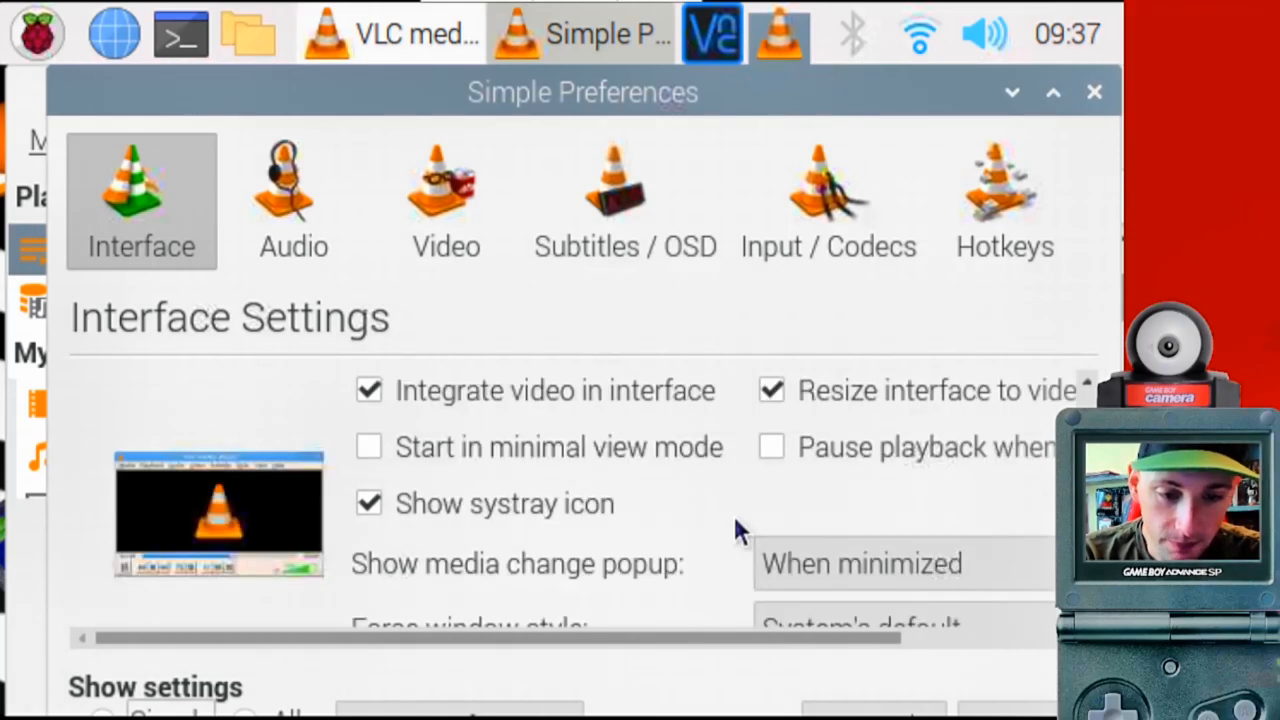
scroll("down", 3)
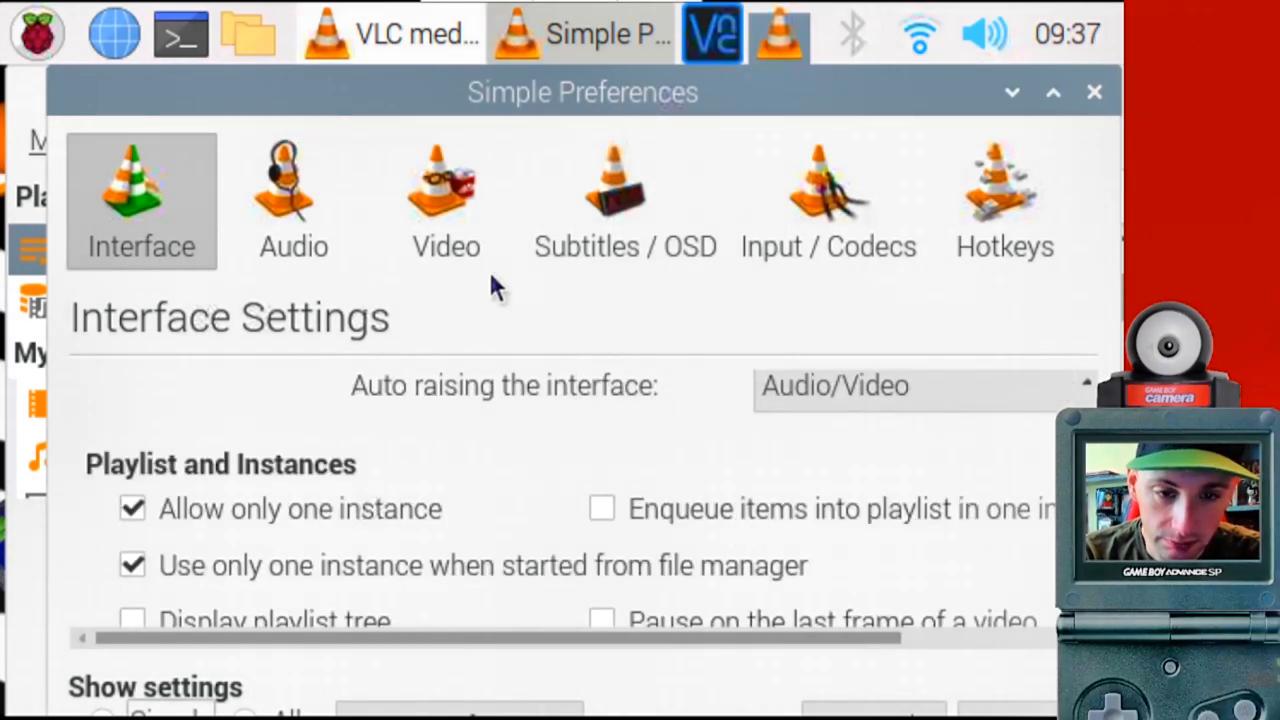
Check Video is forced to 4:3 and that OSD and subtitles remain disabled.
left_click(446, 196)
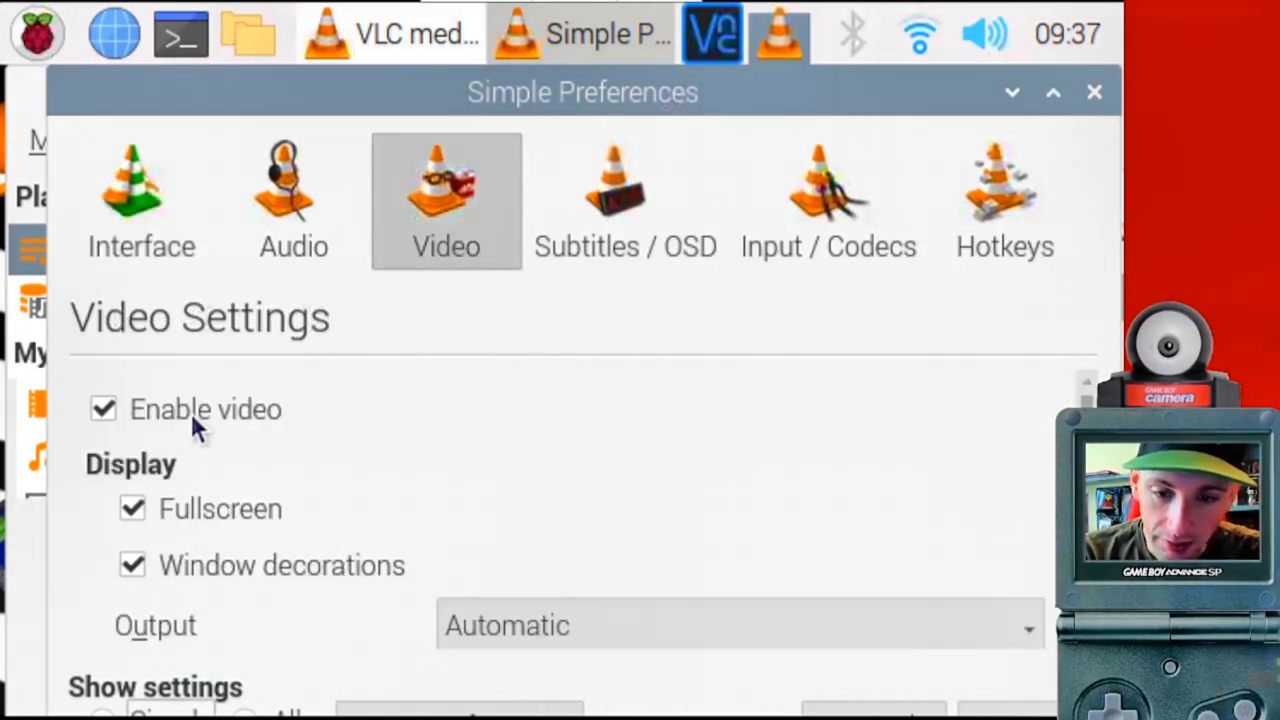
mouse_move(170, 508)
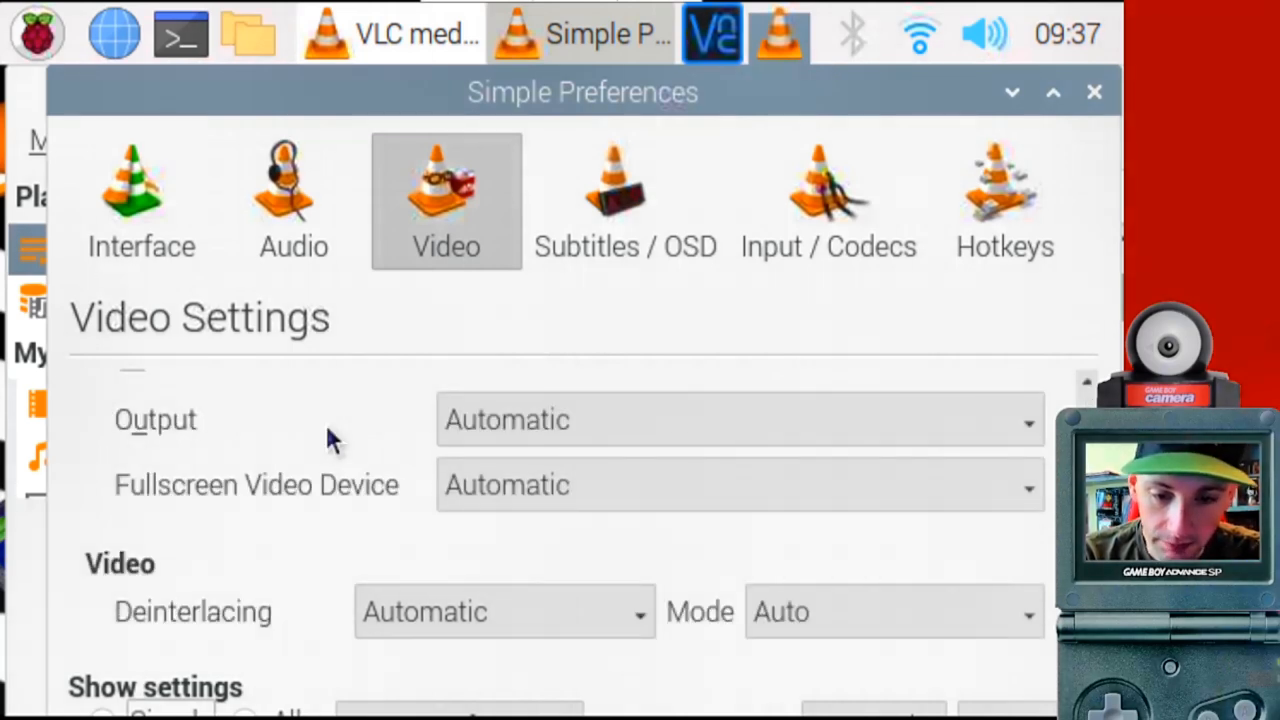
scroll("down", 3)
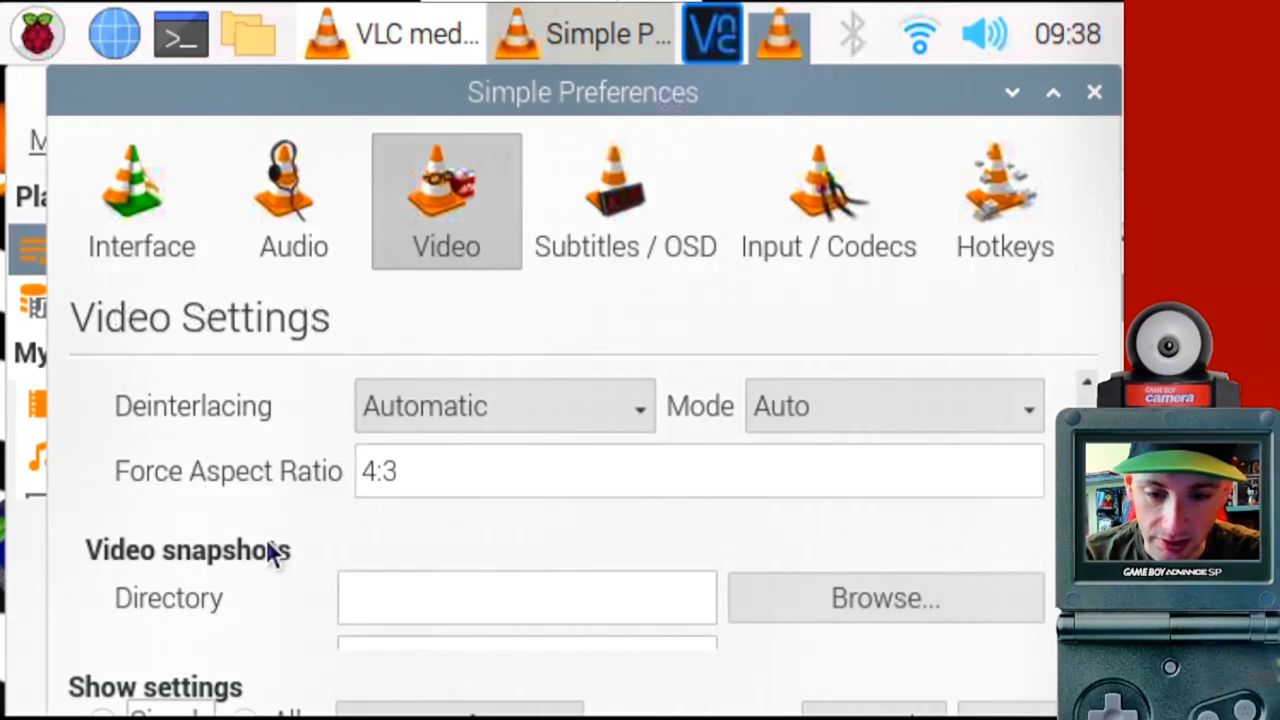
left_click(624, 200)
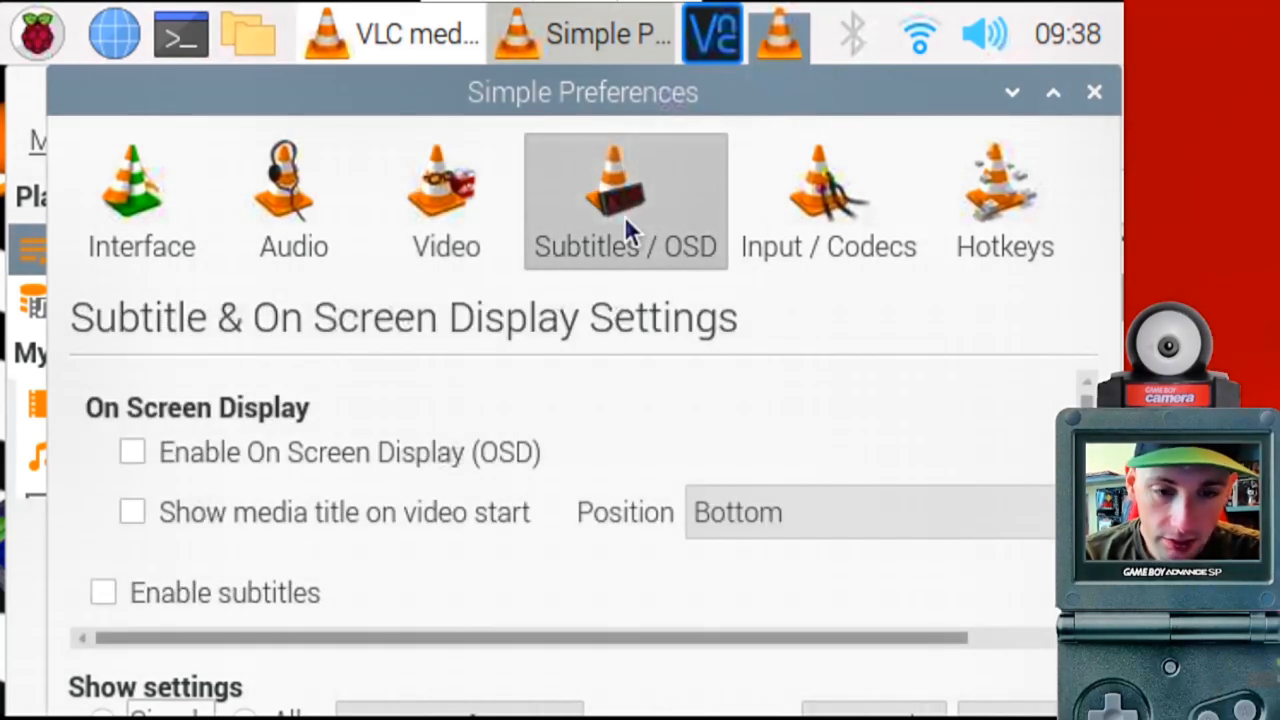
mouse_move(130, 480)
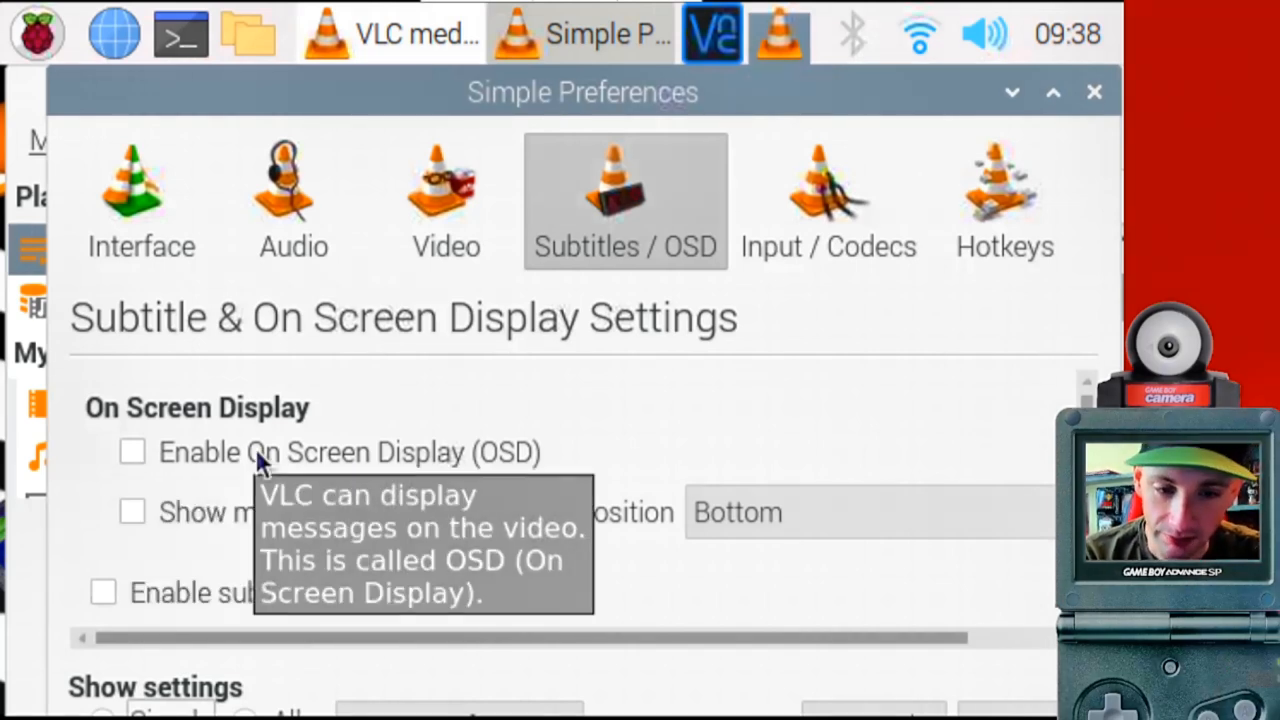
mouse_move(460, 638)
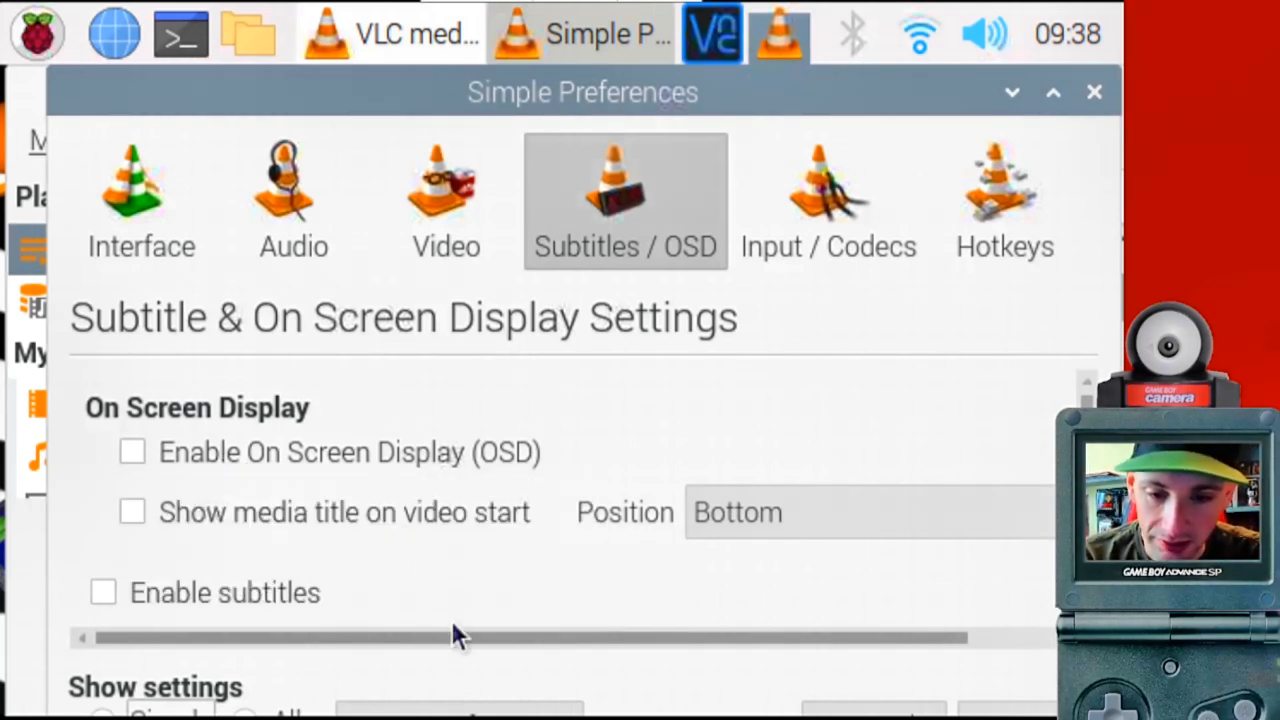
mouse_move(556, 612)
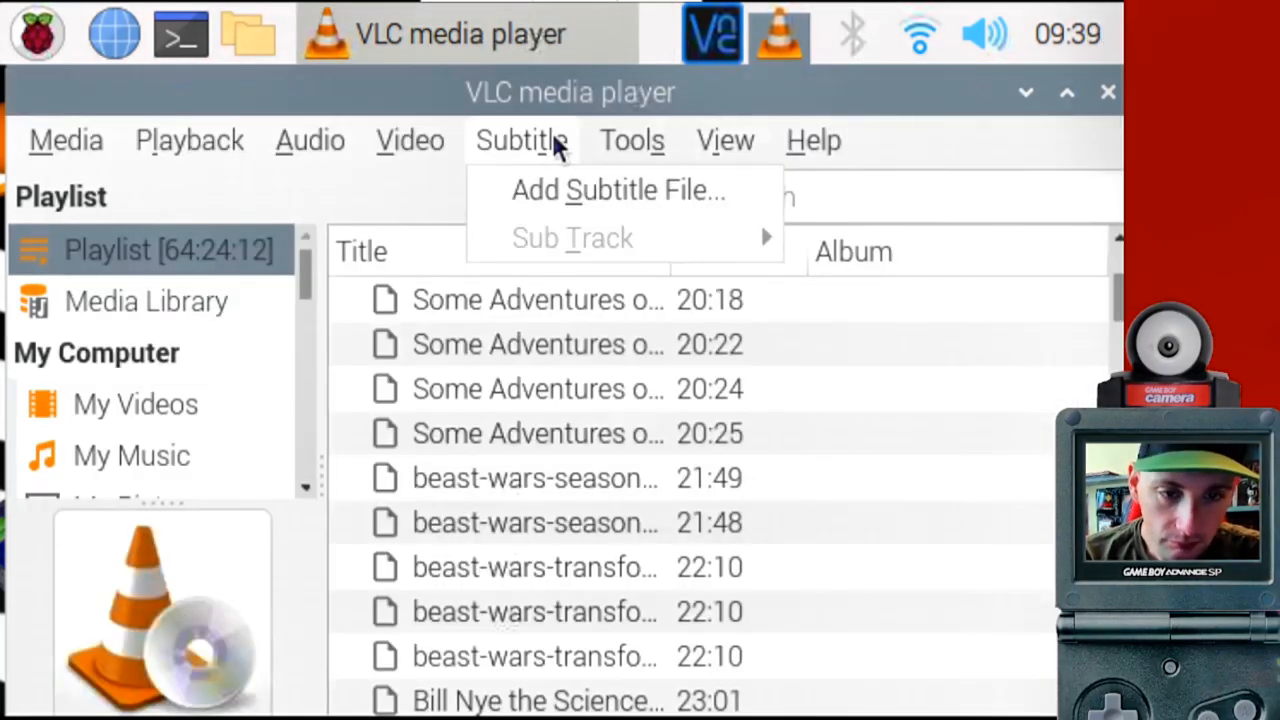
Browse the Subtitle menu, then switch VLC to its fullscreen interface.
left_click(724, 140)
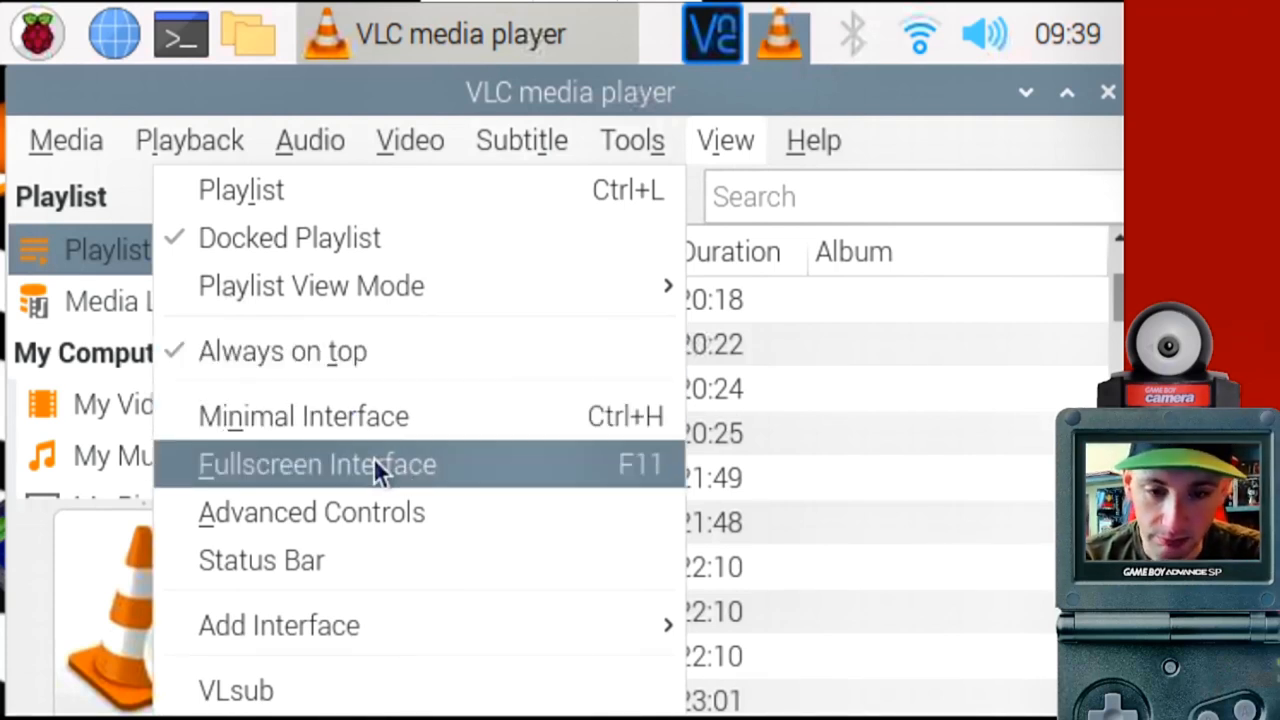
left_click(188, 140)
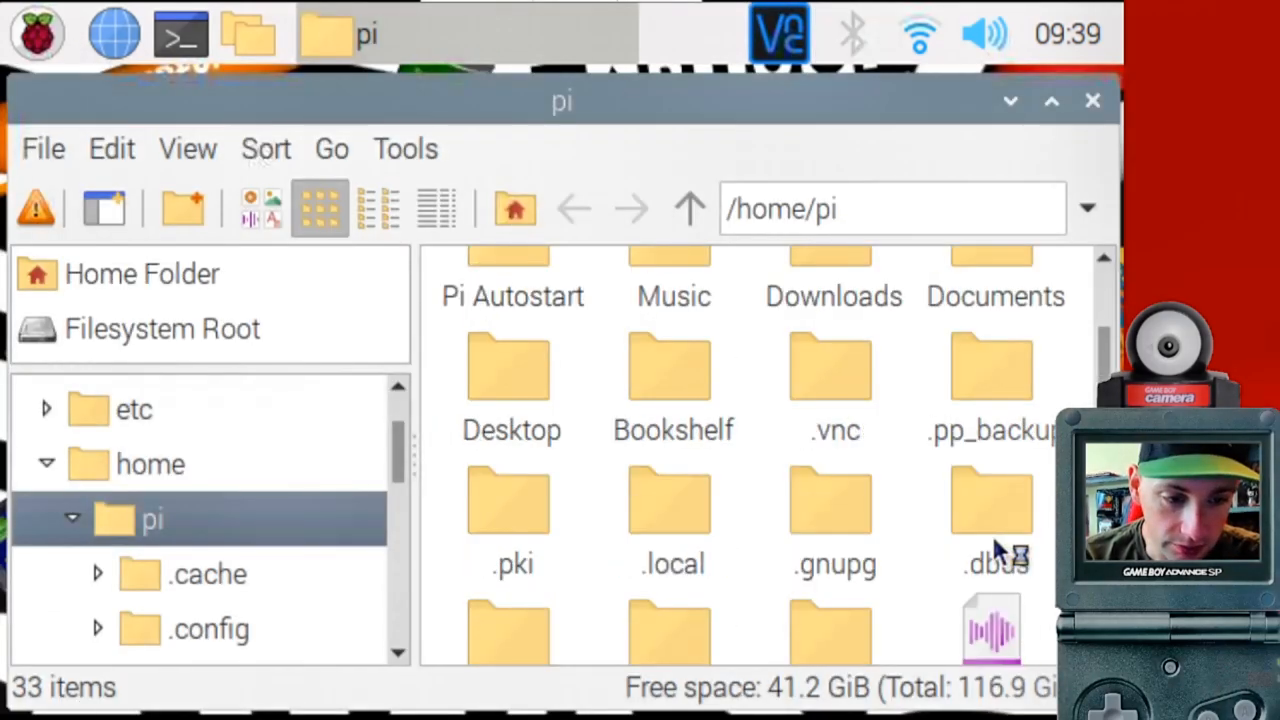
Show the VLC autostart entry's Desktop Entry properties.
scroll("down", 3)
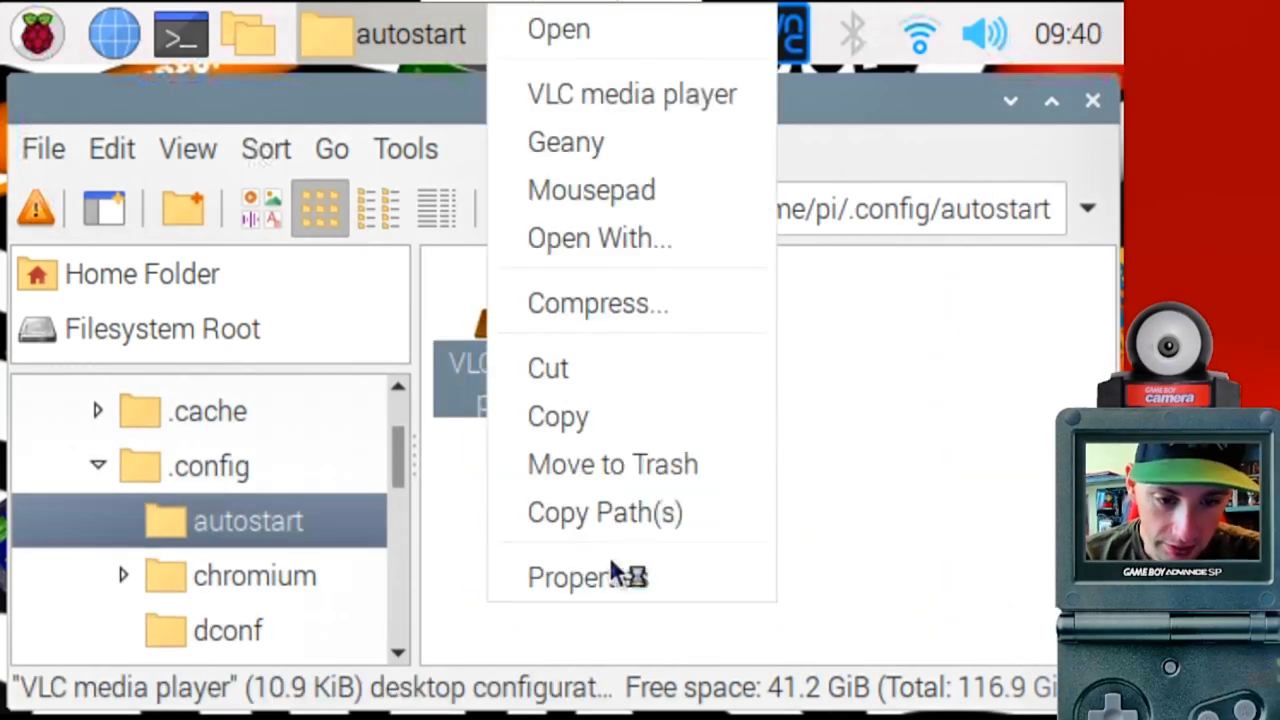
left_click(576, 576)
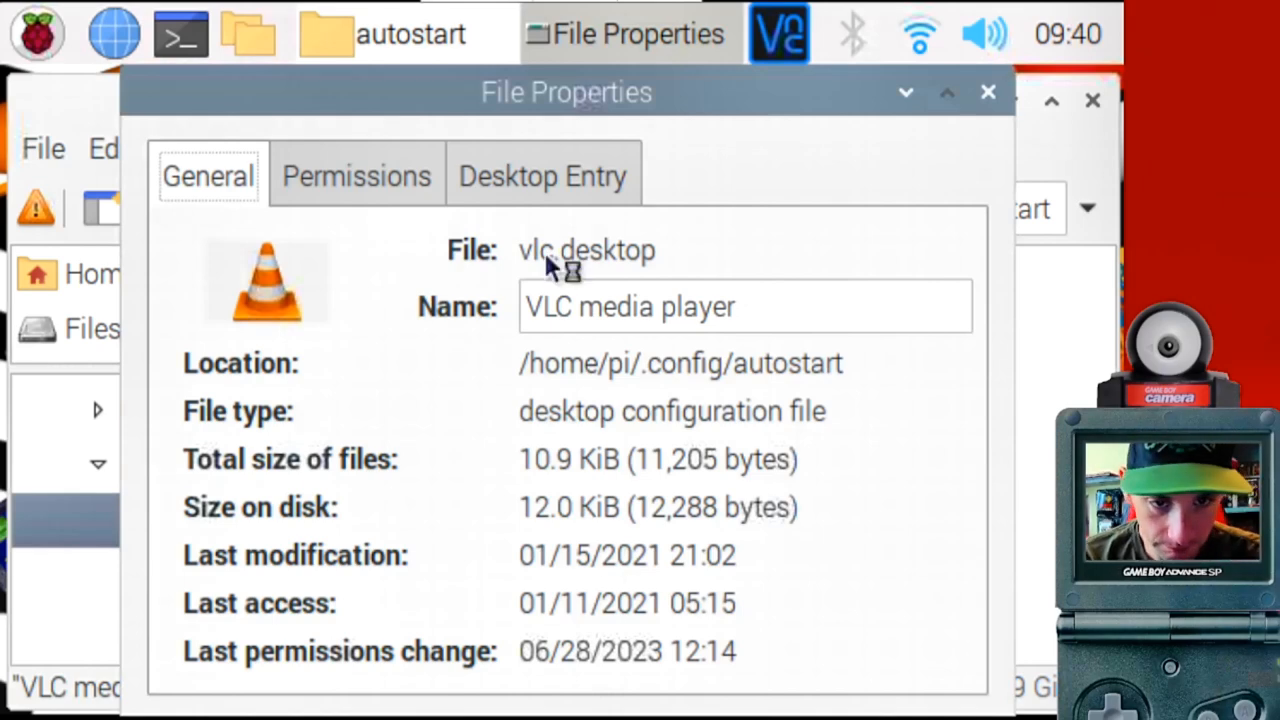
left_click(544, 176)
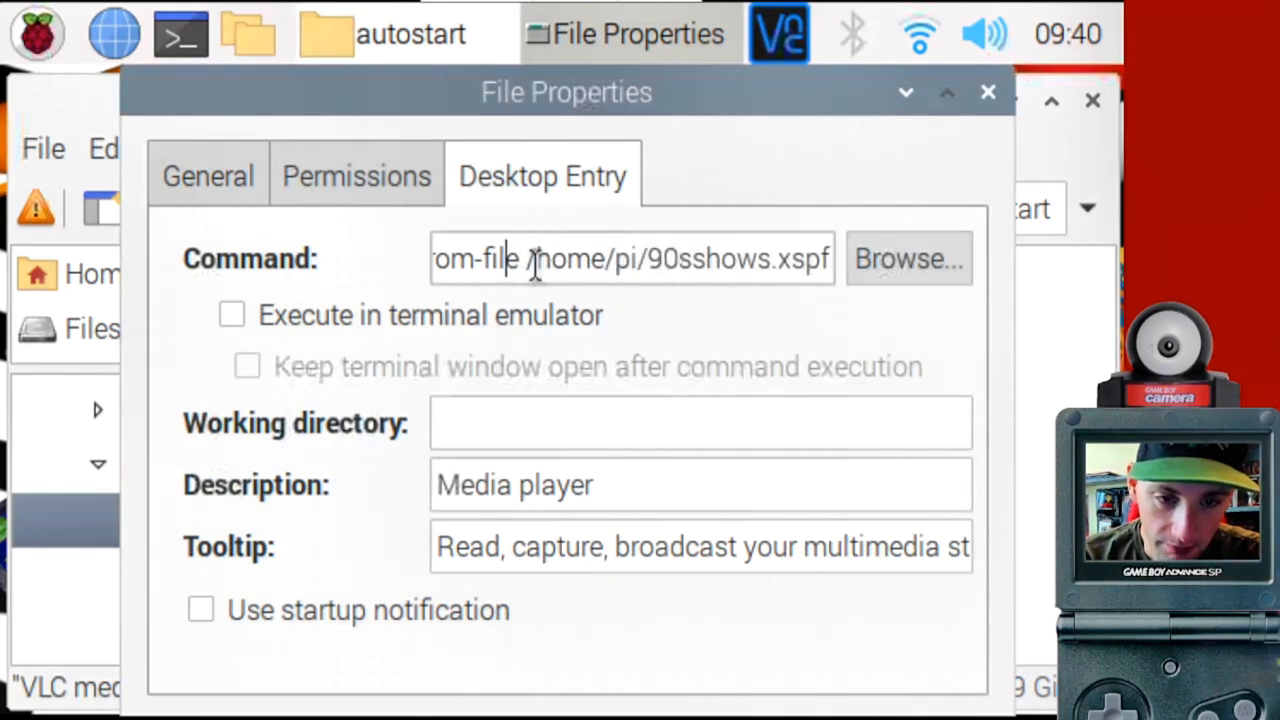
Make the launch command end with /home/pi/90sshows.xspf and confirm with OK.
triple_click(630, 258)
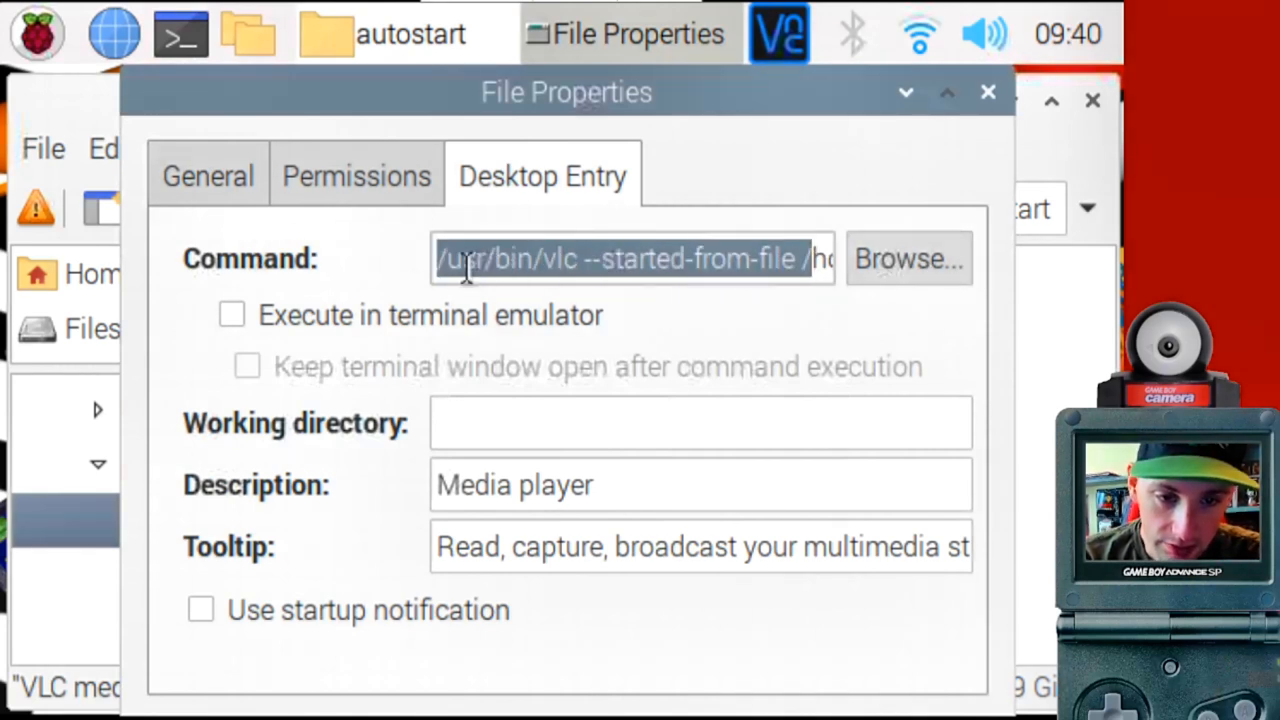
left_click(776, 258)
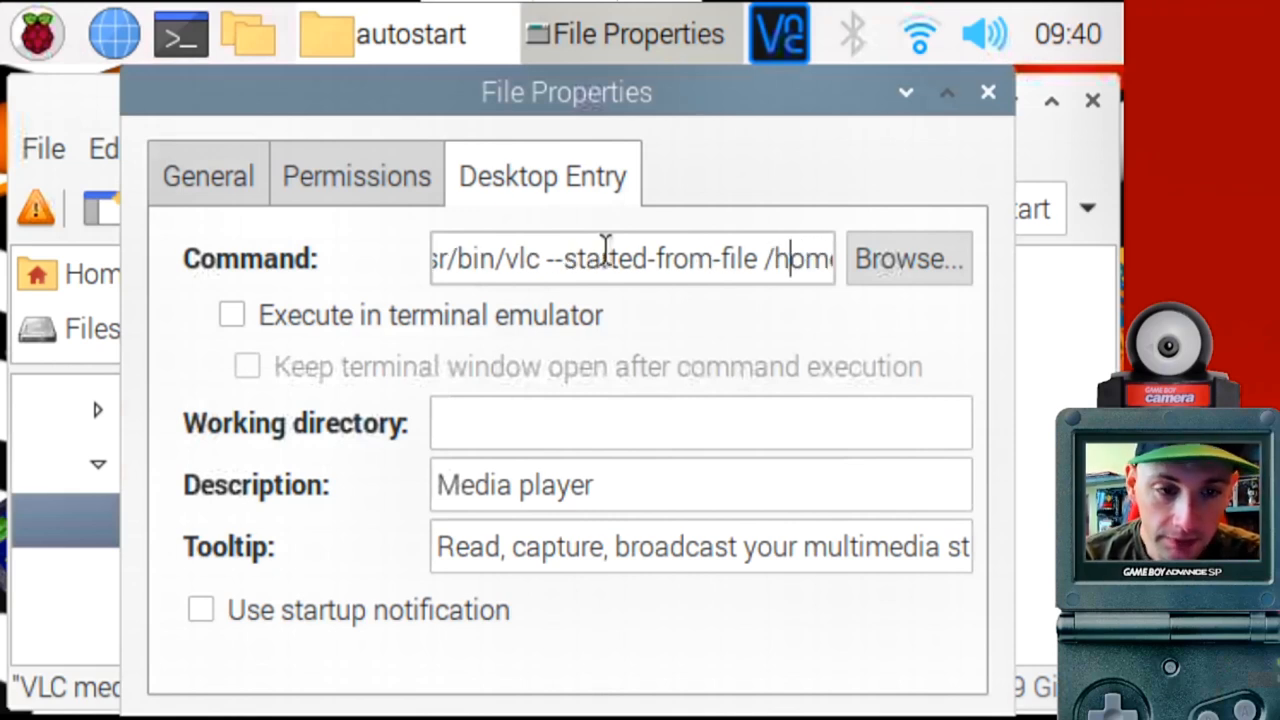
type("/home/pi/90sshows.xspf")
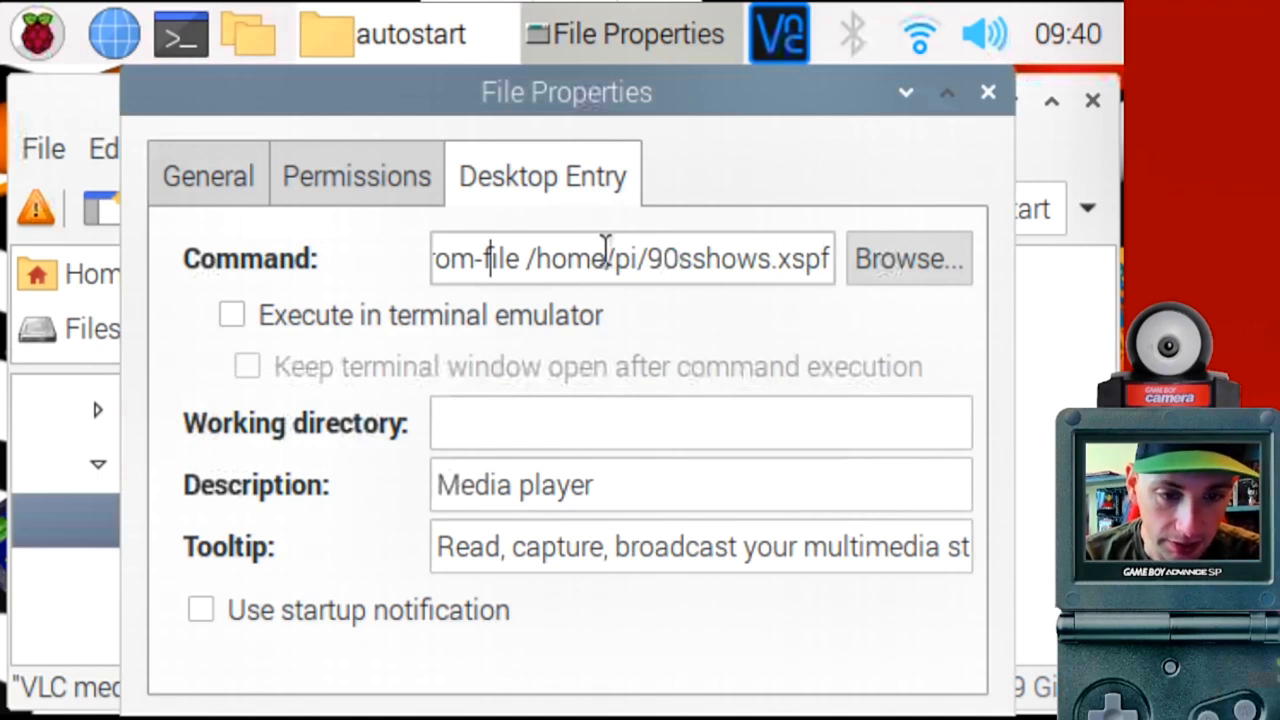
left_click(530, 258)
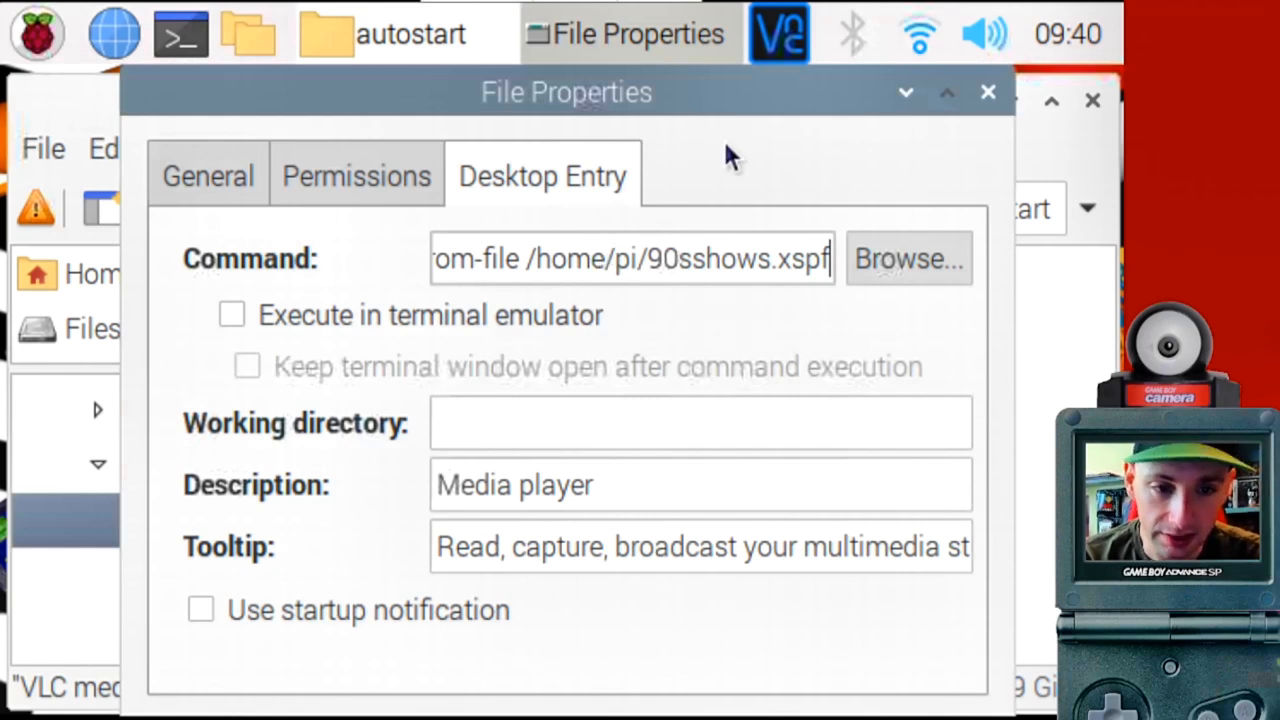
mouse_move(636, 110)
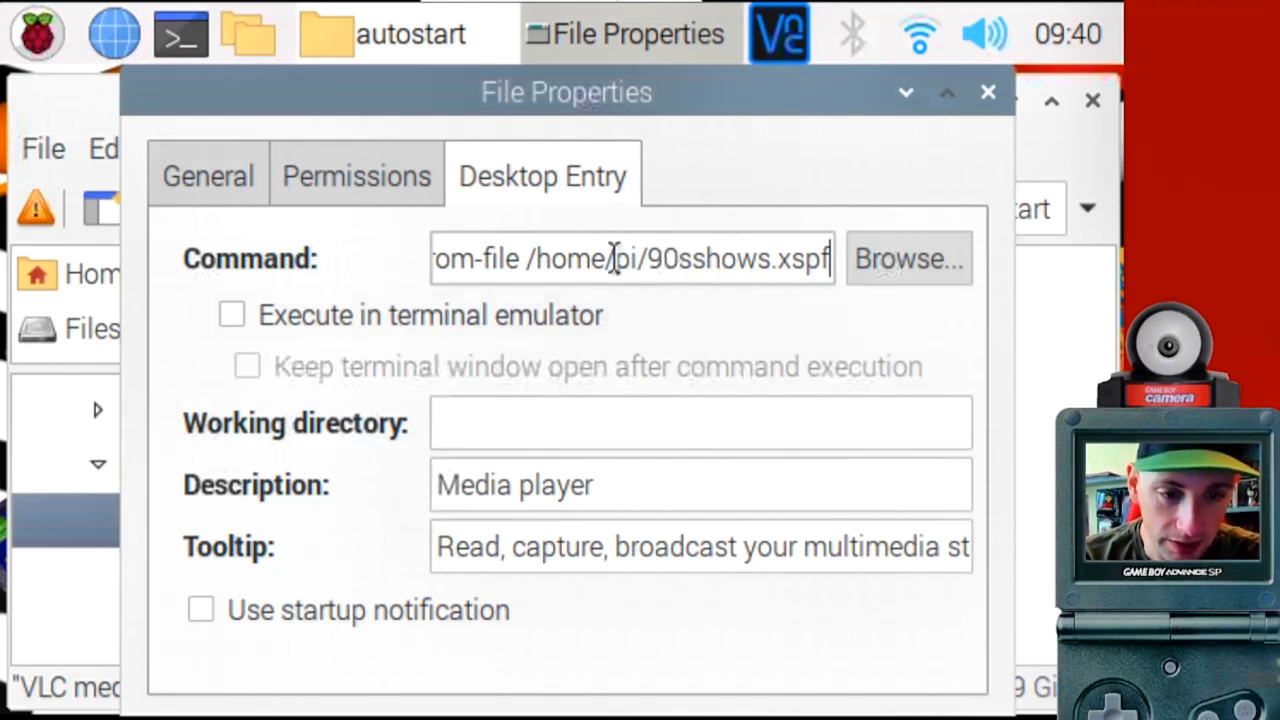
left_click(988, 92)
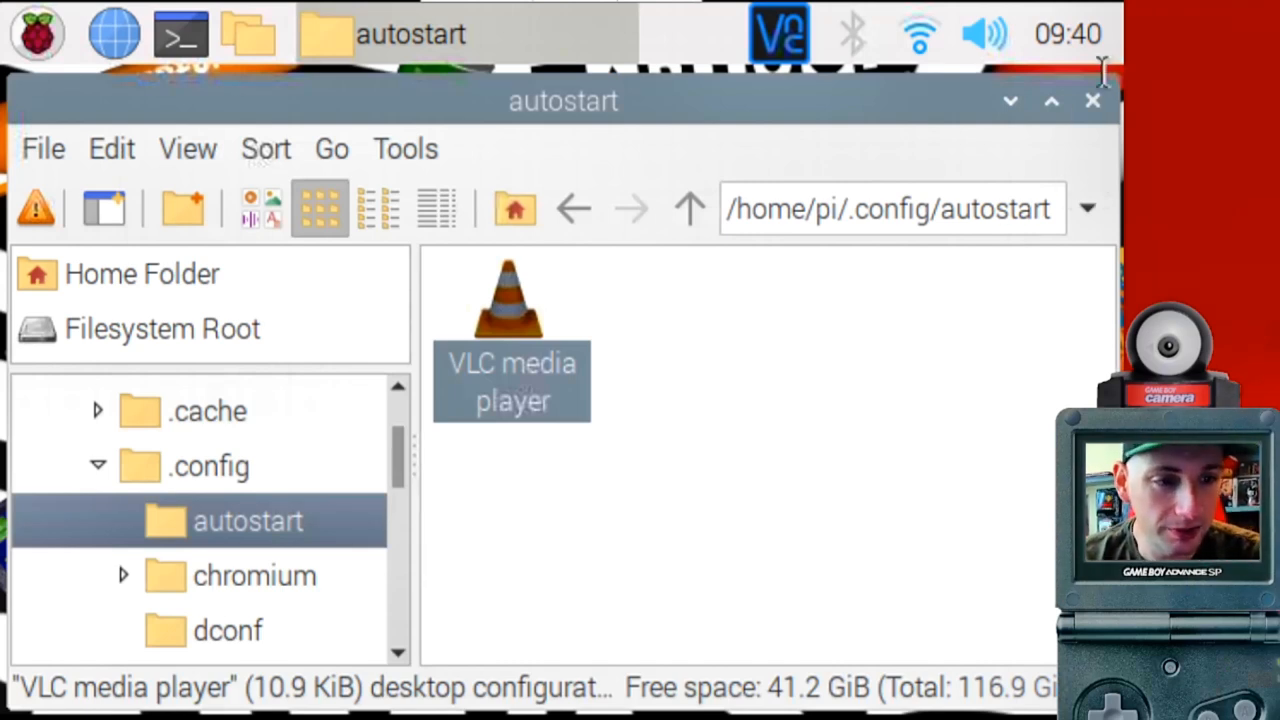
mouse_move(1110, 130)
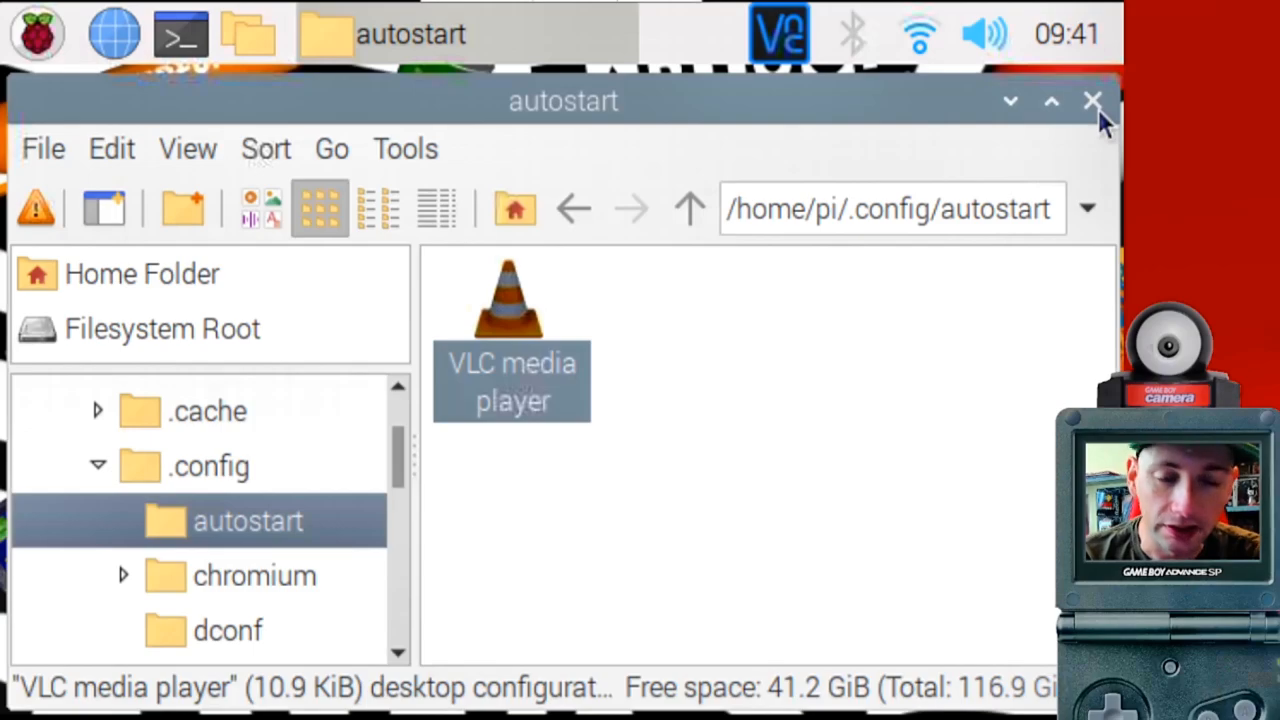
Close autostart, view the home folder's night.xspf playlist, and launch a terminal.
left_click(1092, 100)
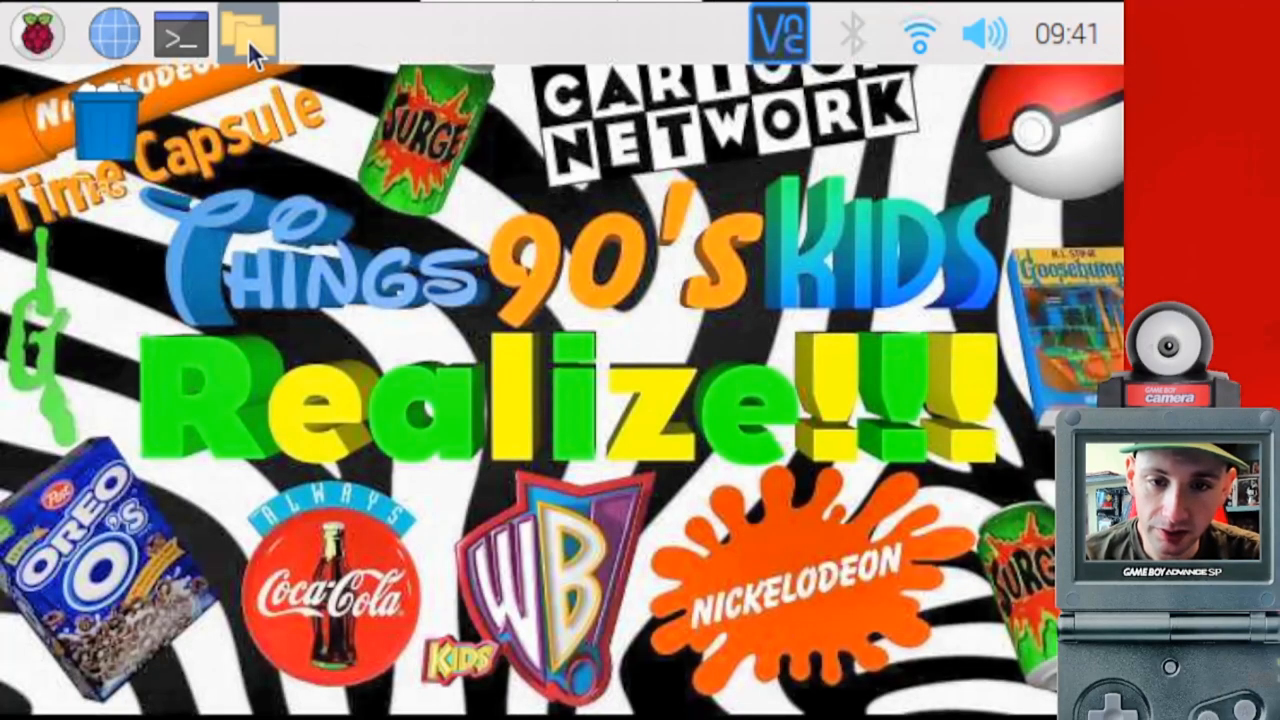
left_click(248, 34)
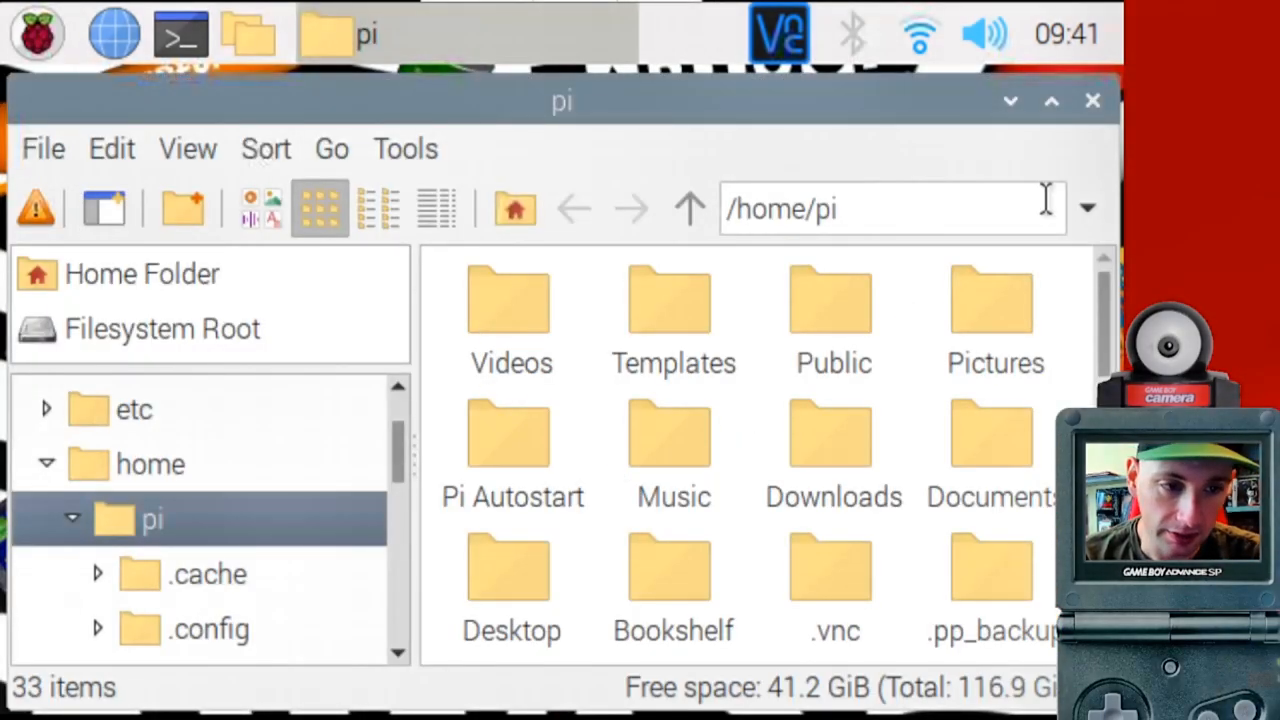
scroll("down", 3)
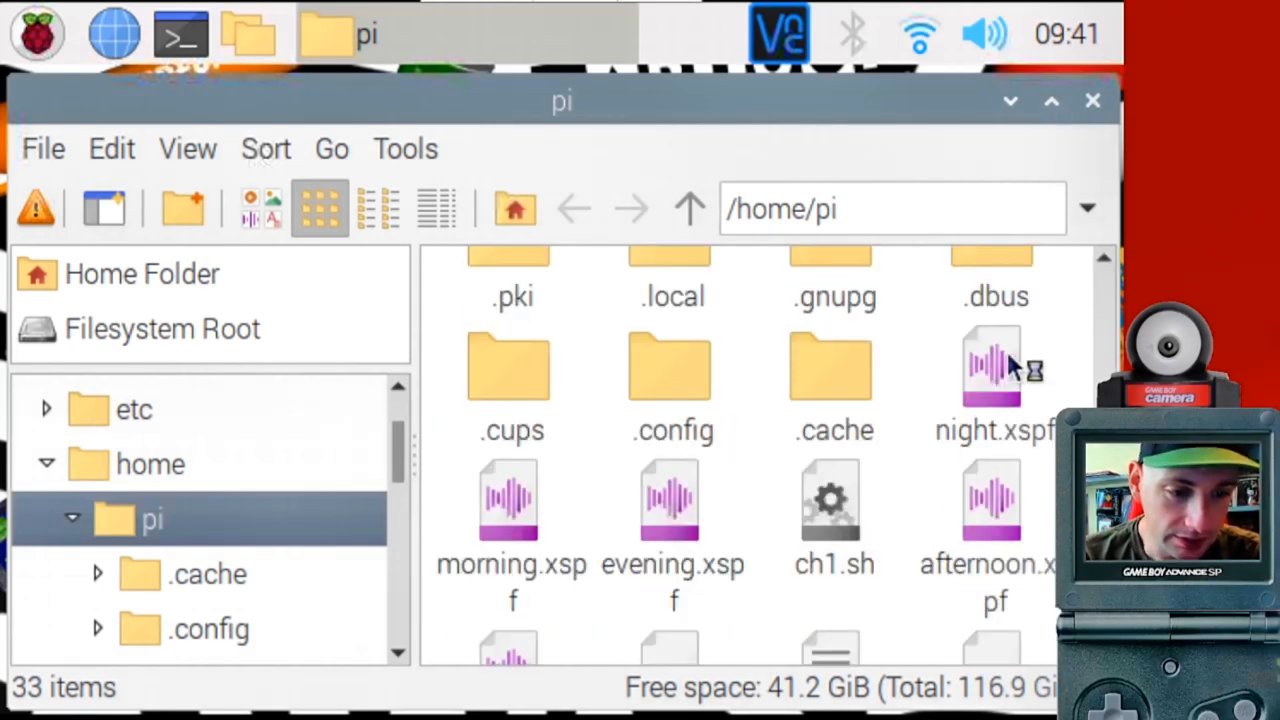
left_click(992, 380)
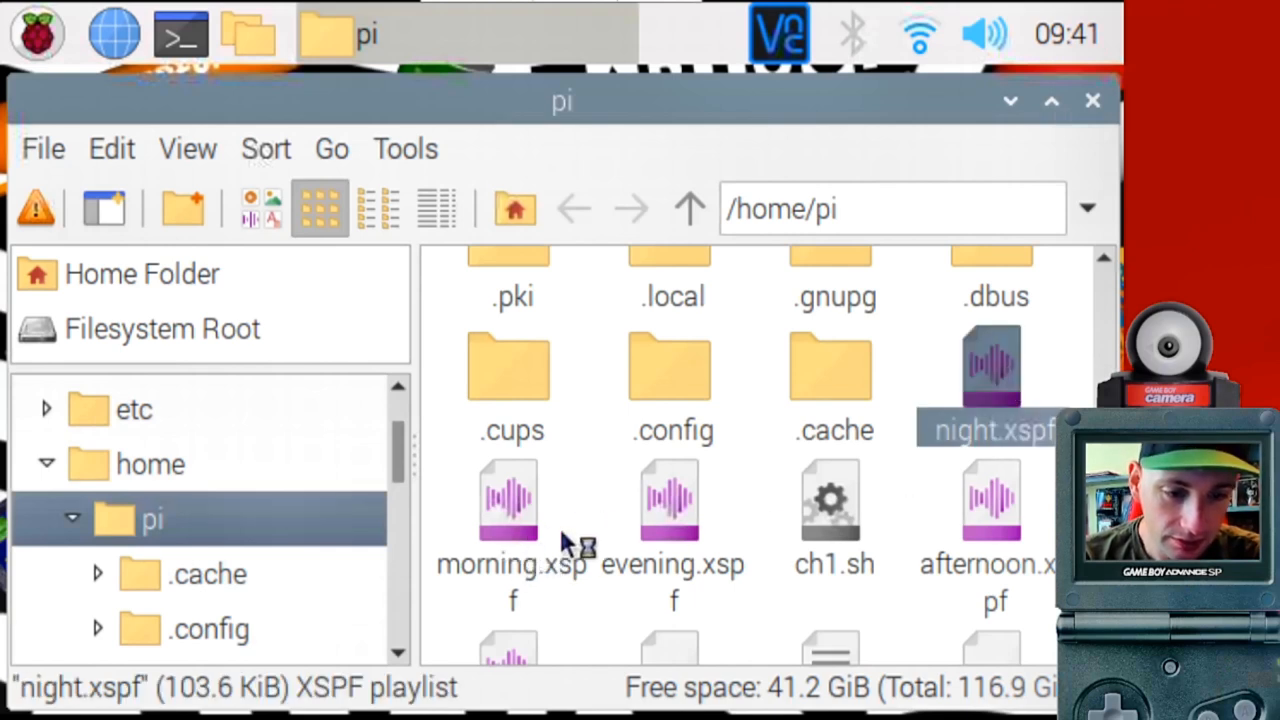
left_click(990, 500)
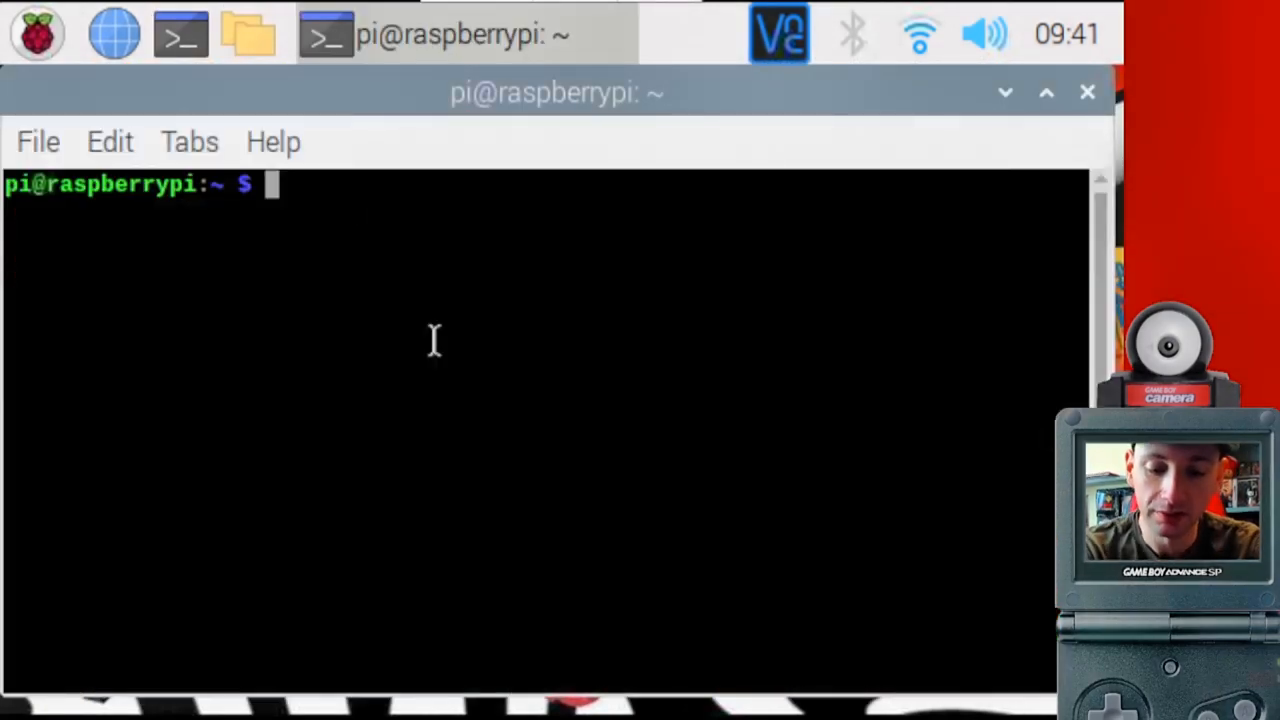
Run crontab -e and scroll nano down to the scheduled VLC playlist lines.
type("cr")
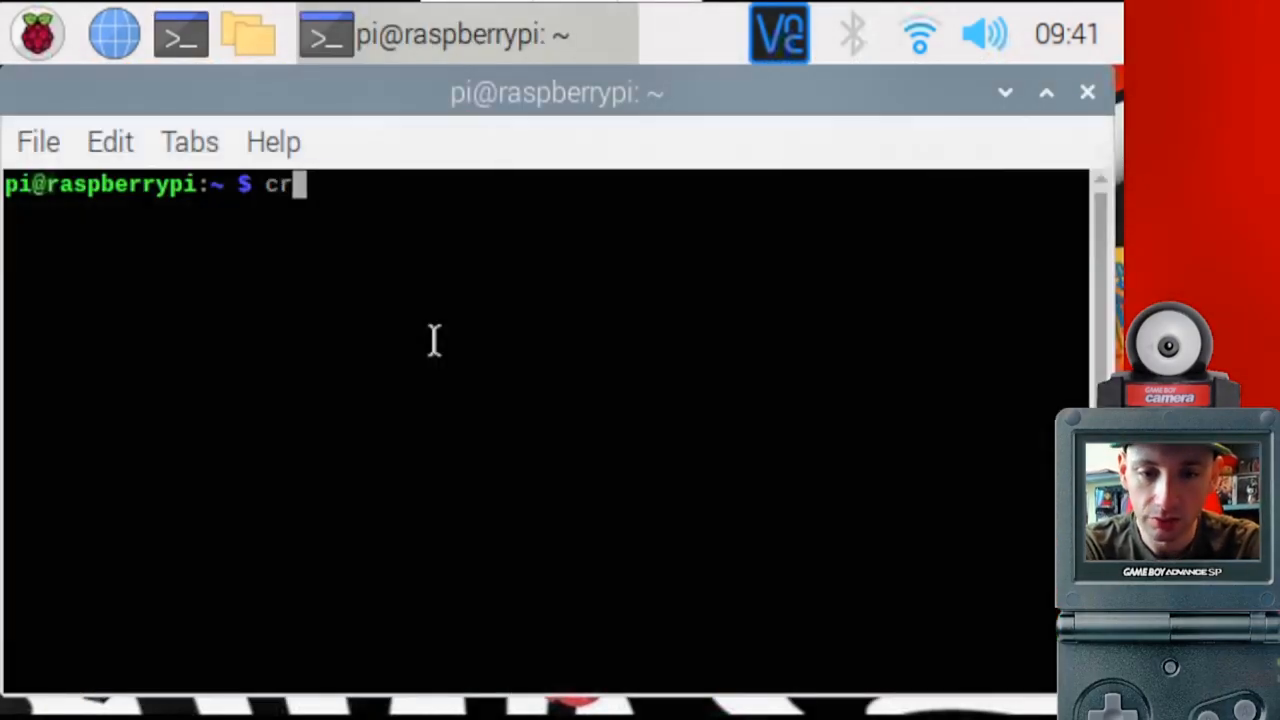
type("ontab")
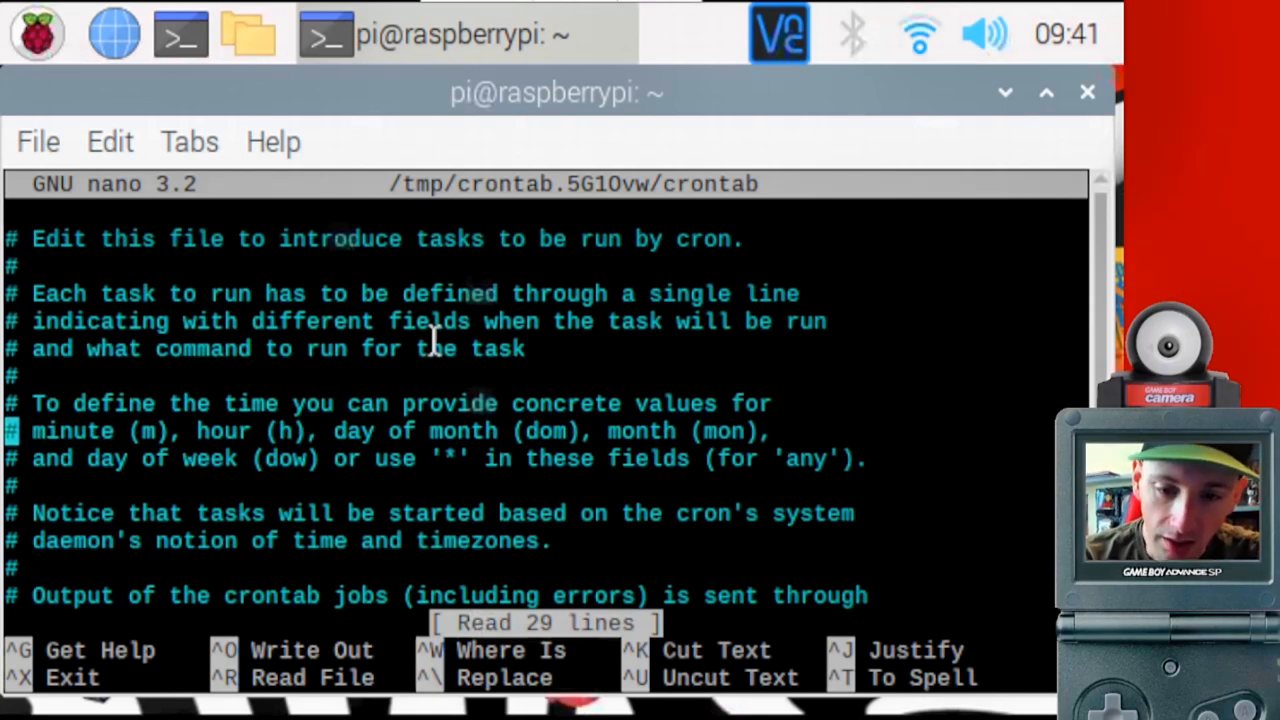
scroll("down", 3)
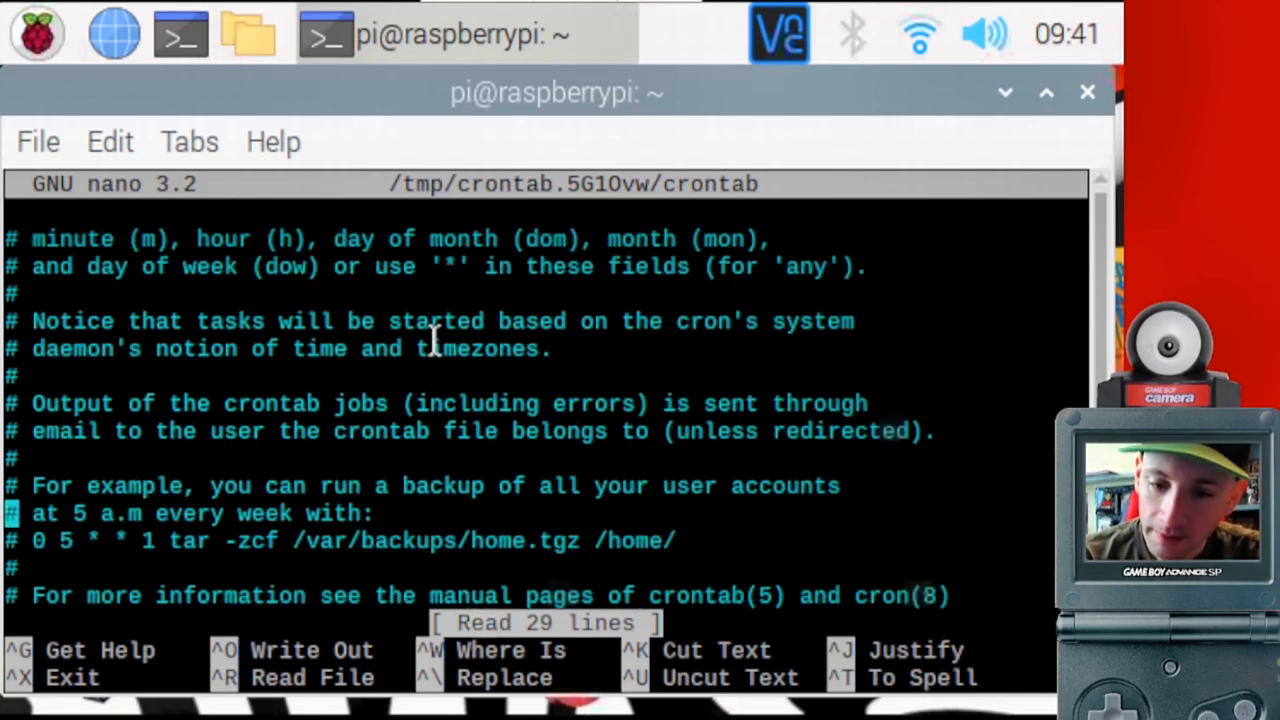
scroll("down", 3)
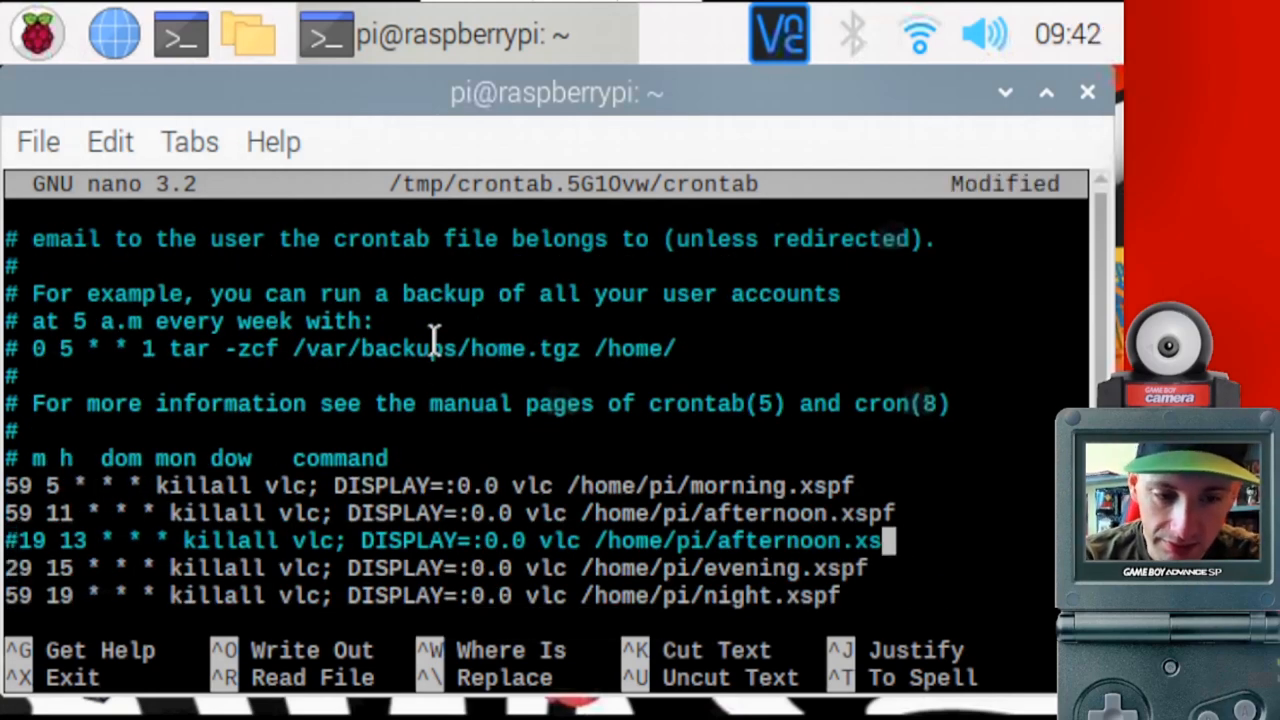
key("ctrl+k")
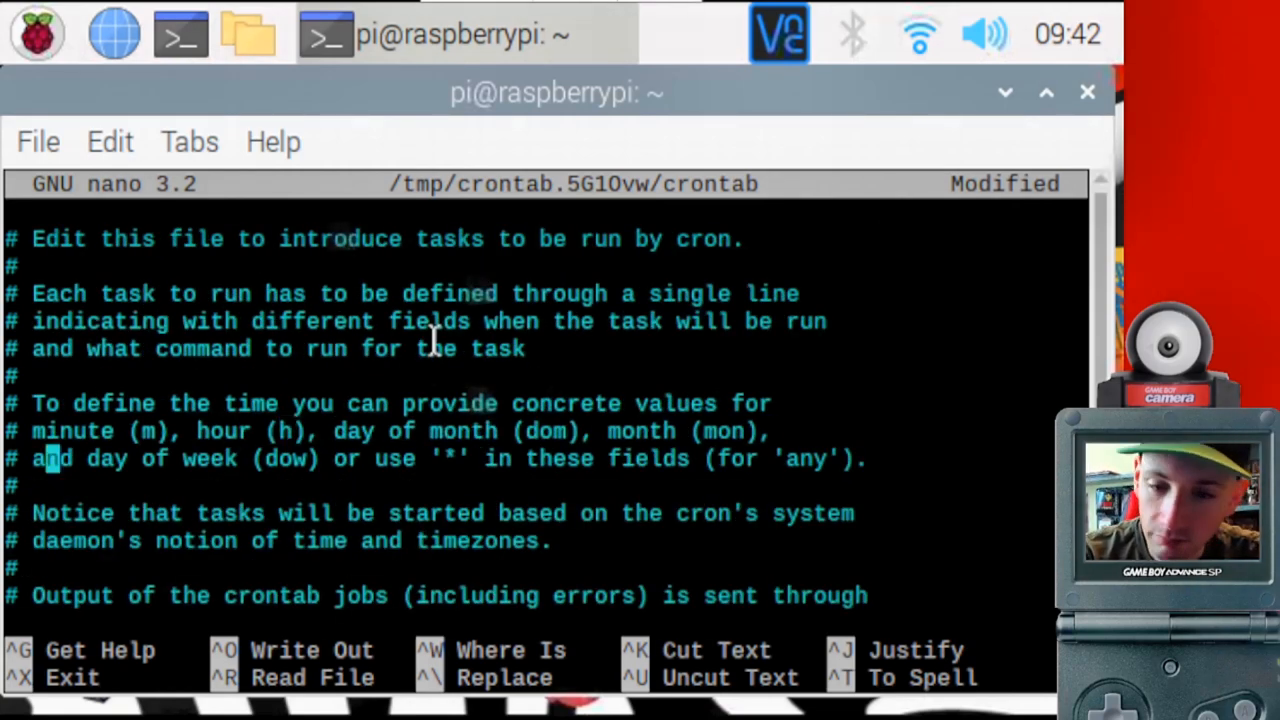
Trim the crontab to the four VLC schedule lines and exit nano for the save prompt.
scroll("down", 3)
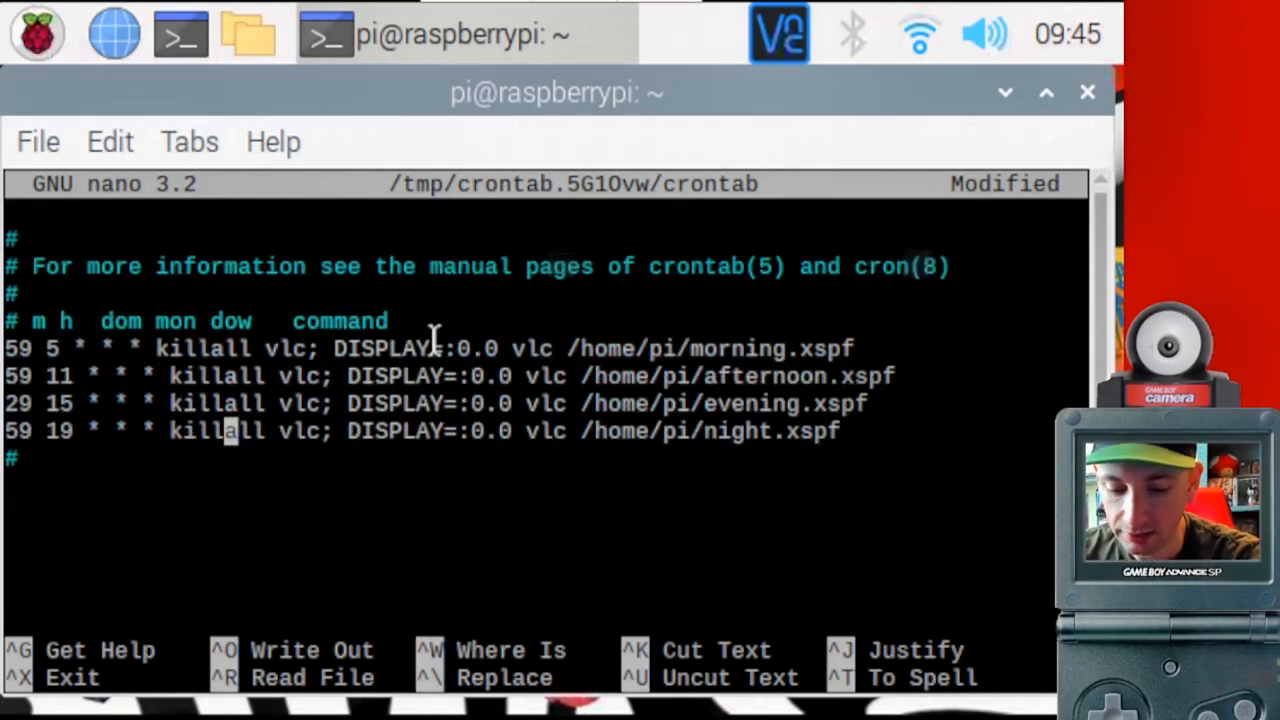
key("ctrl+x")
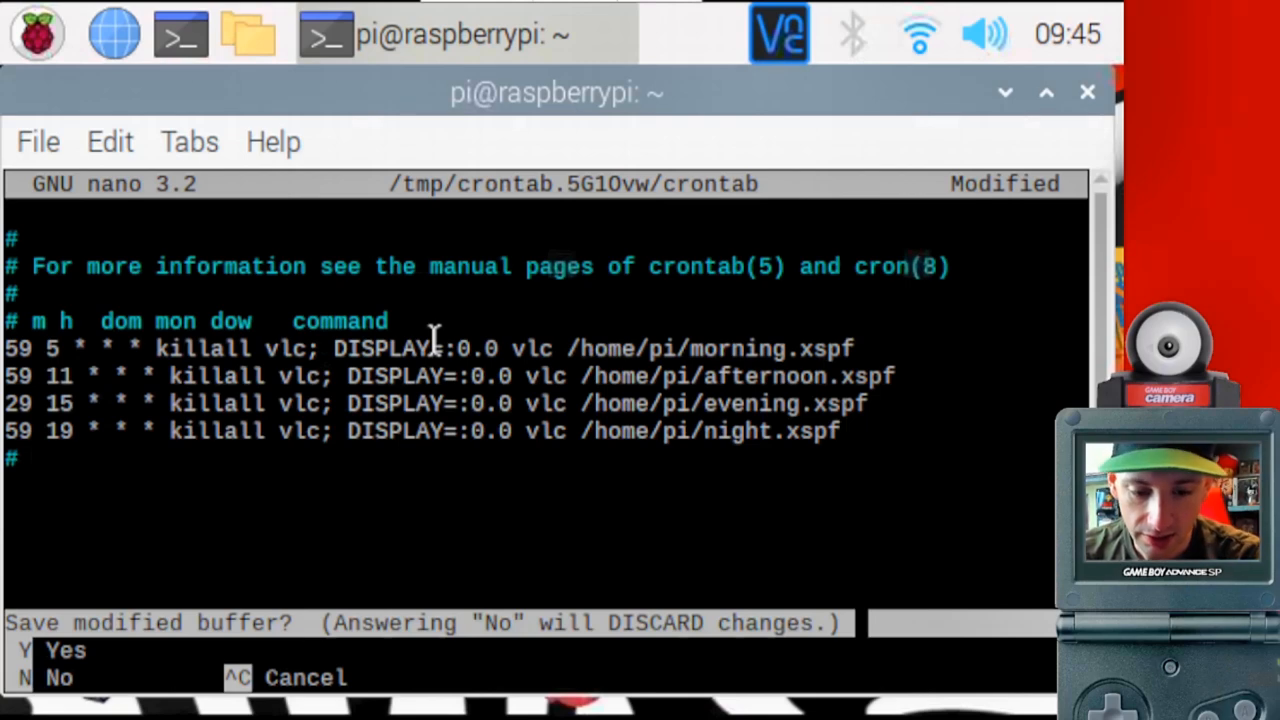
Answer Y to write the modified crontab and return to the shell prompt.
key("y")
type("sudo nado")
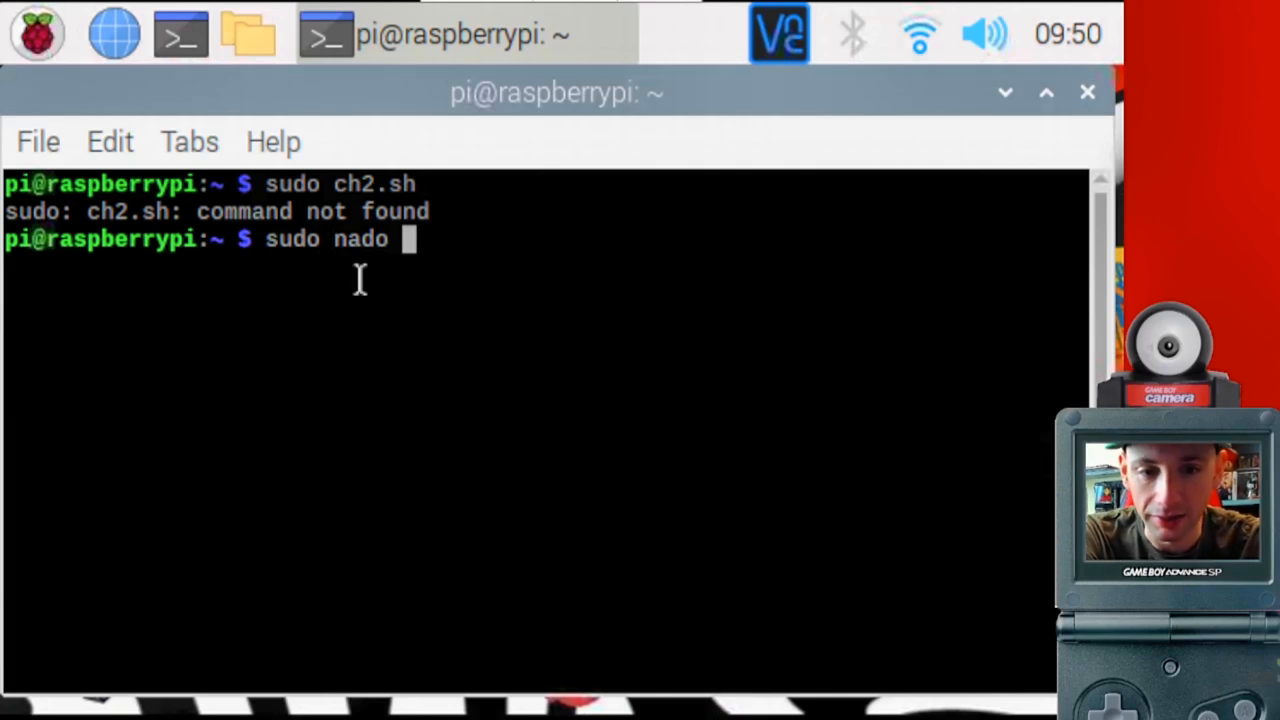
Enter the command sudo nano ch2.sh to open the playlist script for editing.
type("ch2.sh")
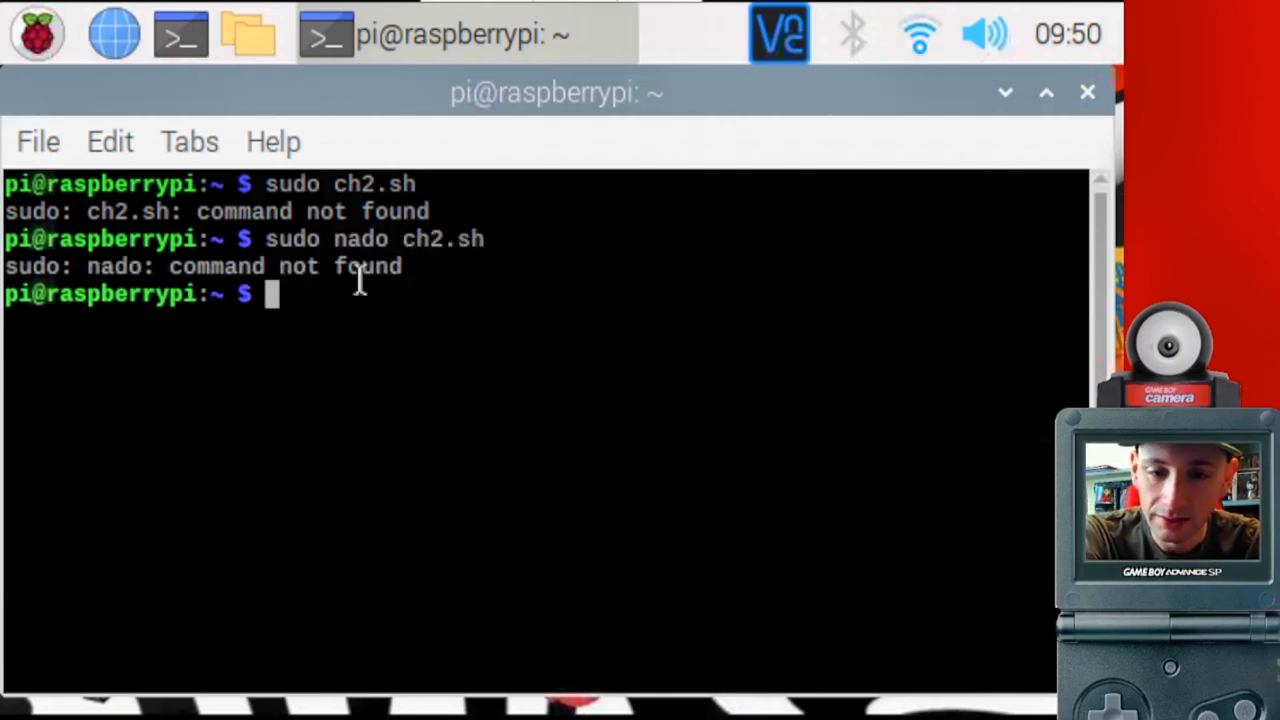
type("sudo nano ch")
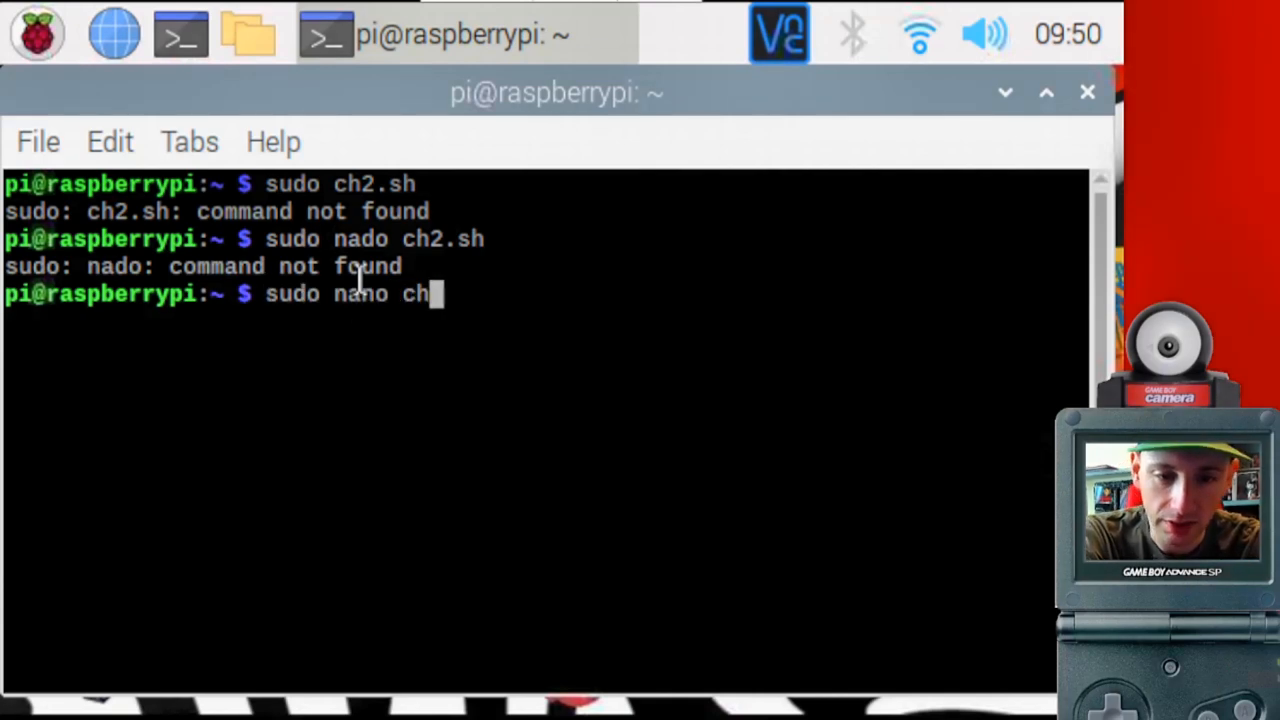
type("2")
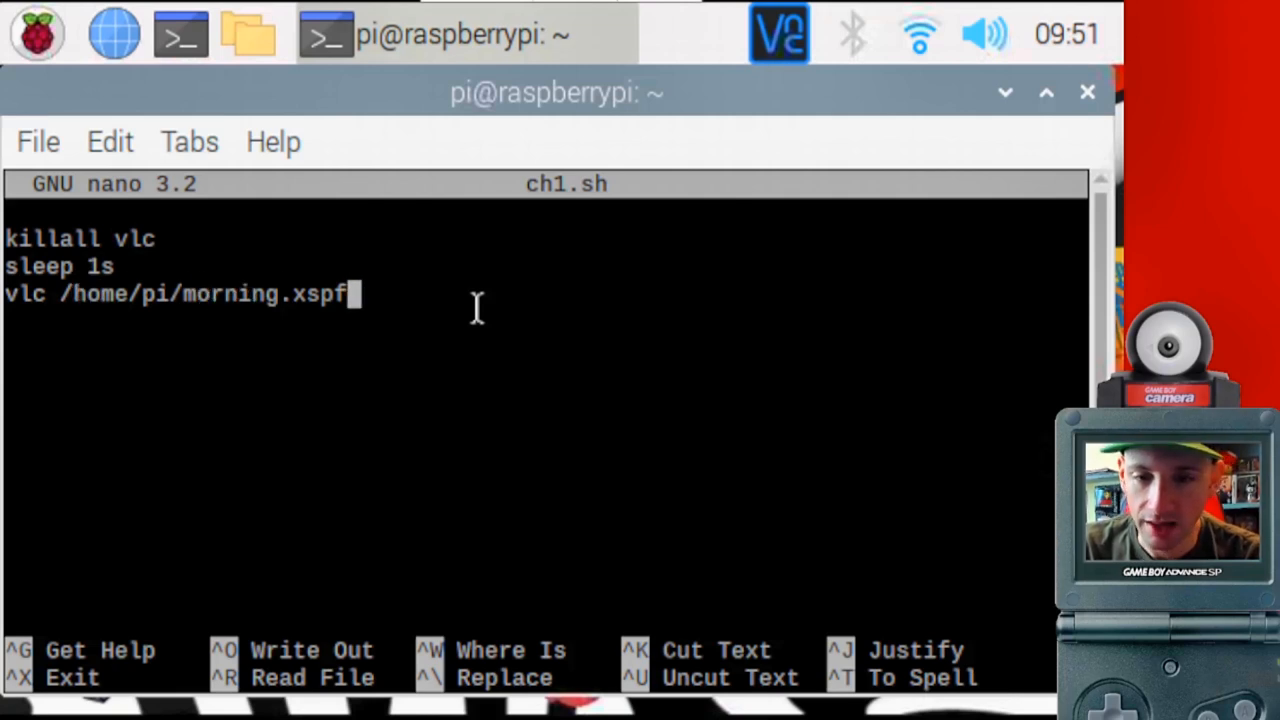
mouse_move(400, 330)
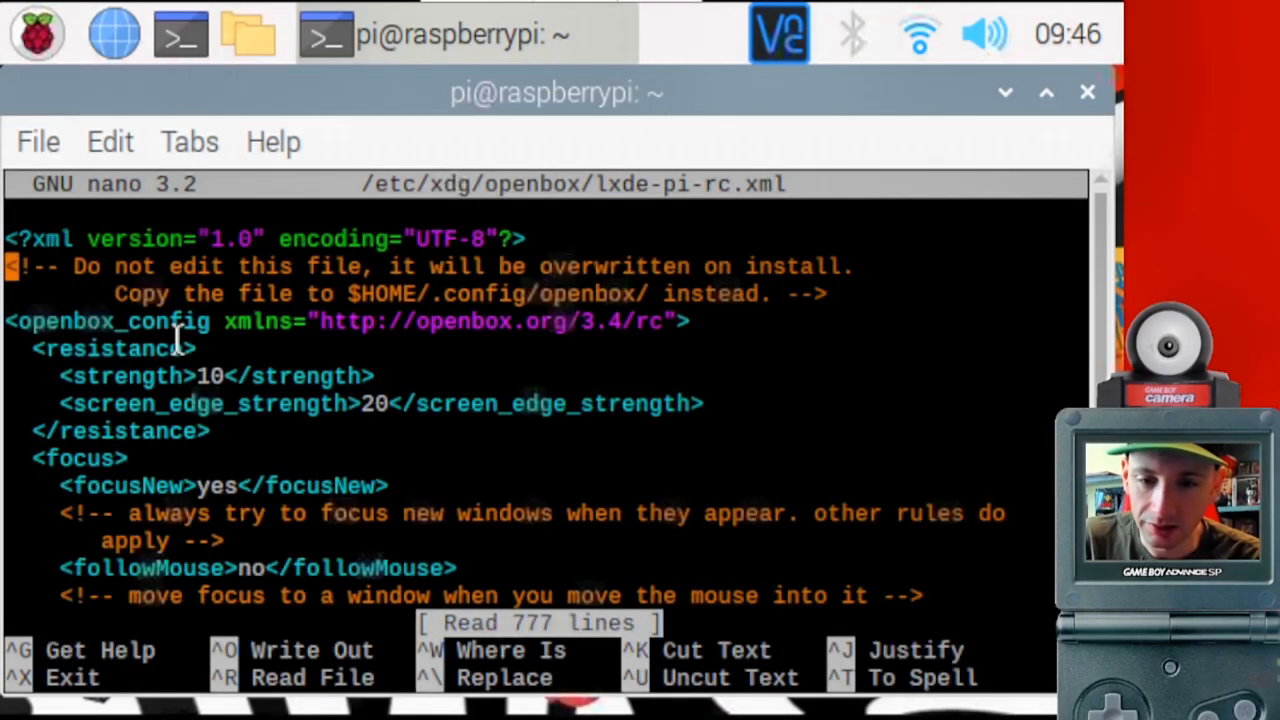
Insert a blank line above the <keybind key="F1"> block in lxde-pi-rc.xml.
scroll("down", 3)
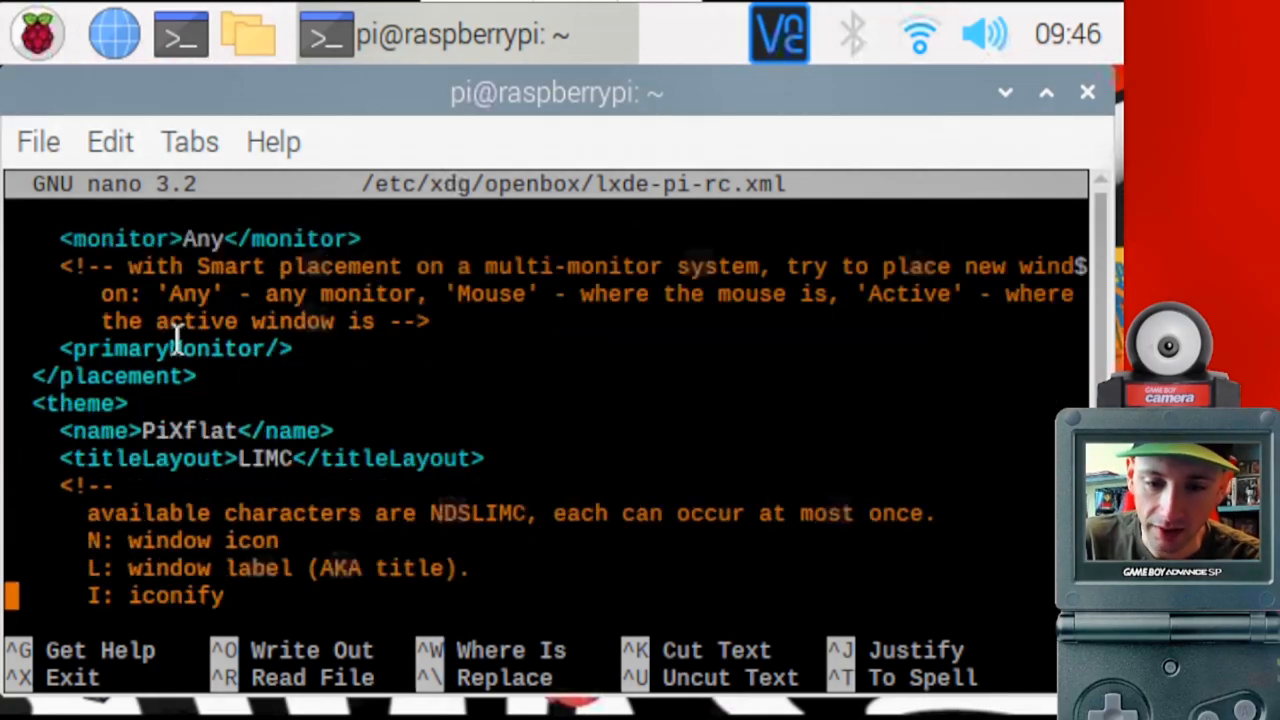
scroll("down", 3)
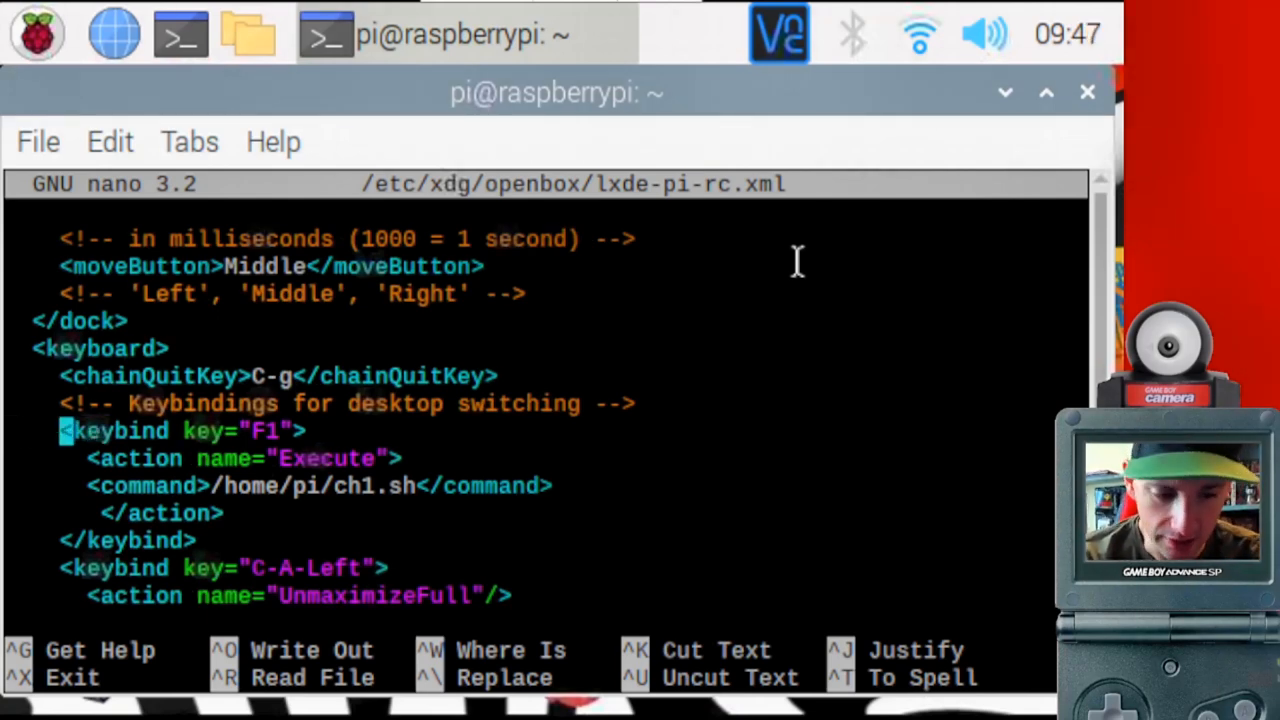
key("Backspace")
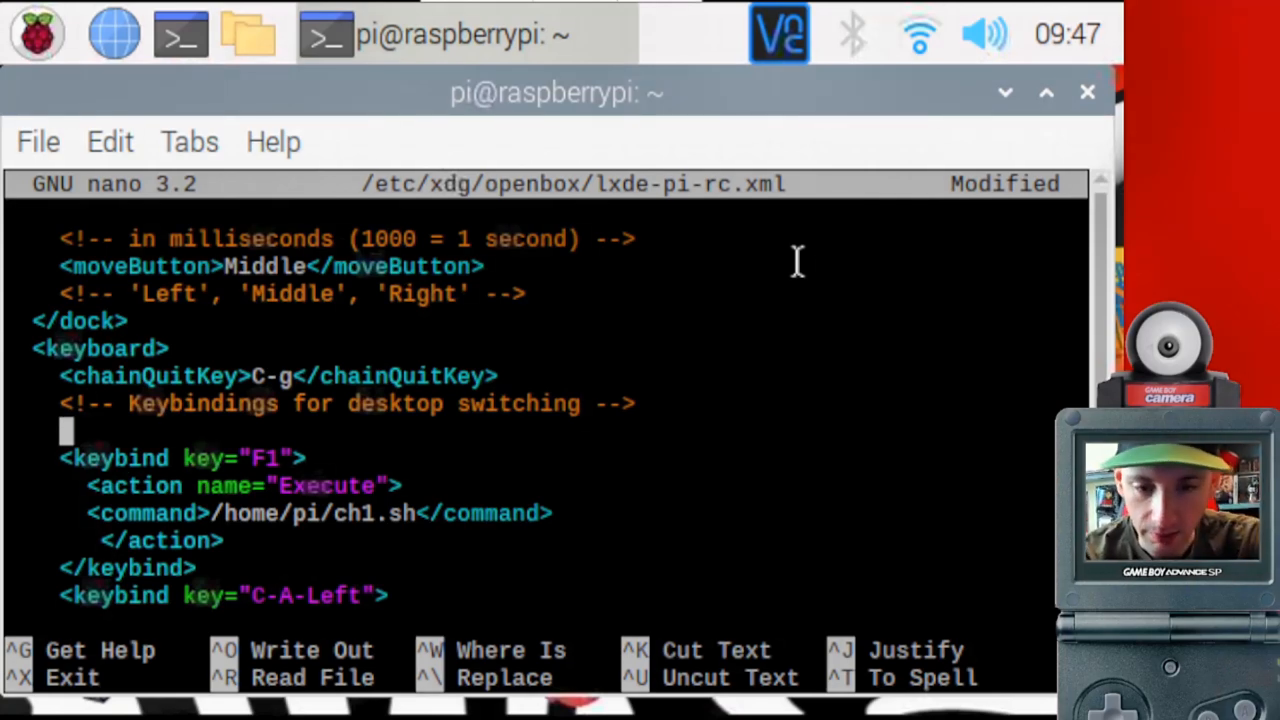
Write the opening tag <keybind key="F2"> above the F1 keybinding.
type("<")
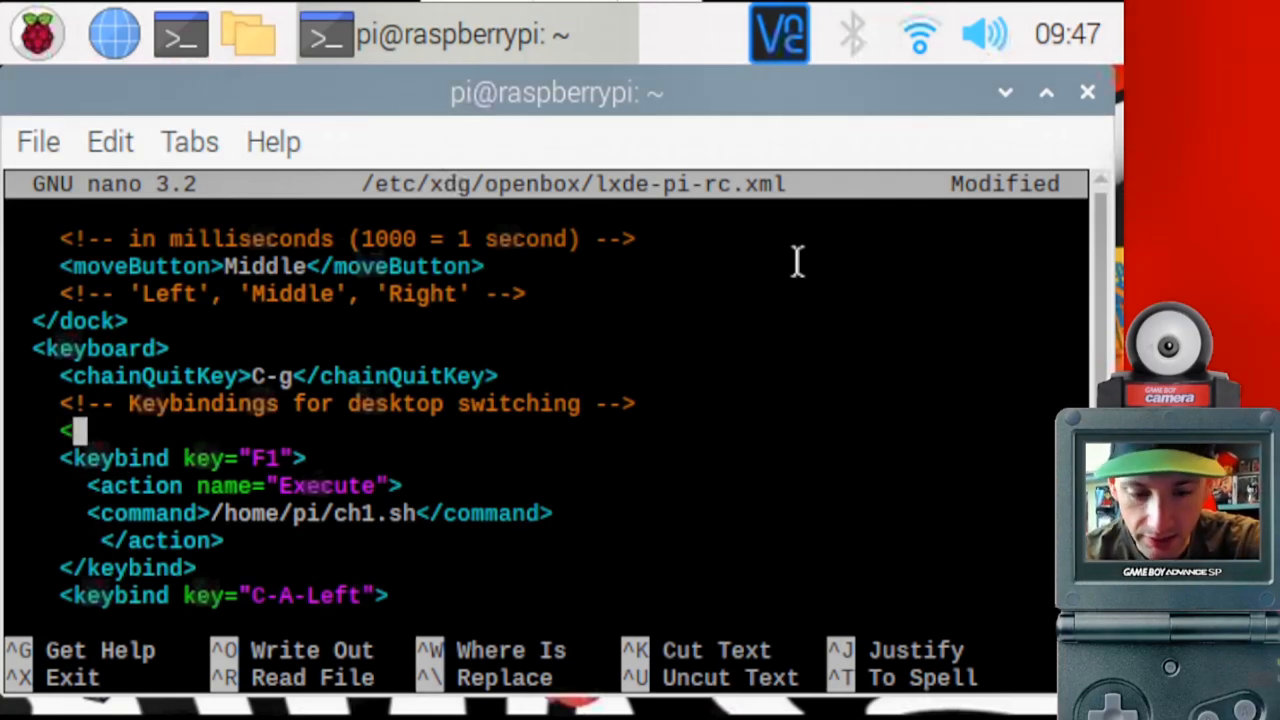
type("ke")
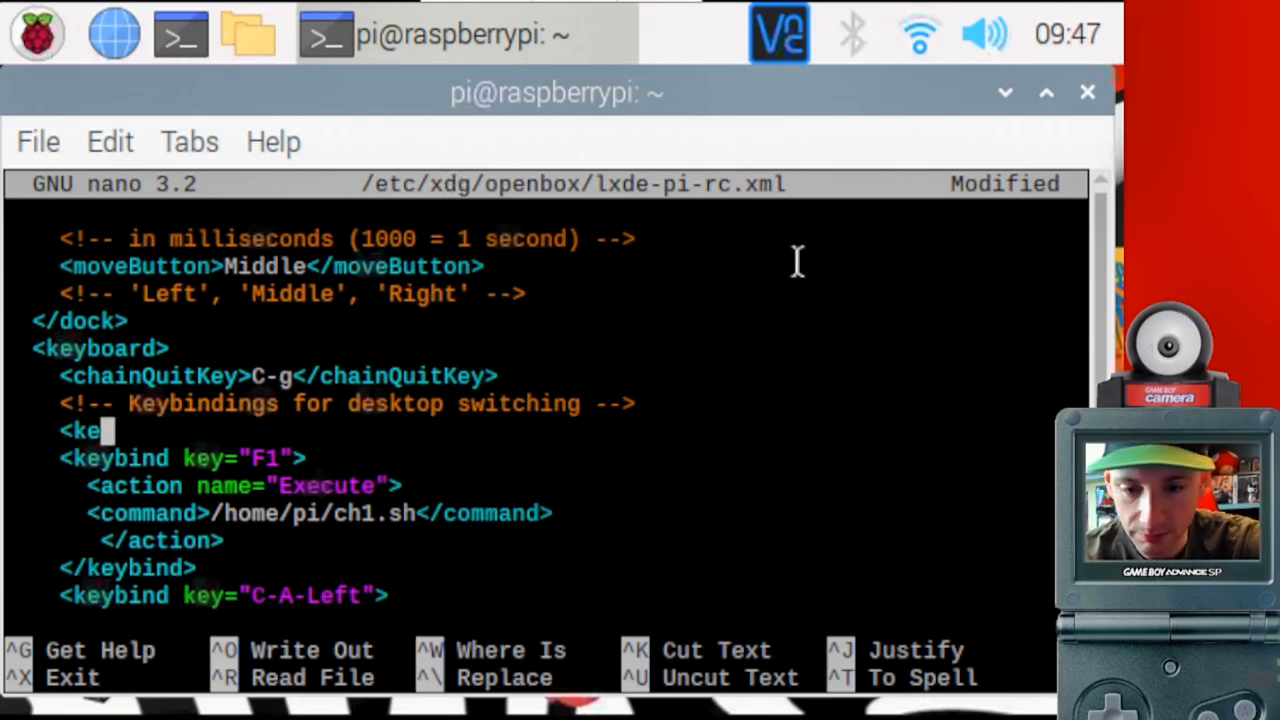
mouse_move(64, 464)
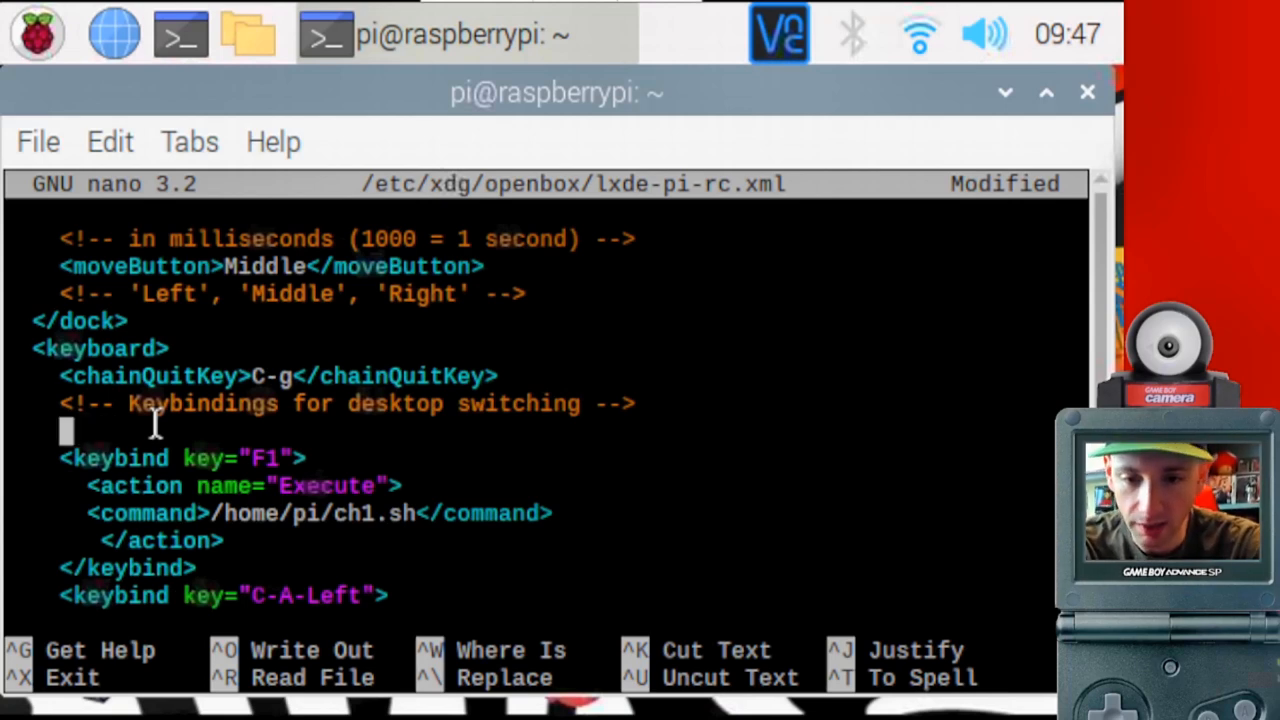
type("<ke")
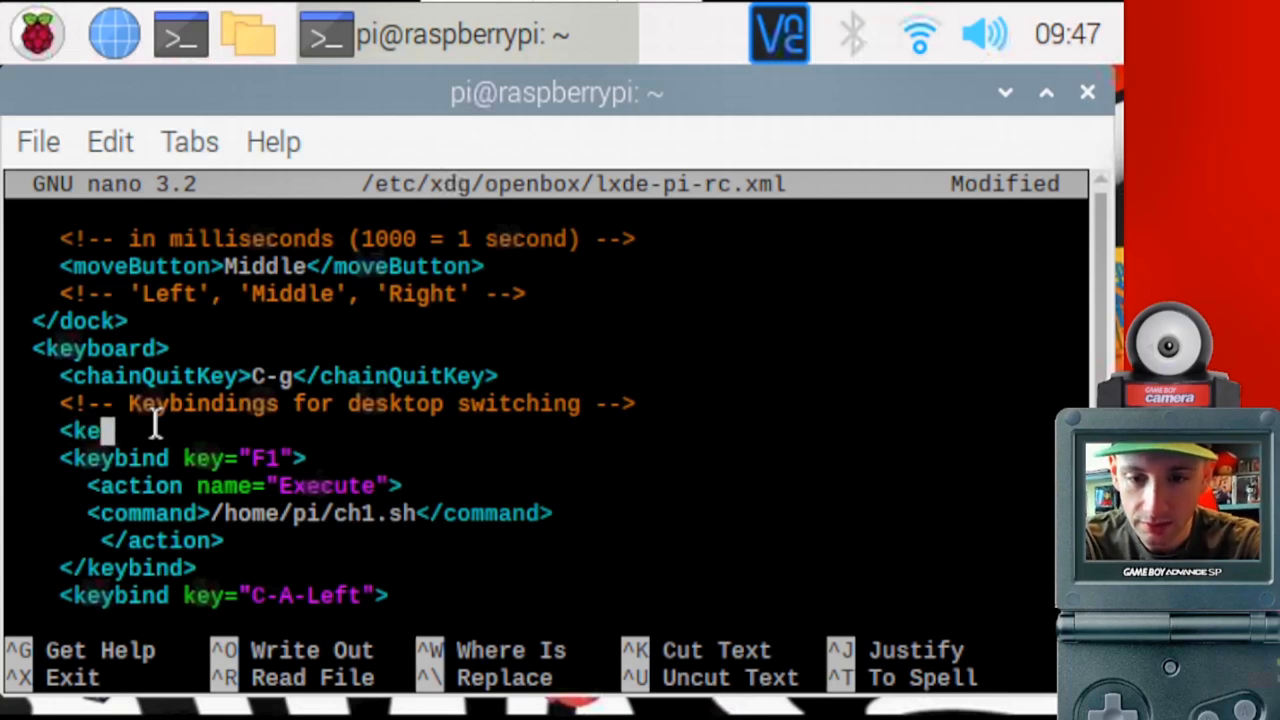
type("bind")
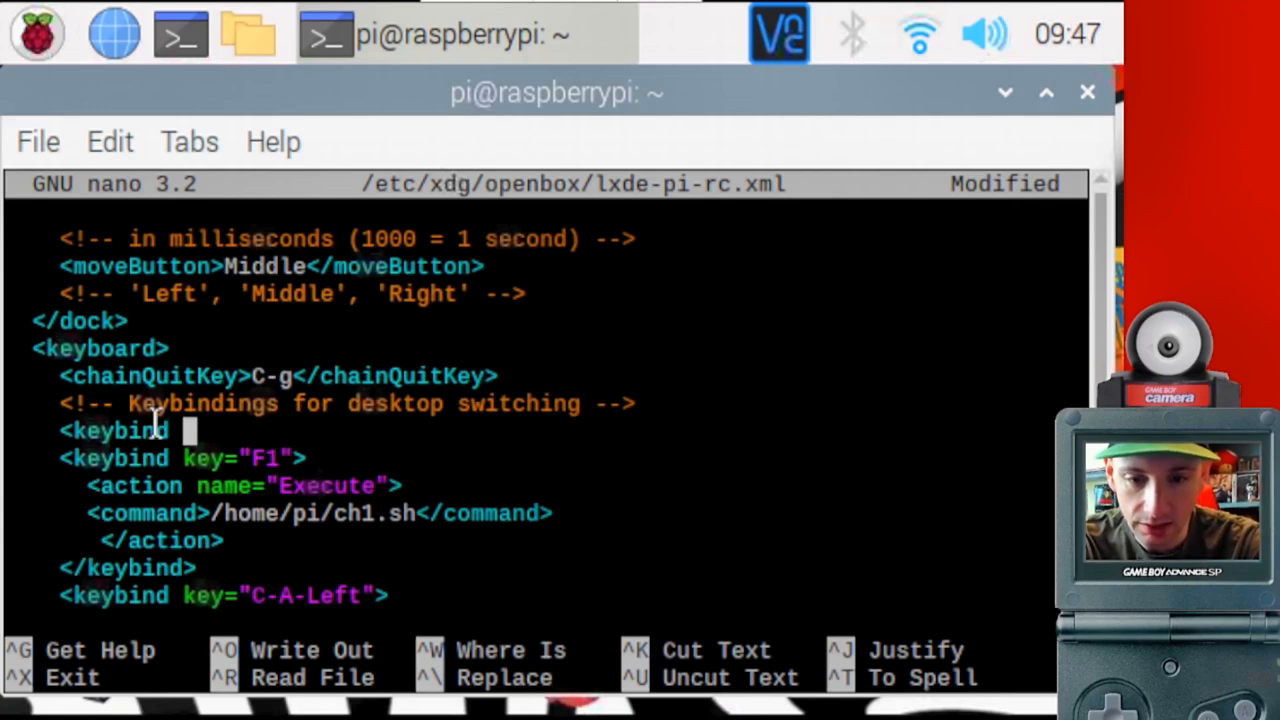
type("key=")
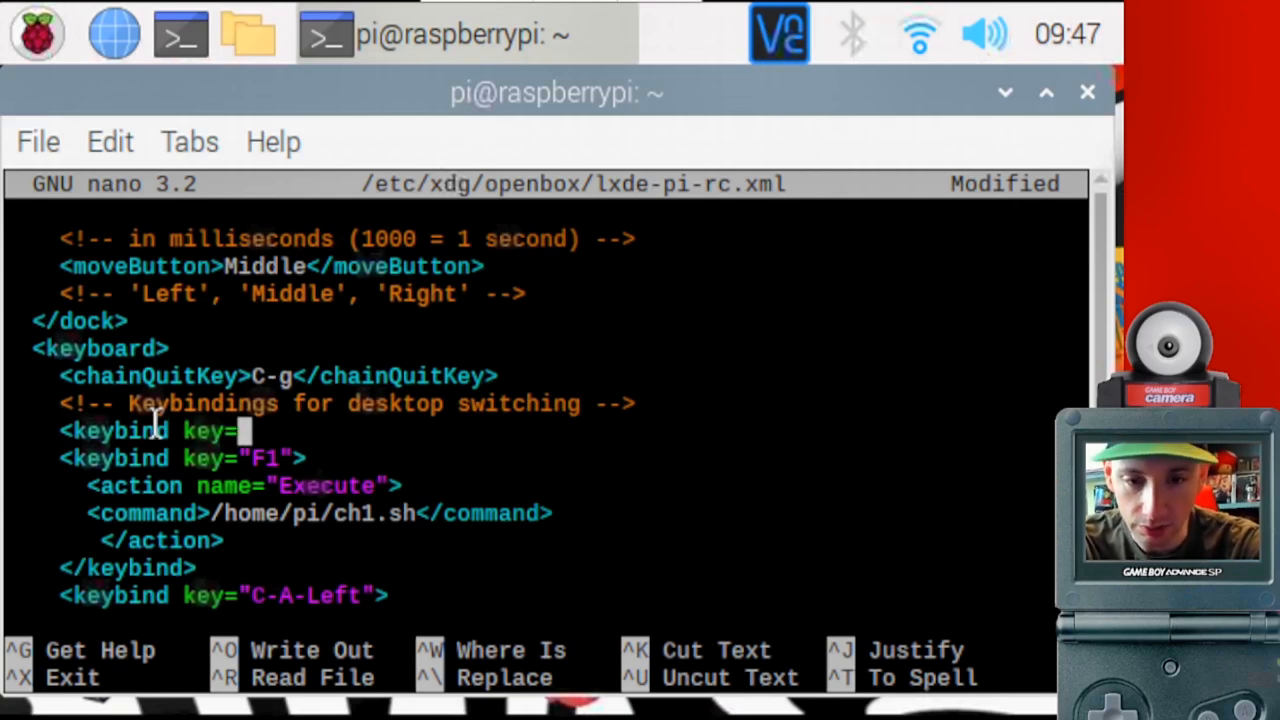
type("\"")
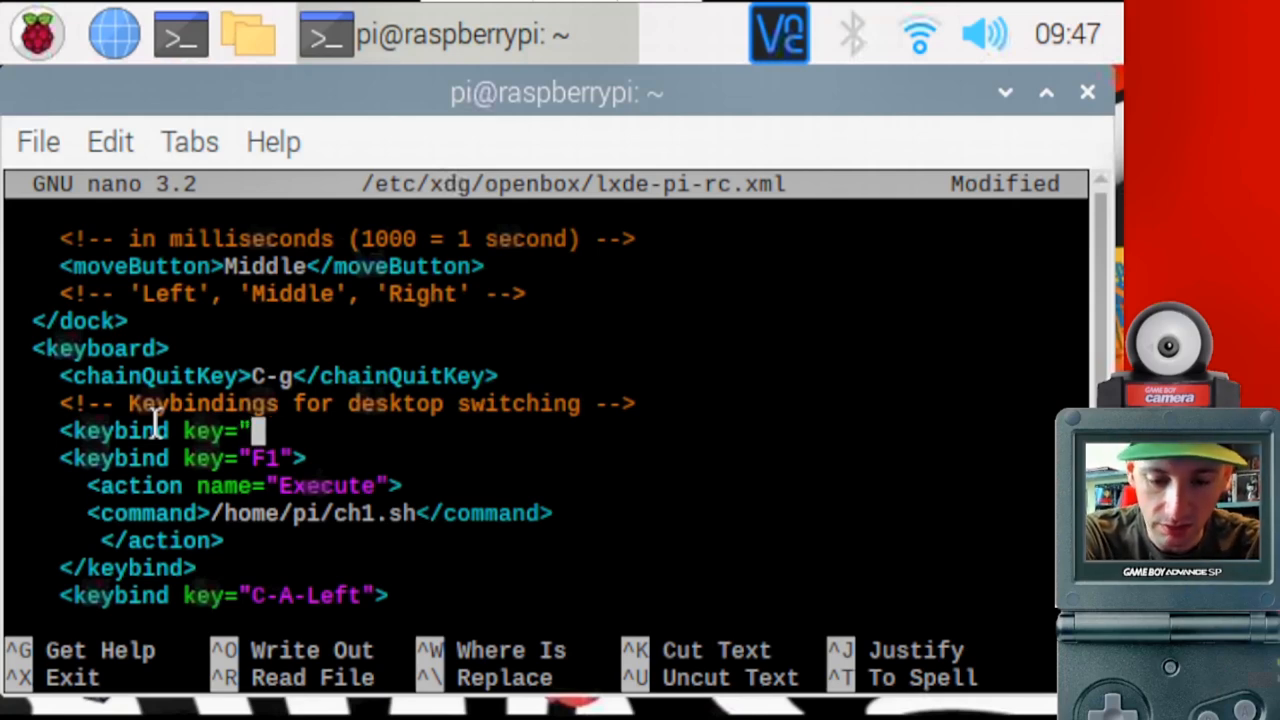
type("f")
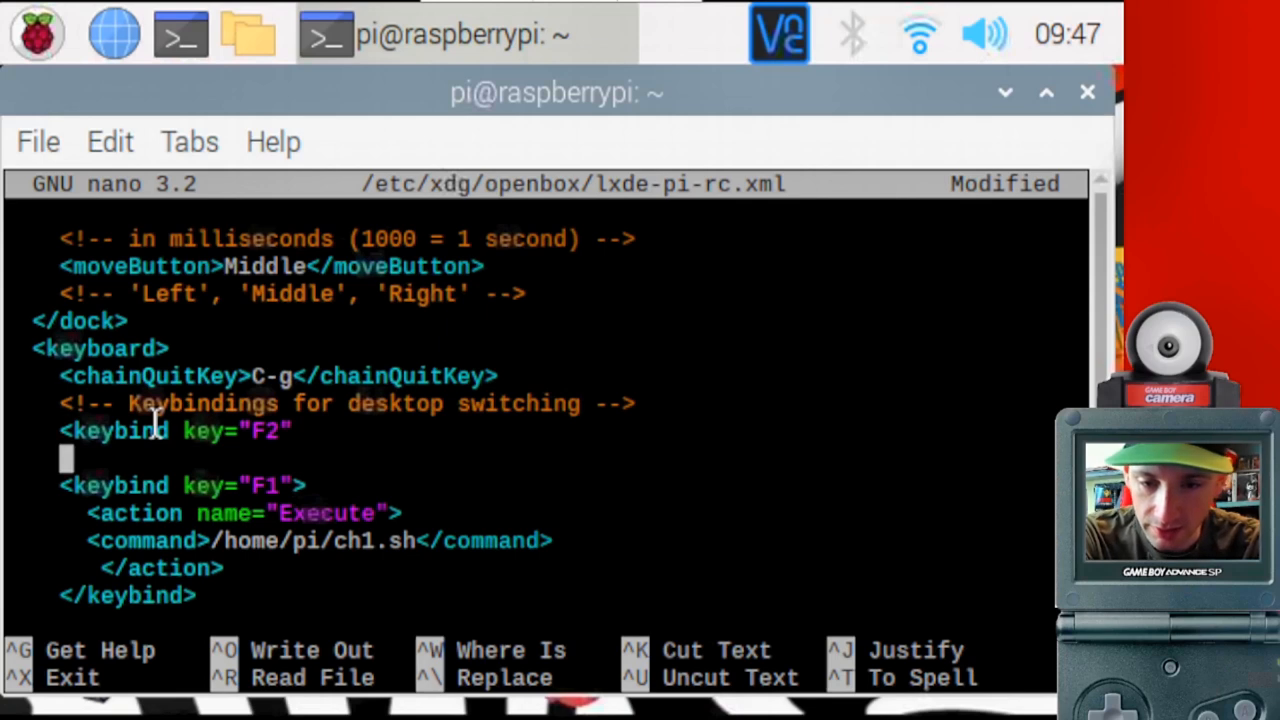
Add the line <action name="Execute"> inside the new F2 keybinding.
type("<action")
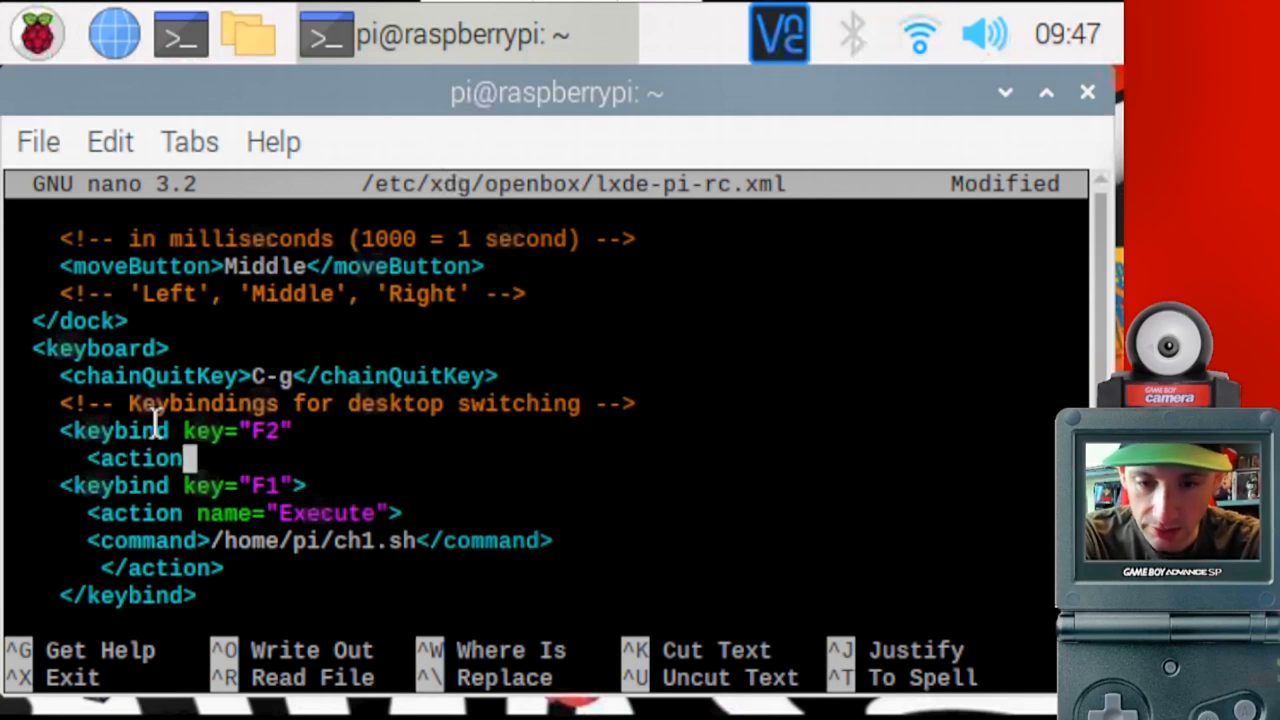
type("name=")
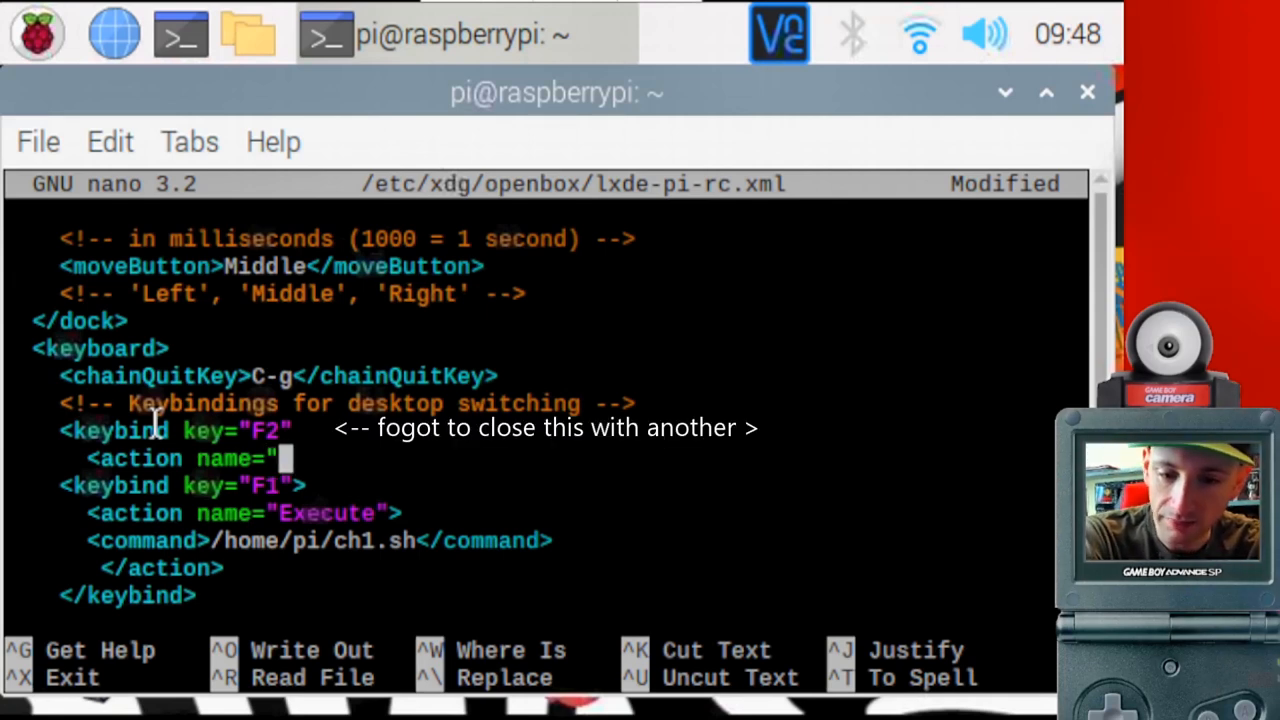
type("E")
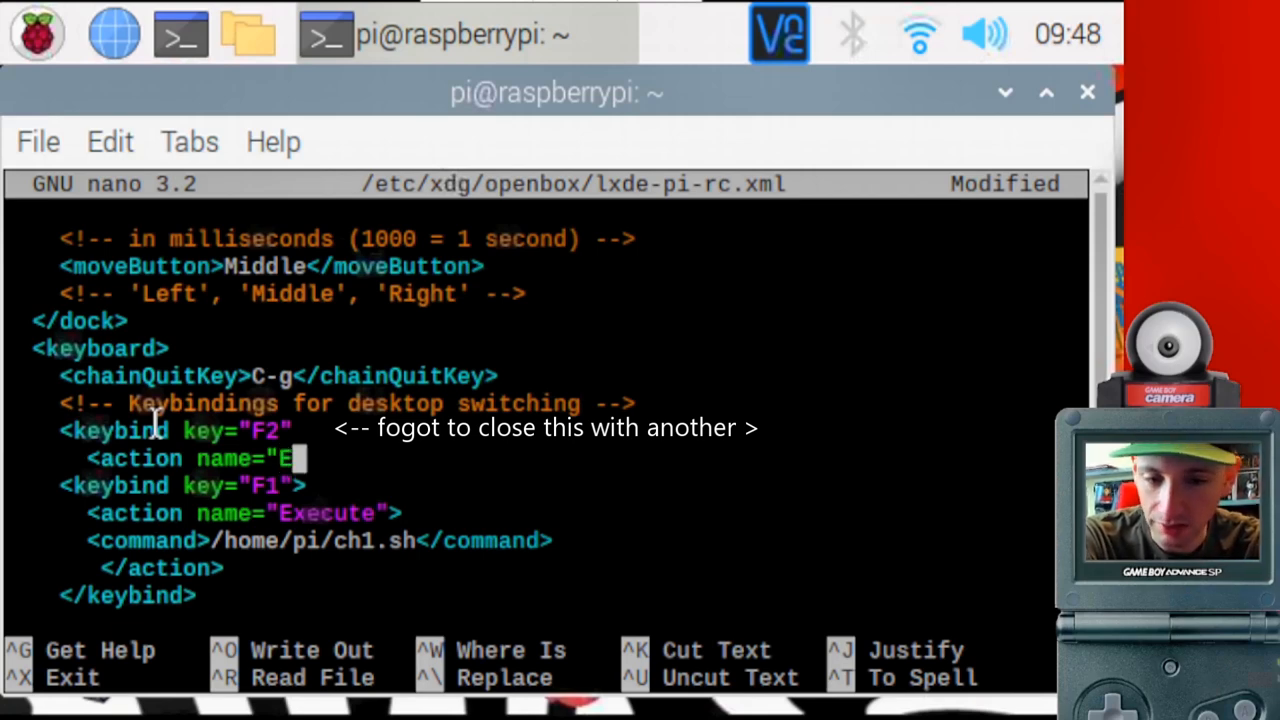
type("xecute")
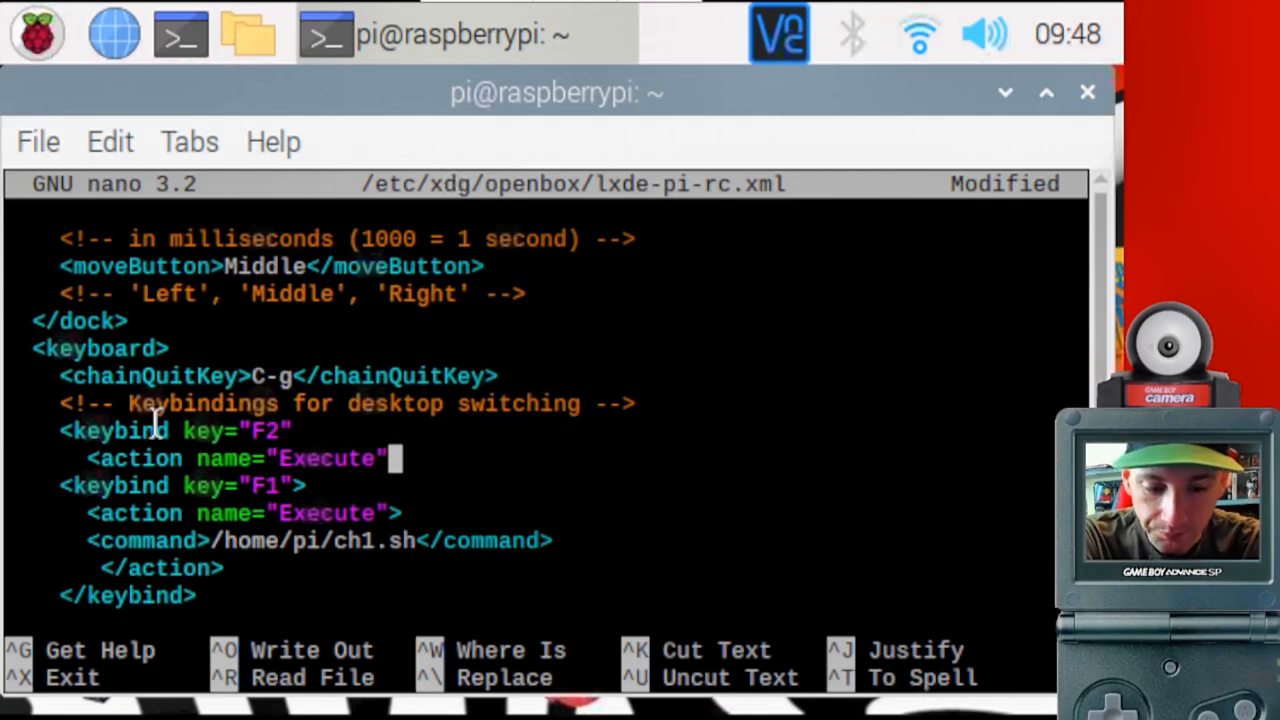
type(">")
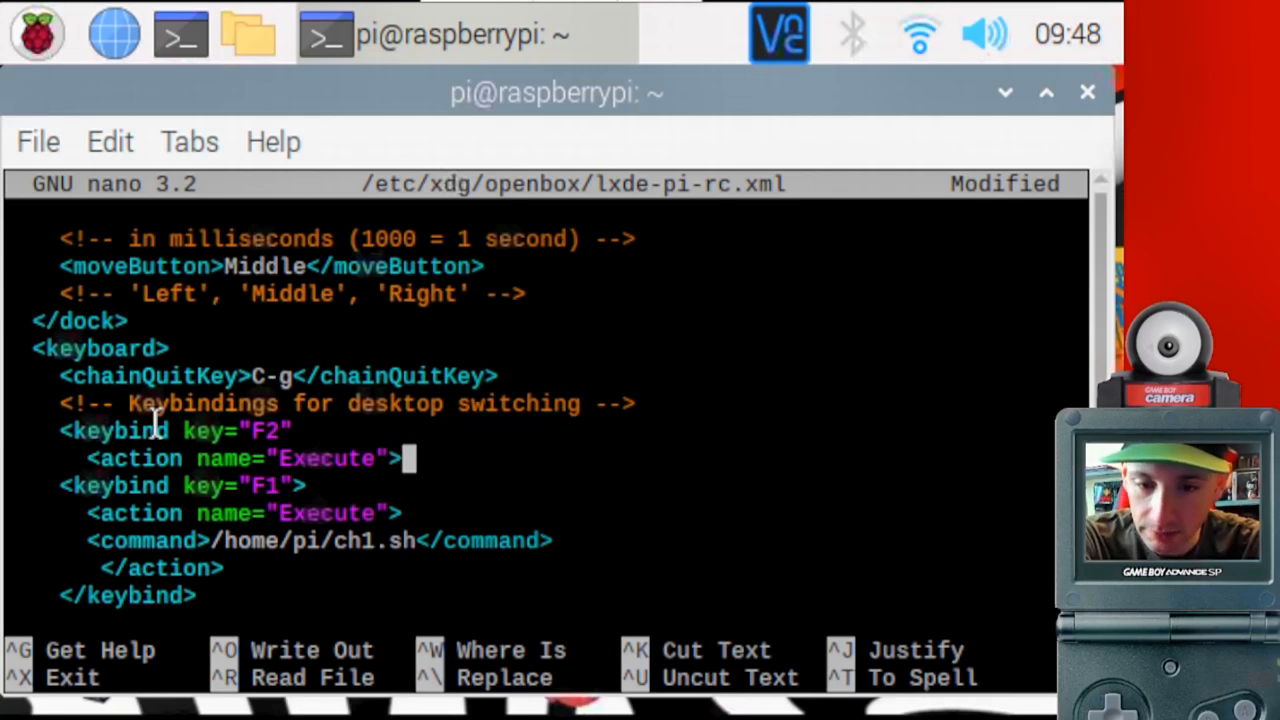
Add the line <command>/home/pi/ch2.sh</command> under the Execute action.
key("Return")
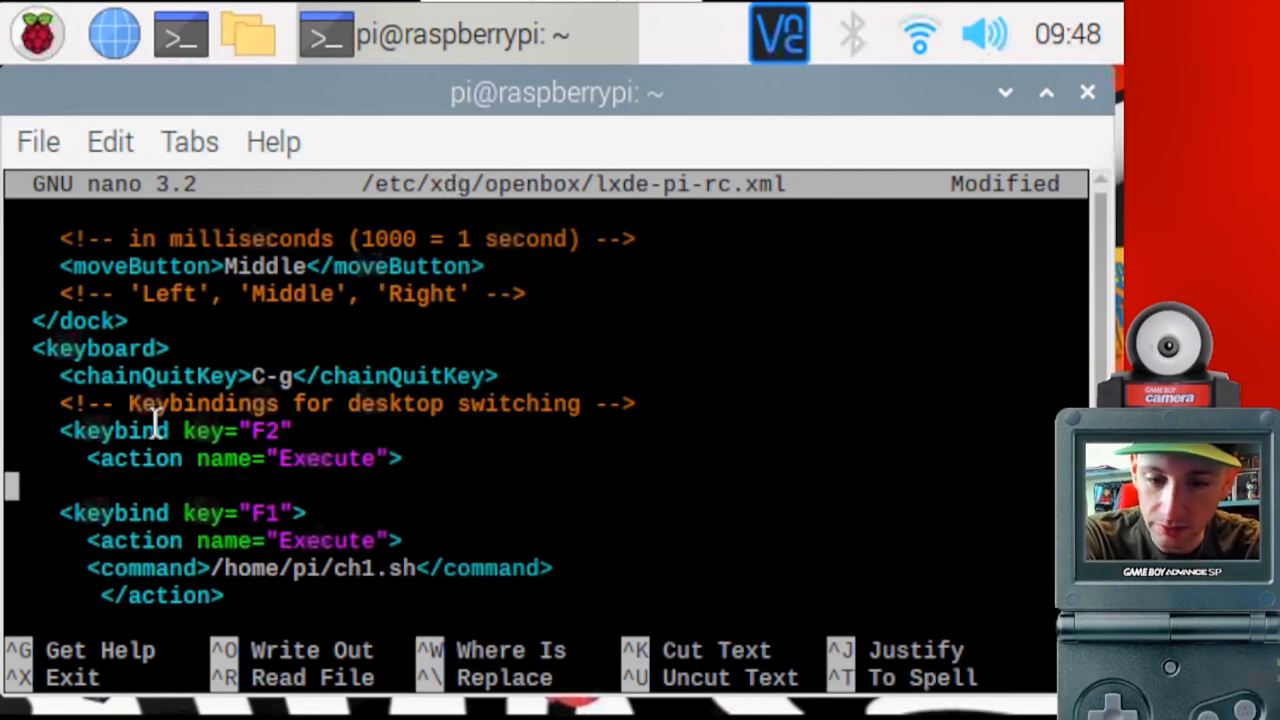
type("<command")
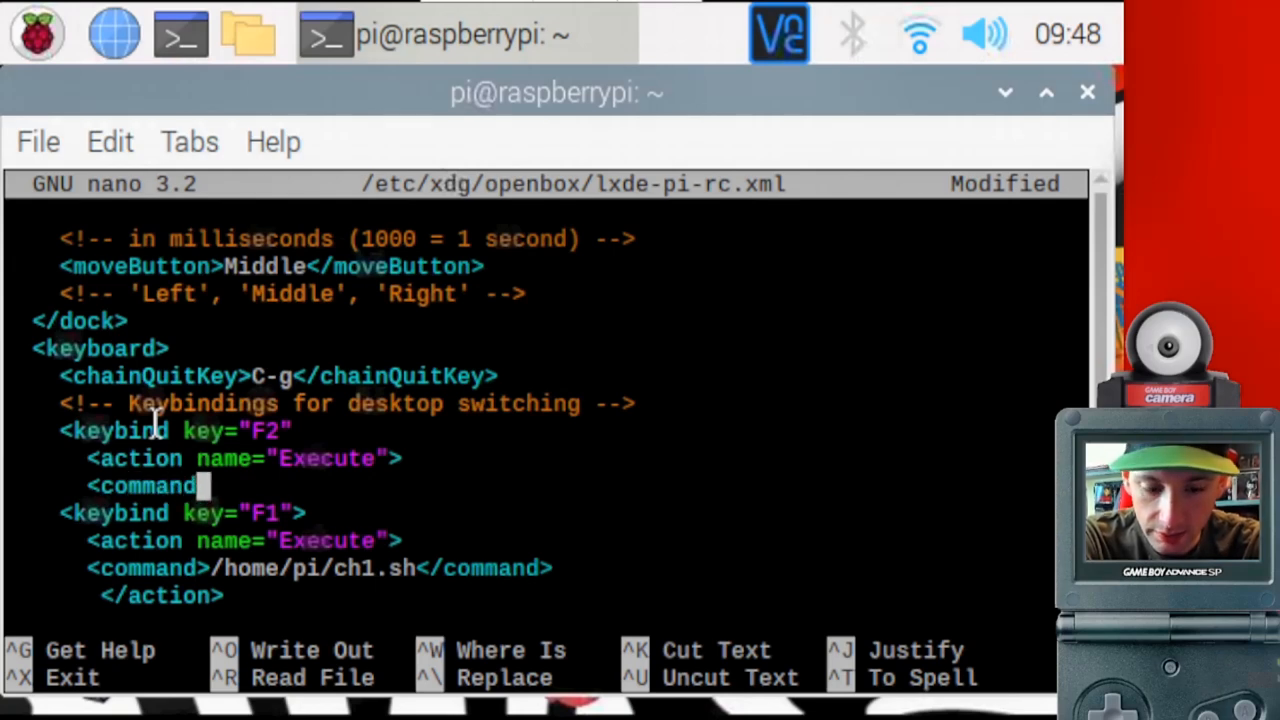
type(">/")
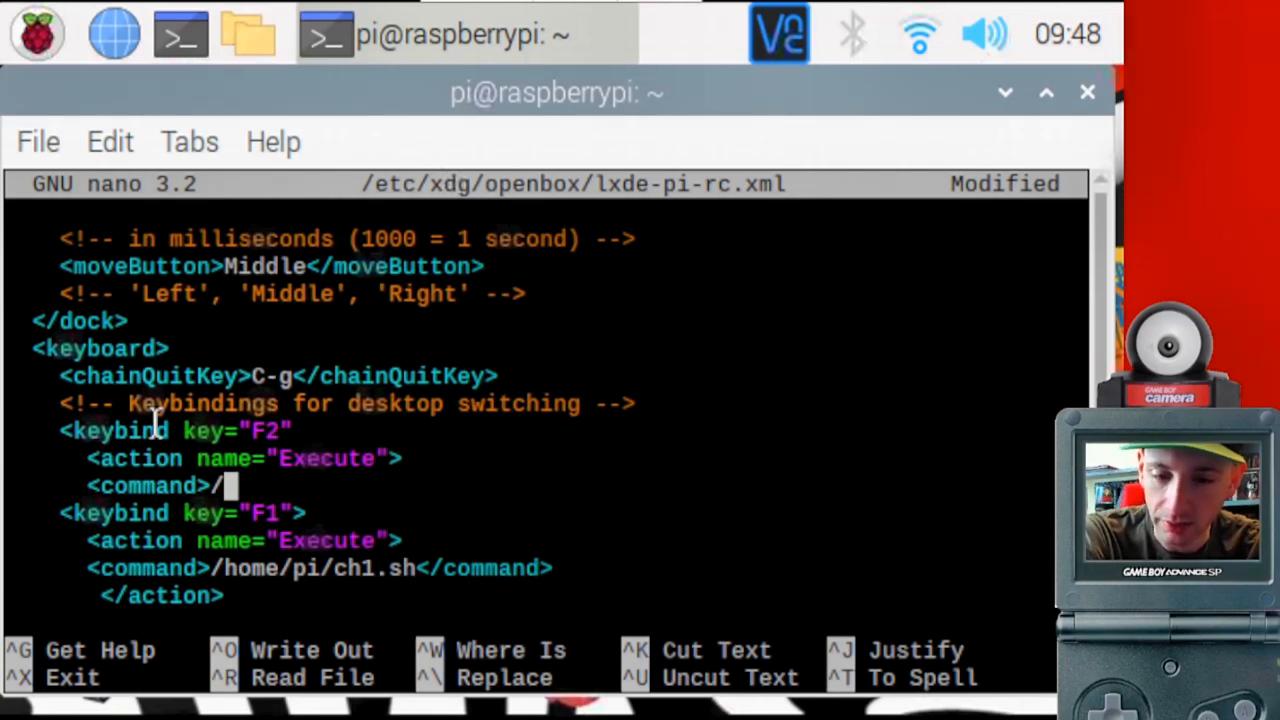
type("h")
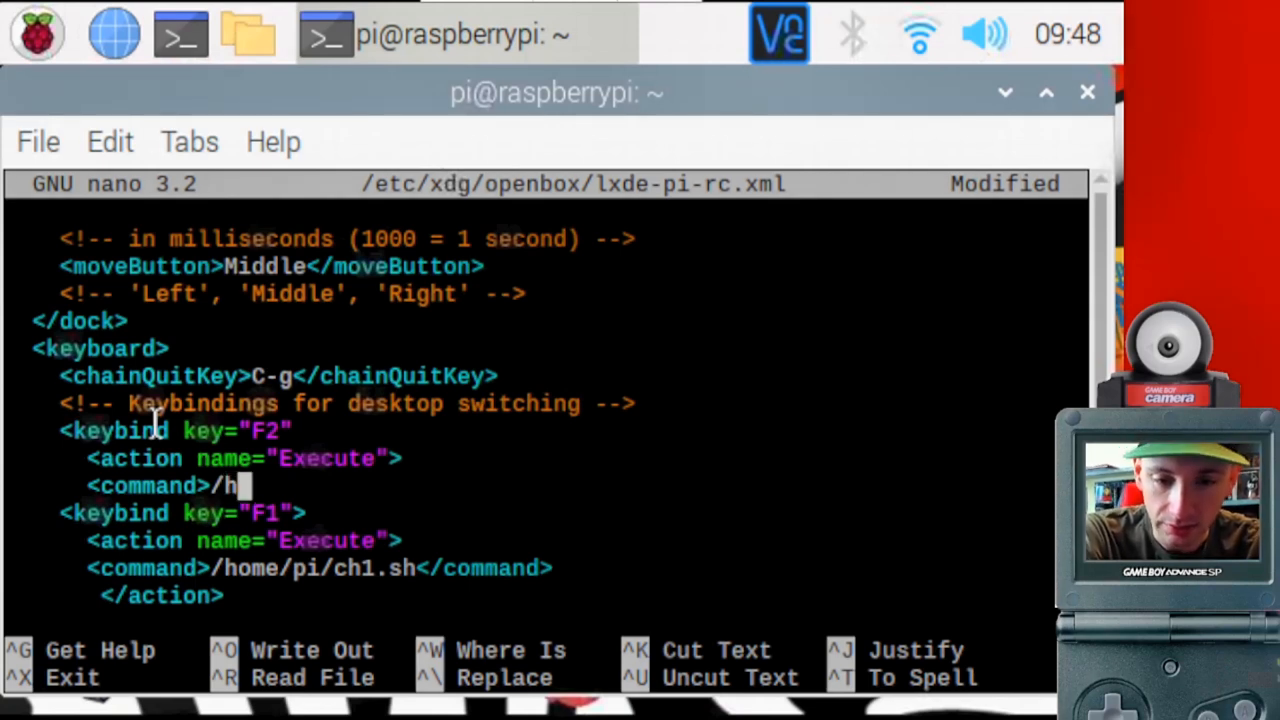
type("ome")
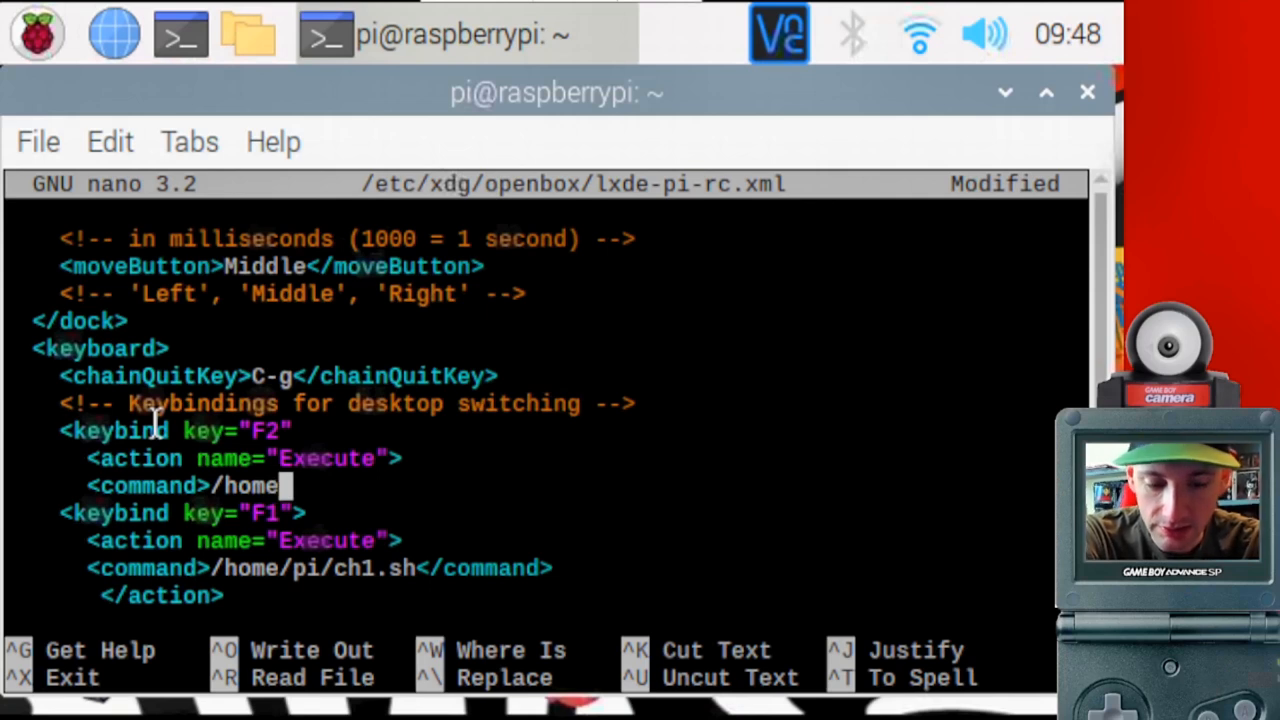
type("/pi")
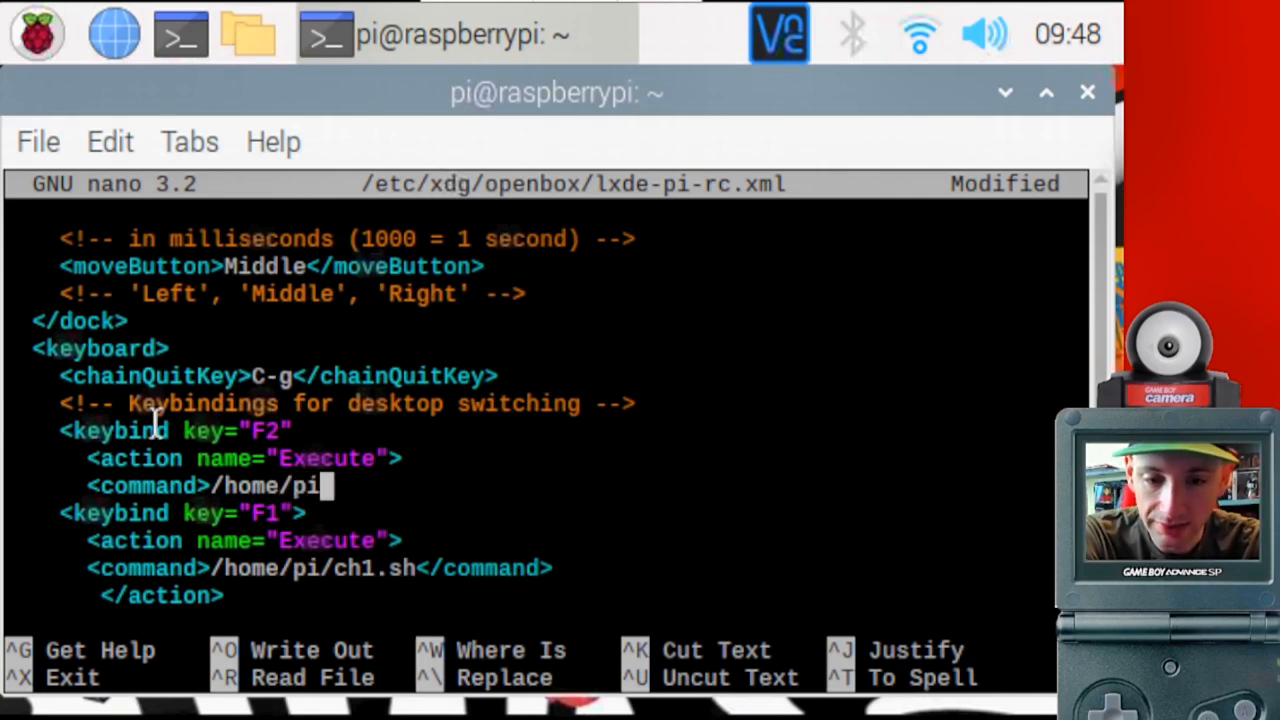
type("shi")
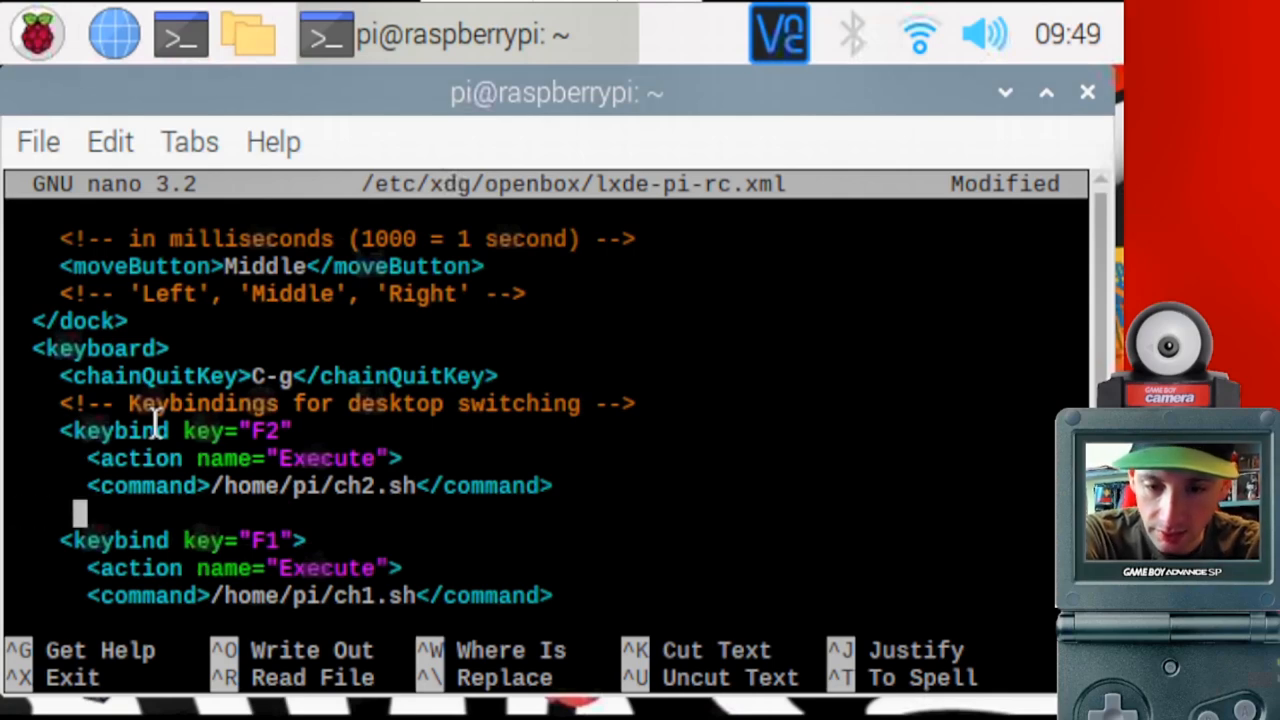
Close the F2 block with the </keybind> end tag.
type("<")
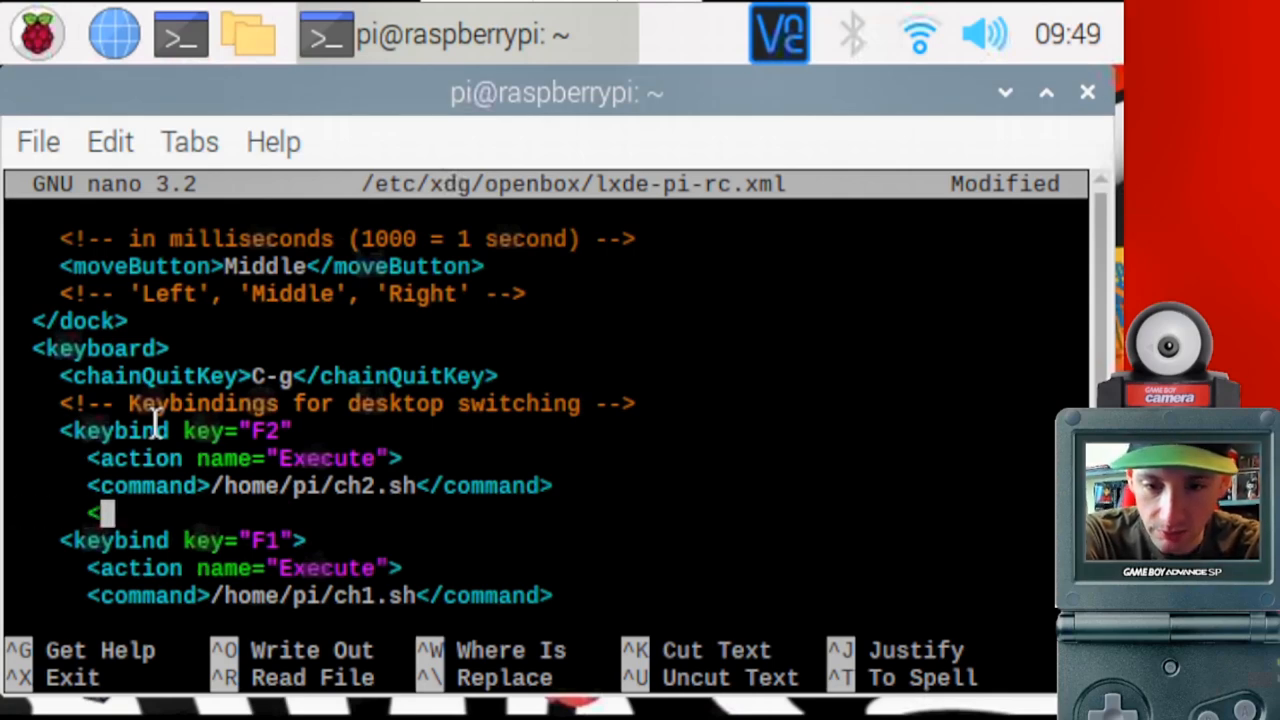
type("/")
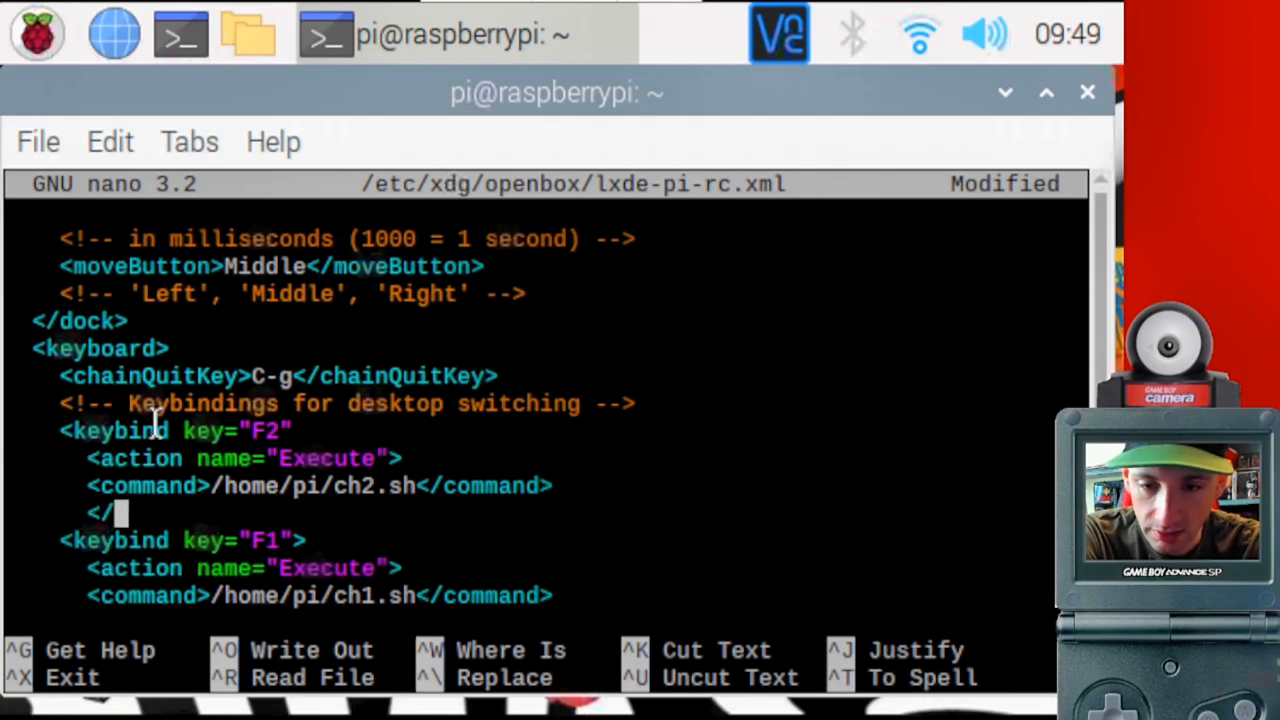
type("key")
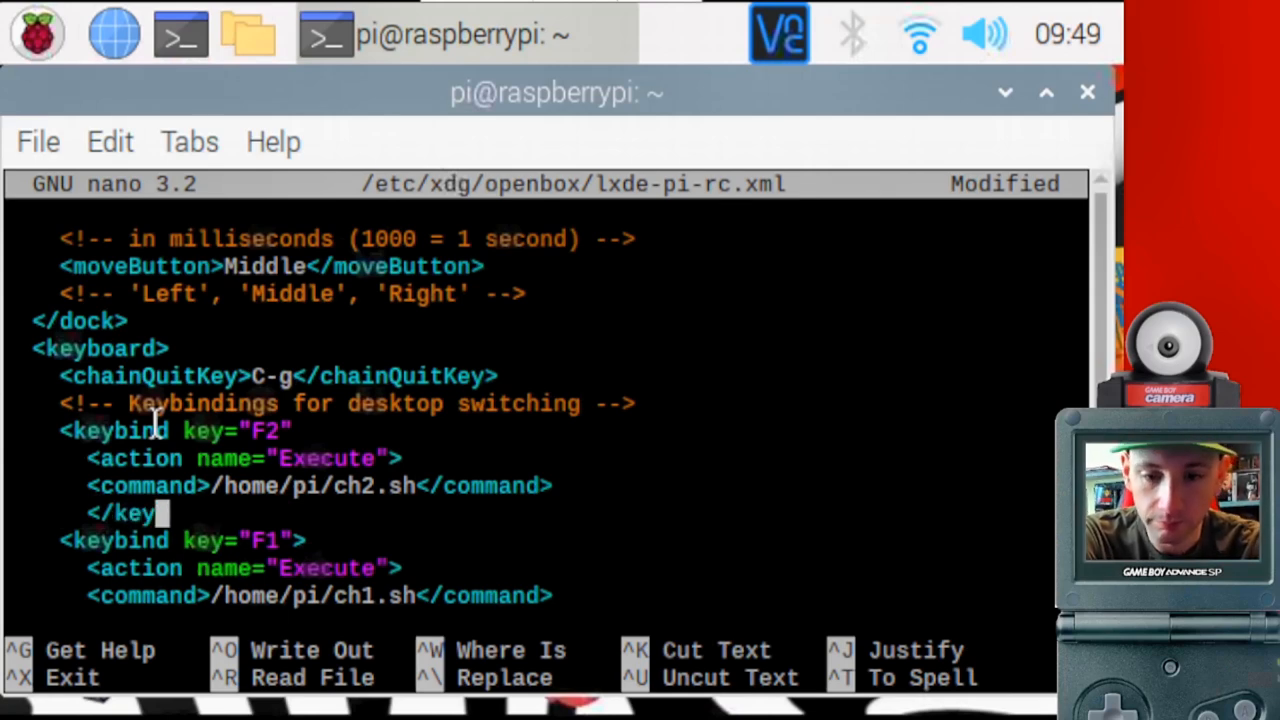
type("bind>")
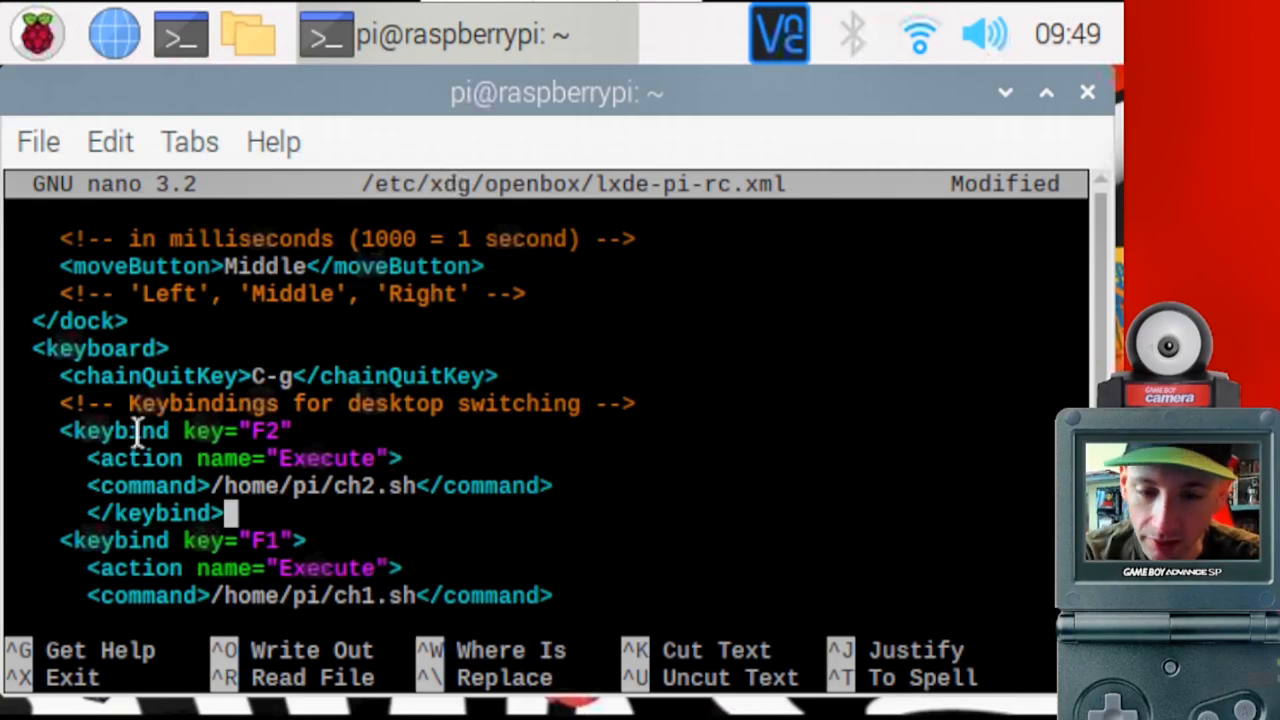
Add the </action> closing tag above </keybind> in the F2 block.
scroll("down", 3)
type("</acto")
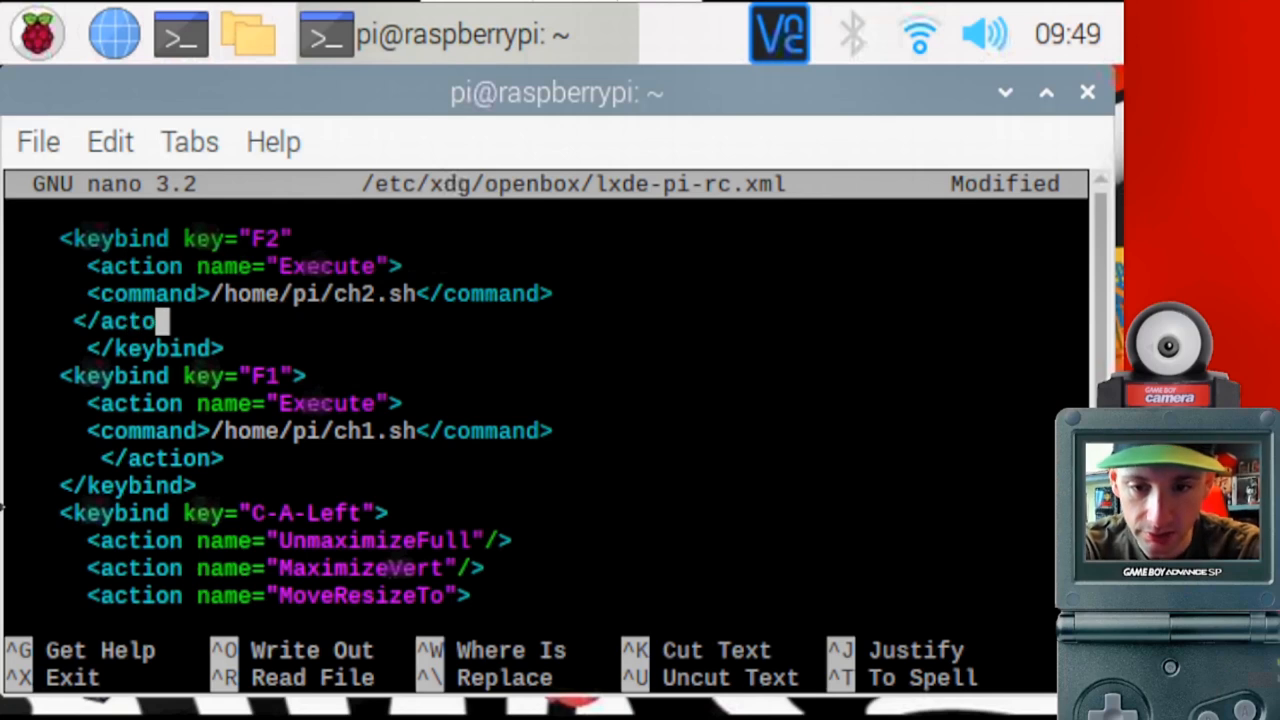
type("n>")
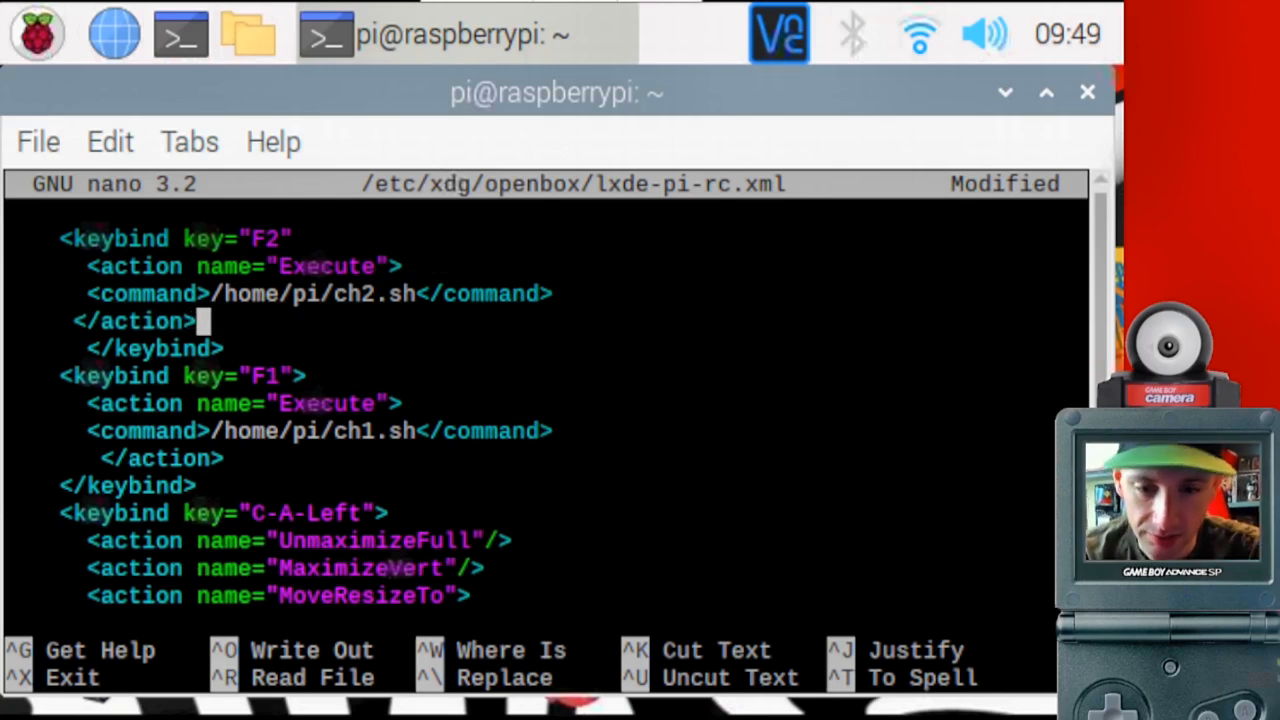
mouse_move(176, 404)
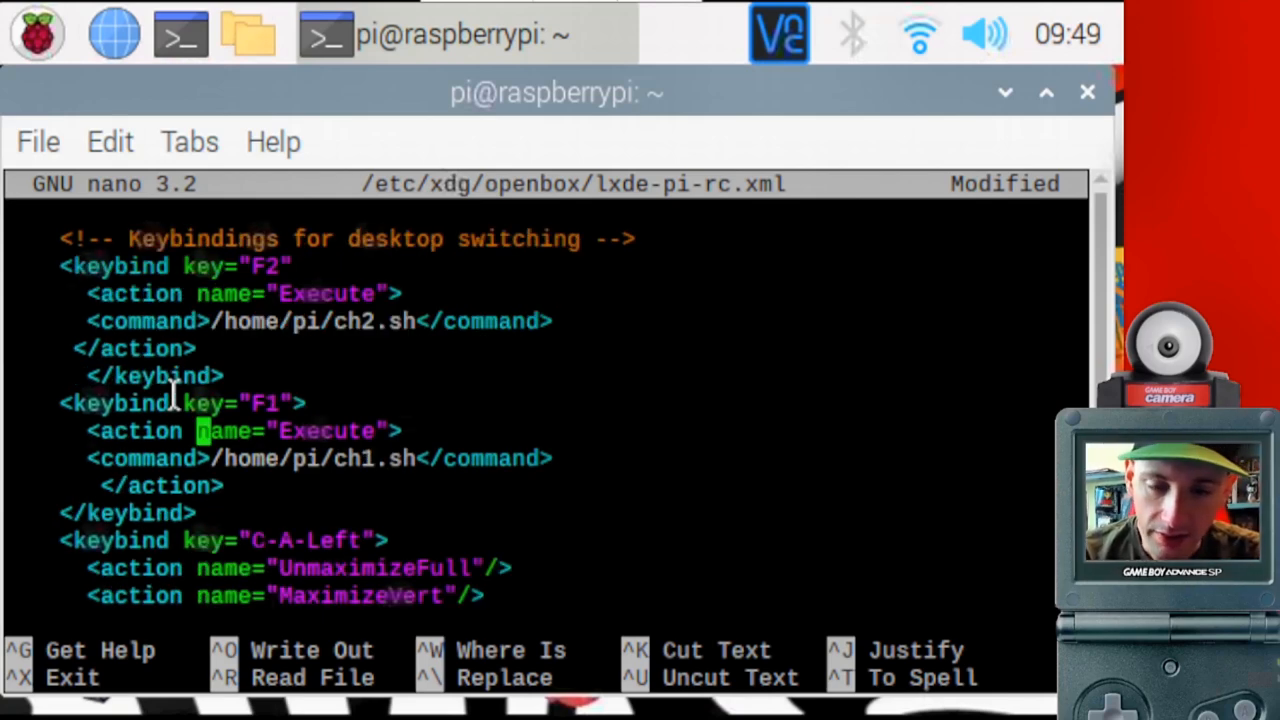
mouse_move(228, 390)
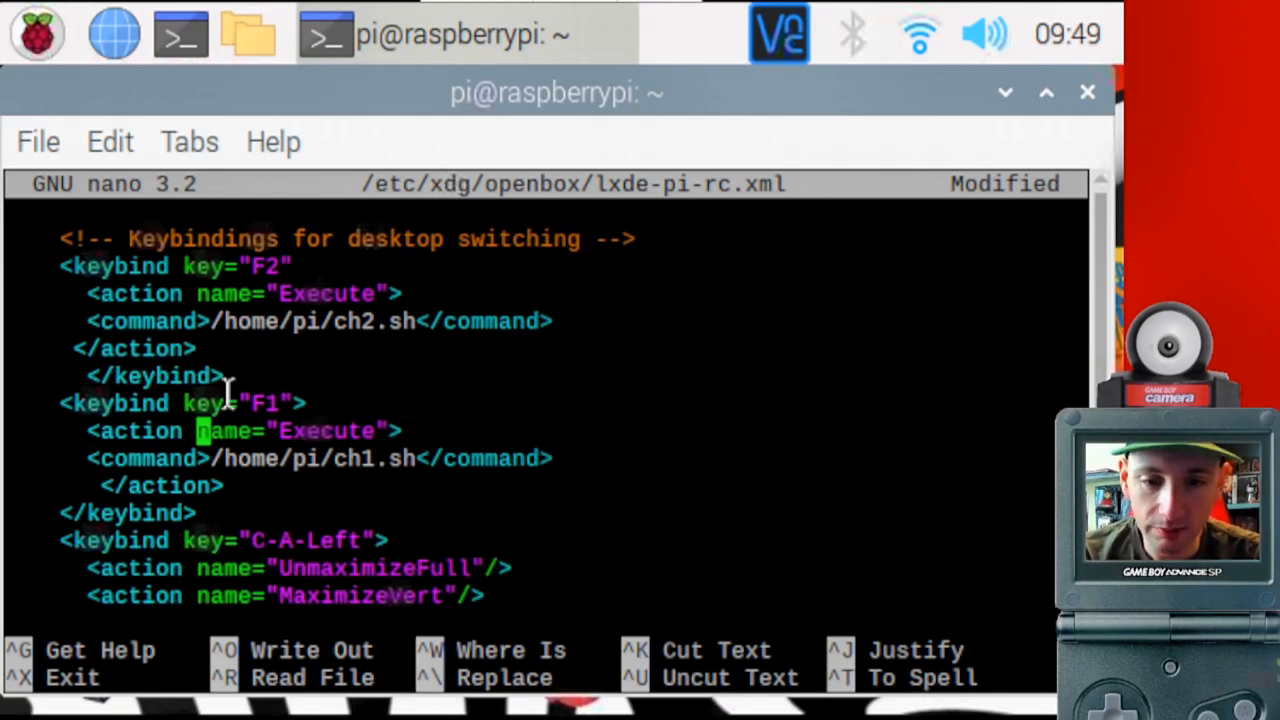